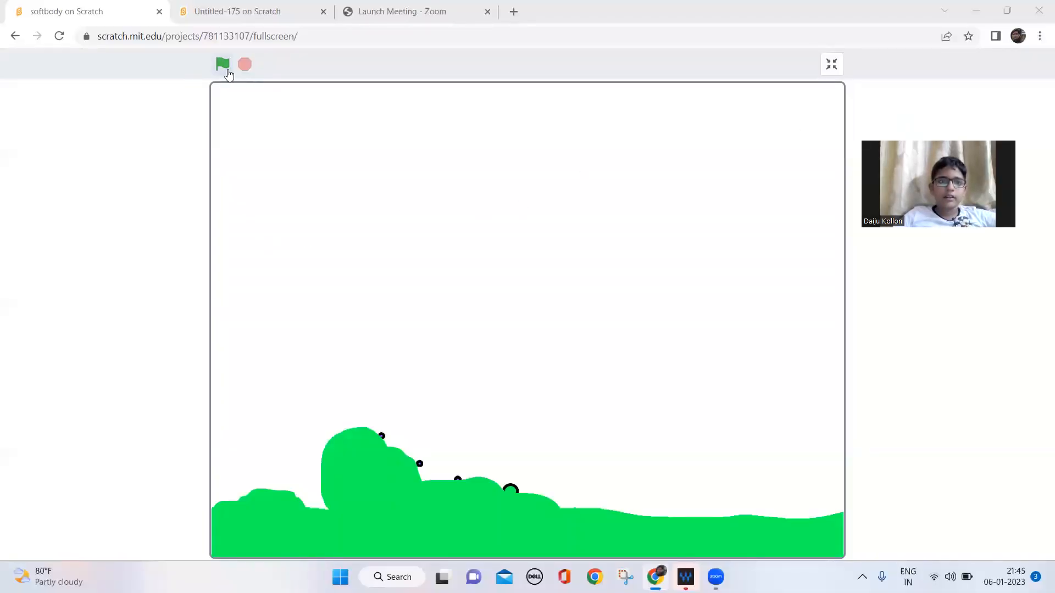
mouse_move(223, 63)
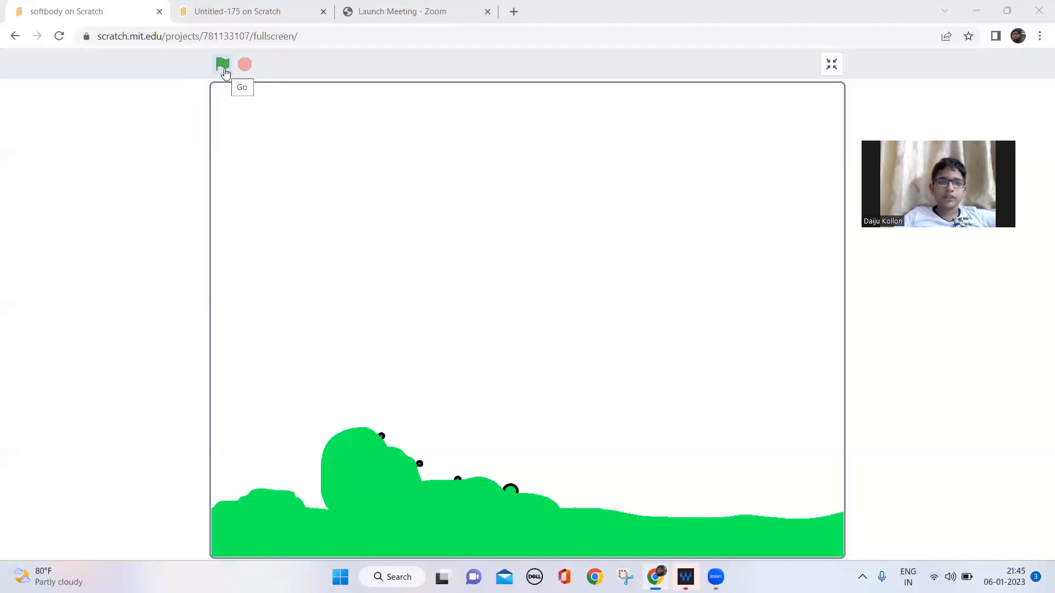
Run the soft-body demo twice and watch the dots settle into a thick blue line.
left_click(222, 64)
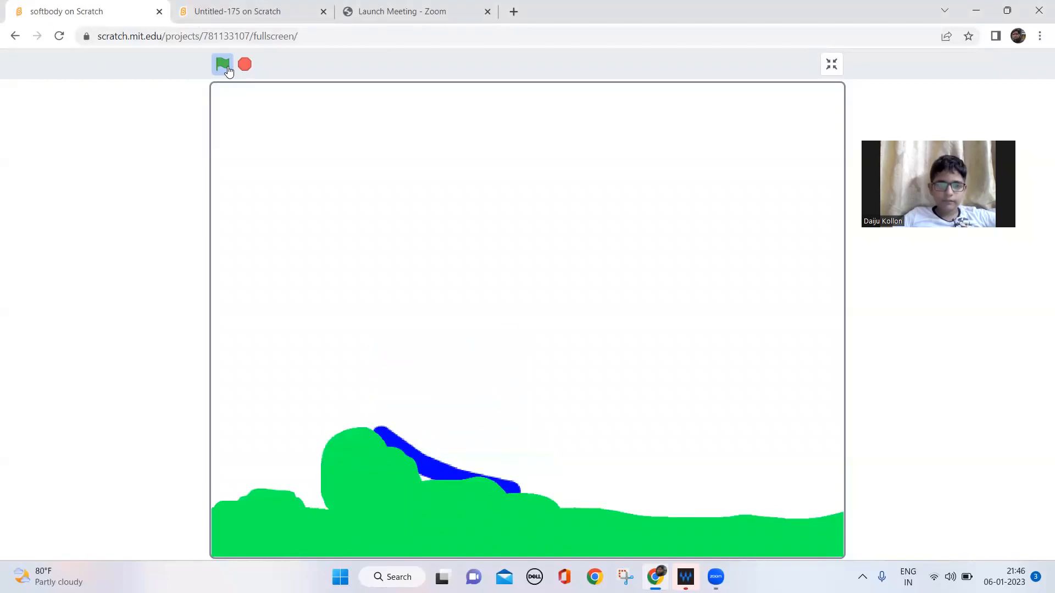
left_click(222, 64)
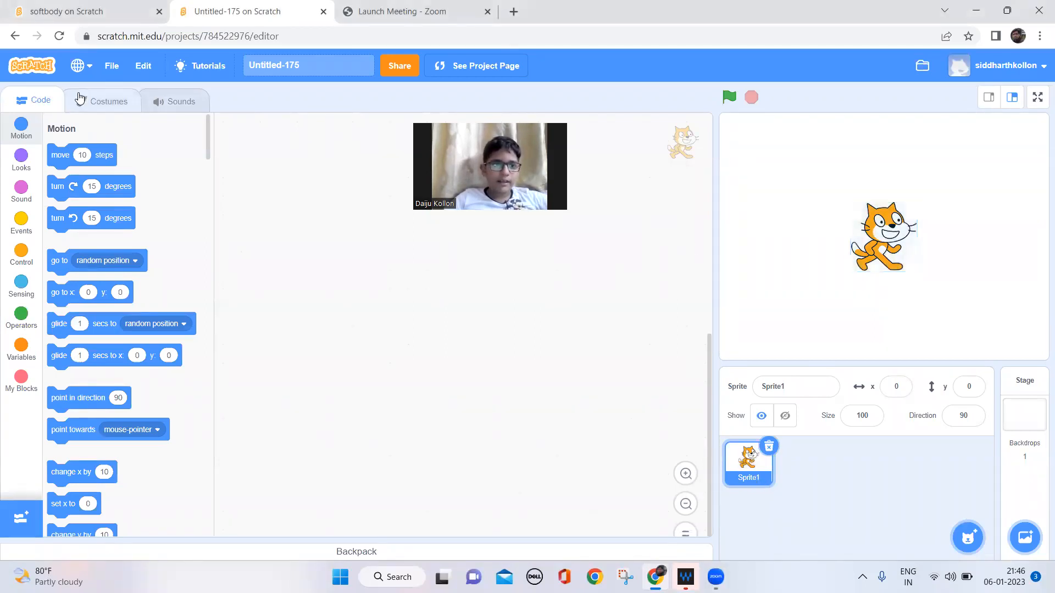
Paint the first costume with a size-100 green brush: a ground strip with a hill.
left_click(109, 100)
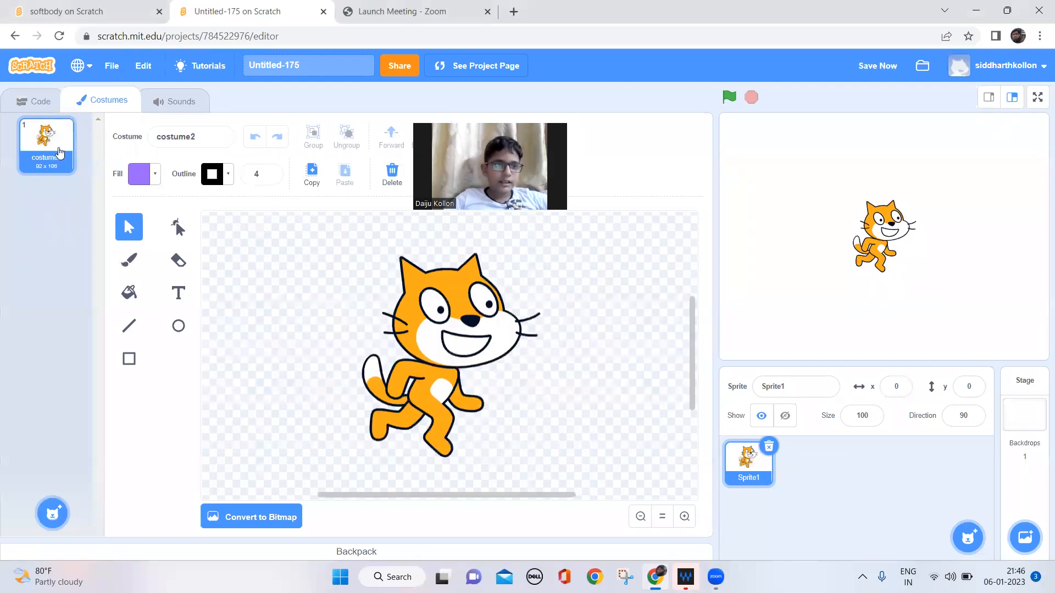
mouse_move(478, 227)
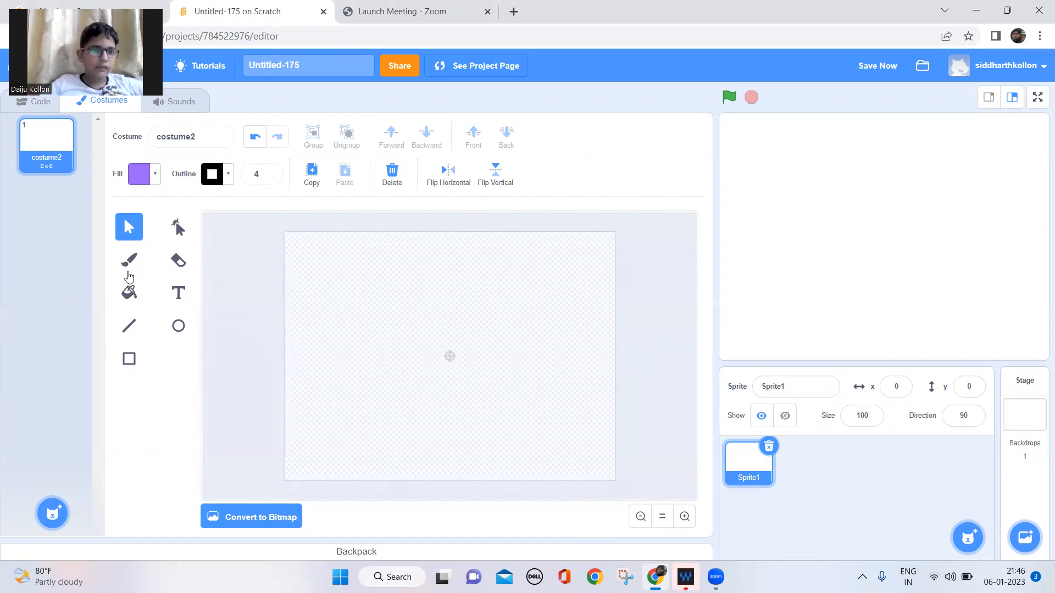
left_click(129, 260)
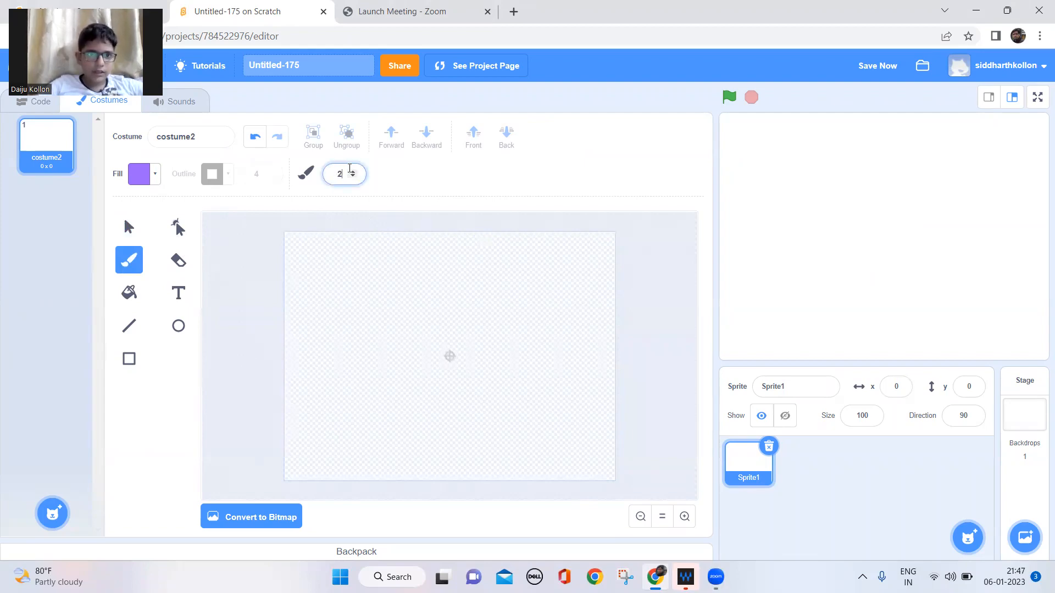
type("100")
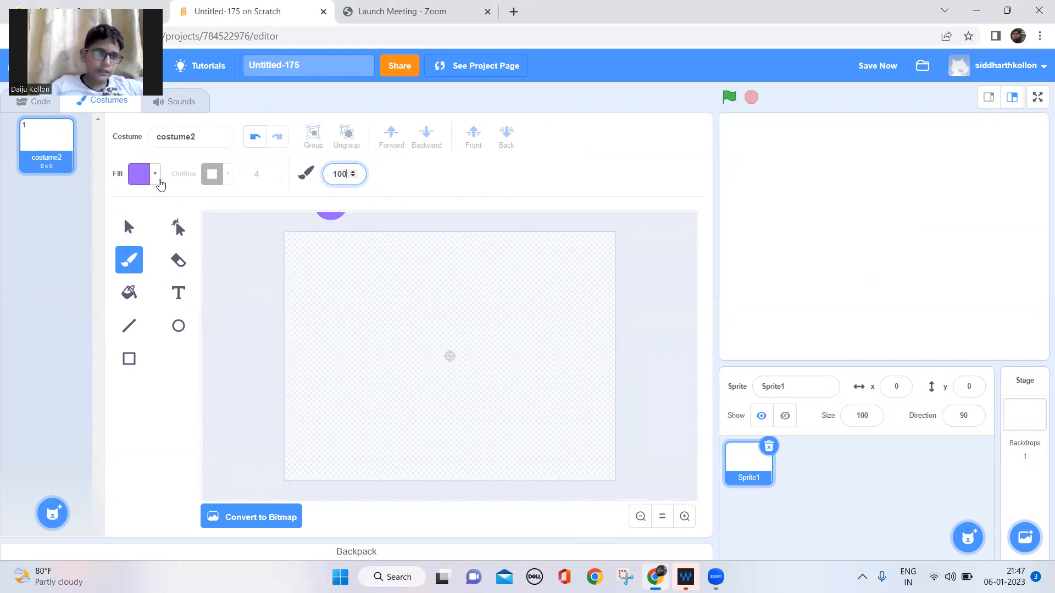
left_click(140, 174)
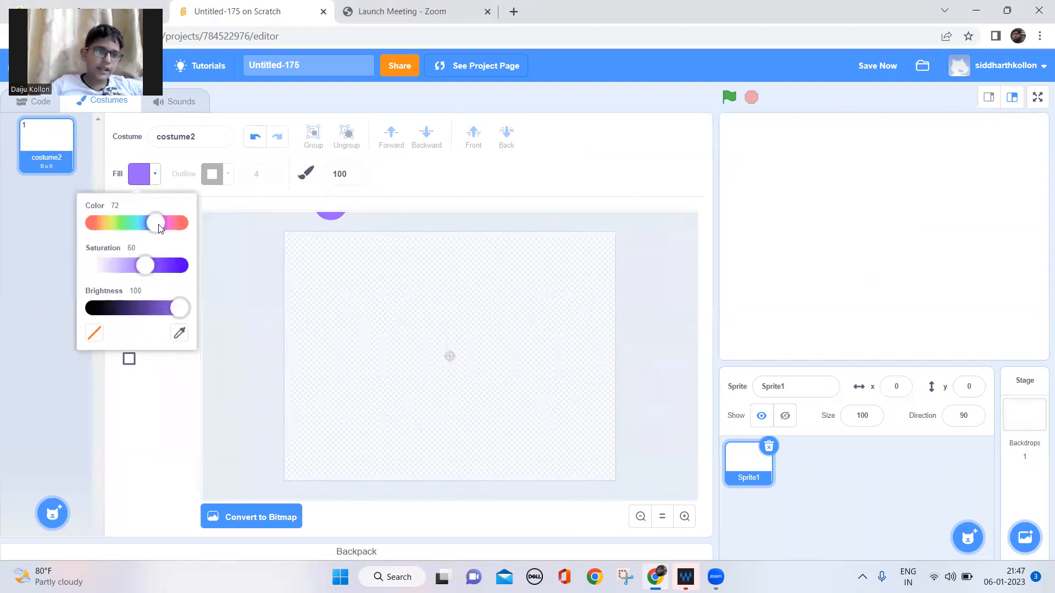
left_click_drag(157, 223, 127, 222)
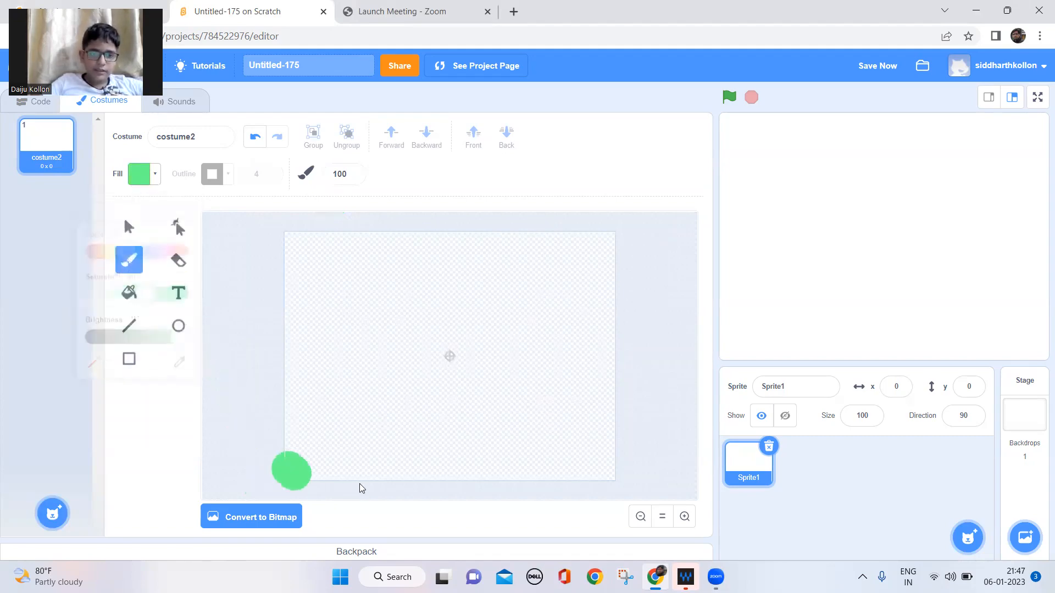
left_click_drag(291, 471, 605, 474)
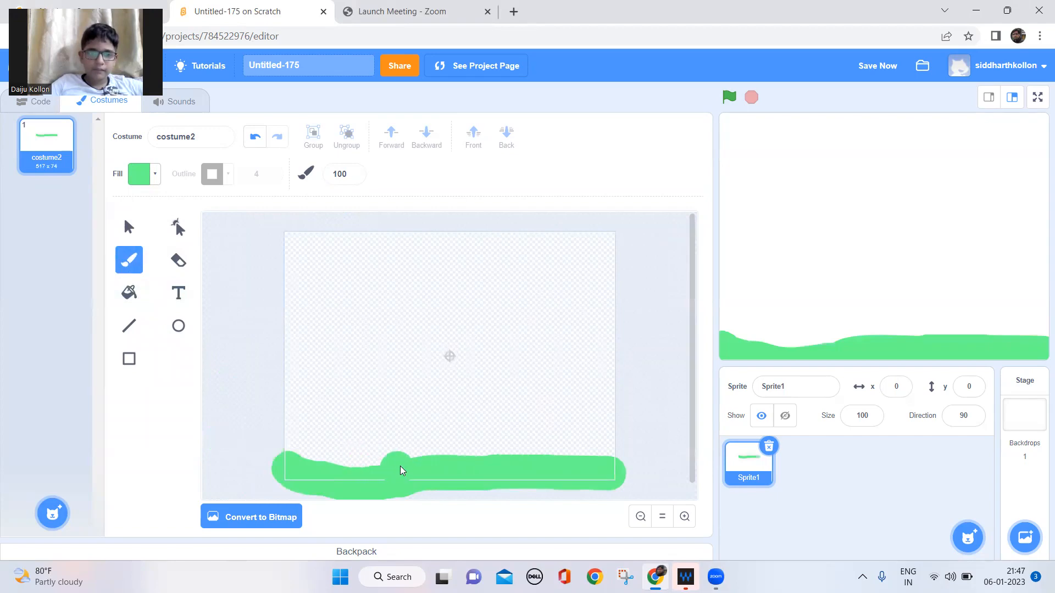
left_click_drag(397, 471, 477, 417)
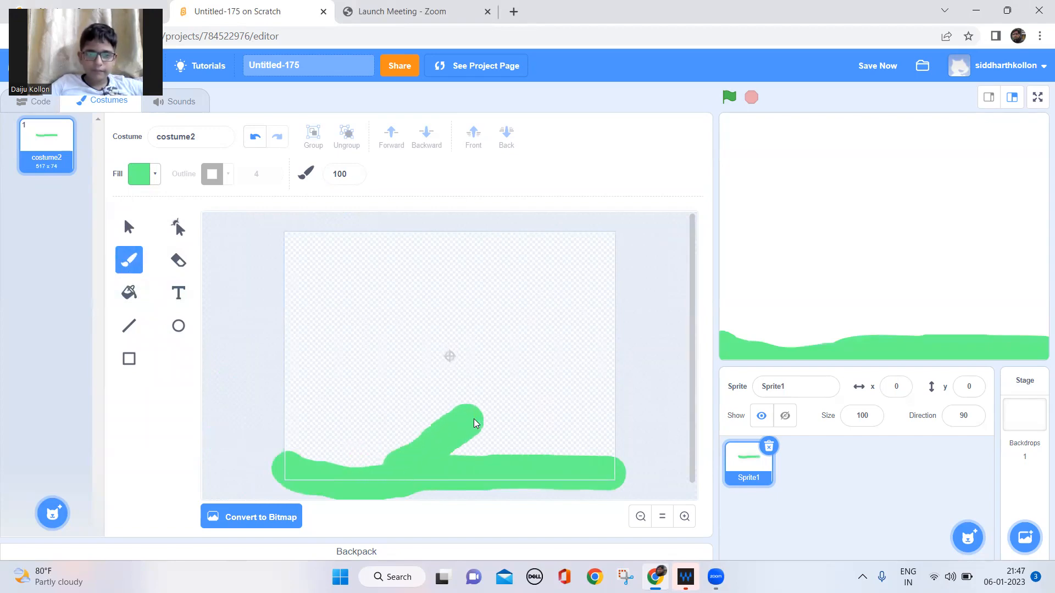
left_click_drag(481, 417, 498, 455)
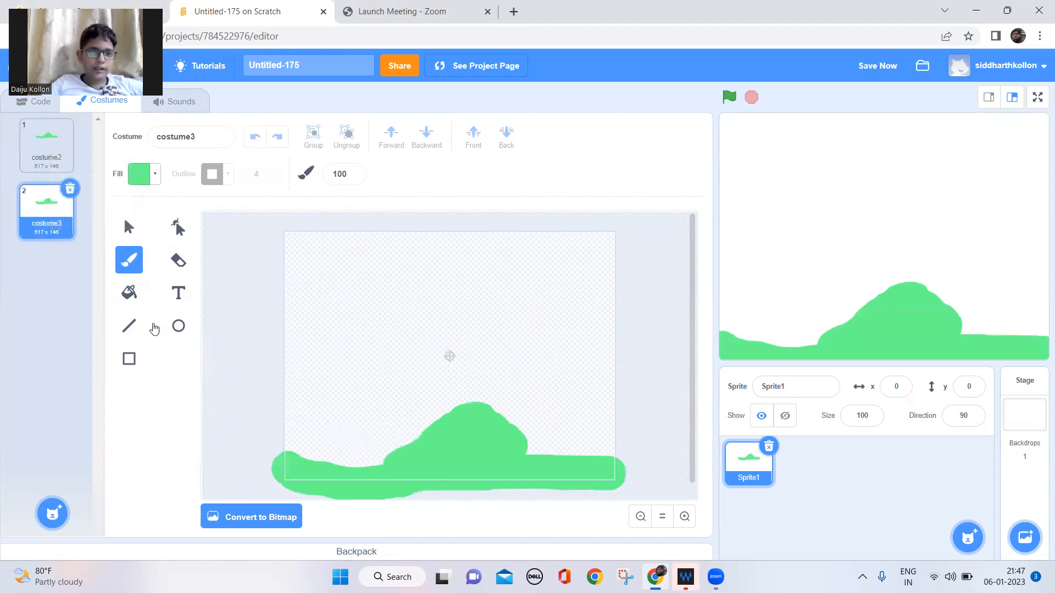
Paint a second costume: a fresh green ground strip with rounded bumps.
left_click(129, 227)
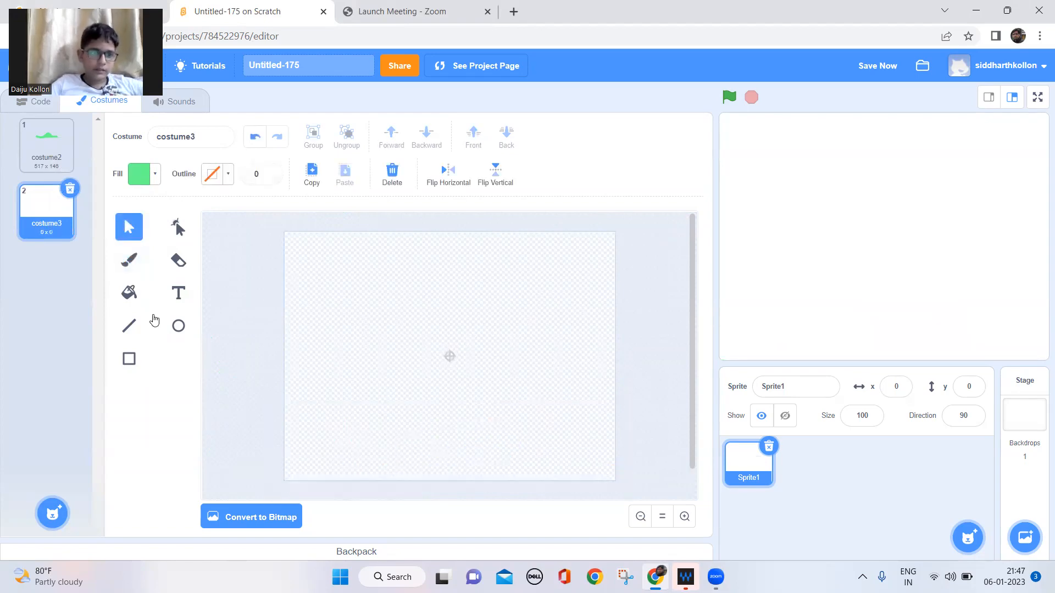
left_click(129, 260)
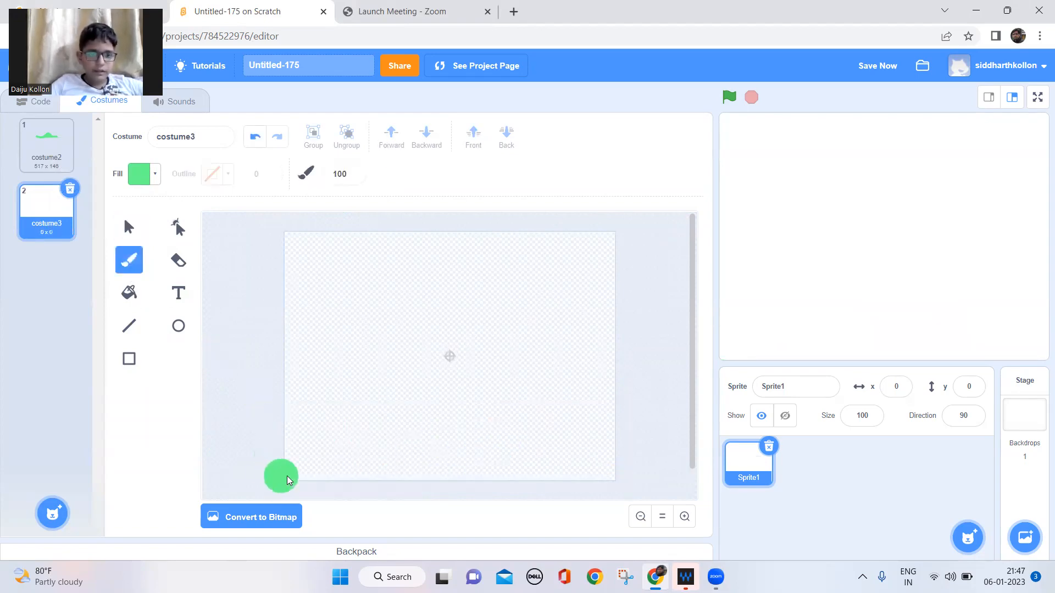
left_click_drag(286, 474, 602, 477)
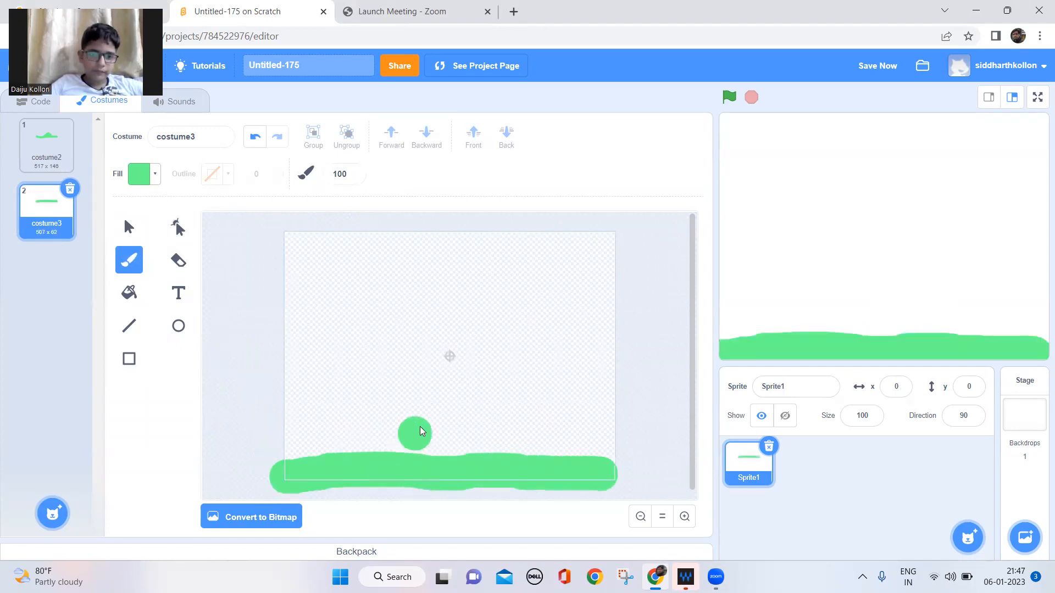
left_click_drag(414, 444, 401, 417)
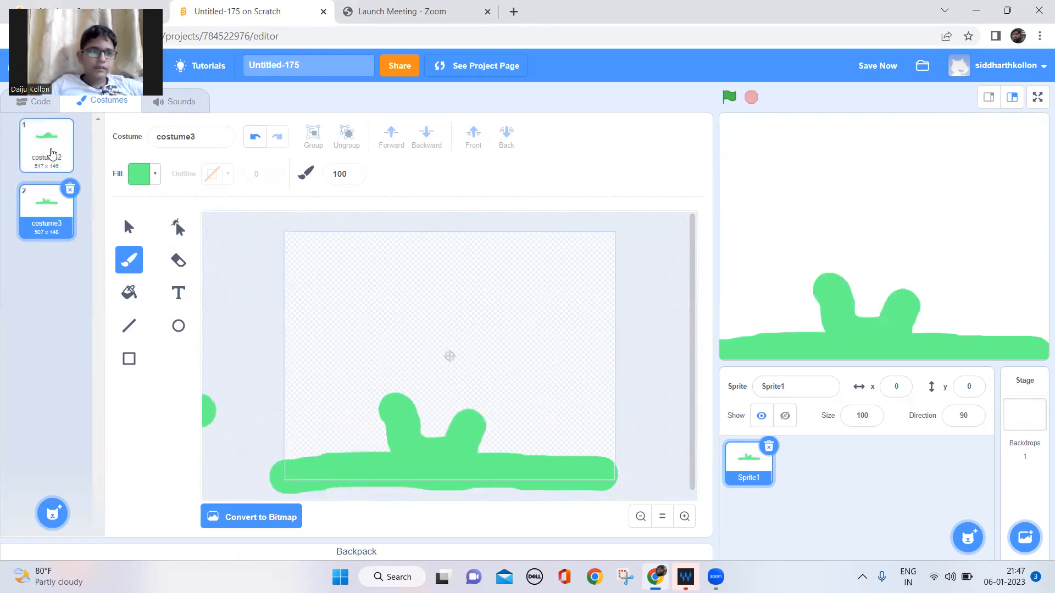
left_click(41, 101)
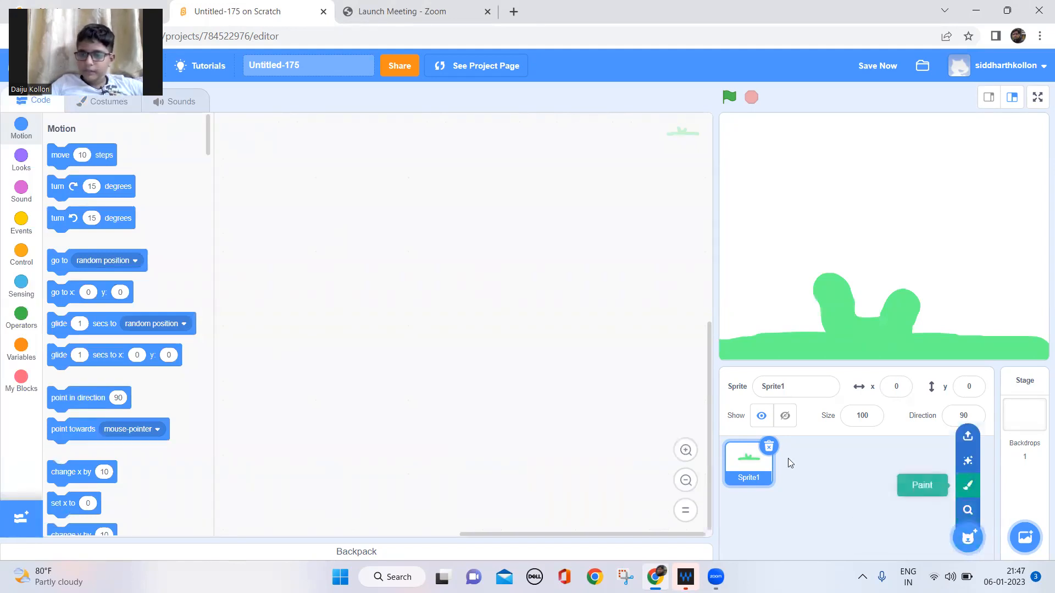
Rename Sprite1 to 'level' and paint a new sprite with a small black dot.
left_click(796, 387)
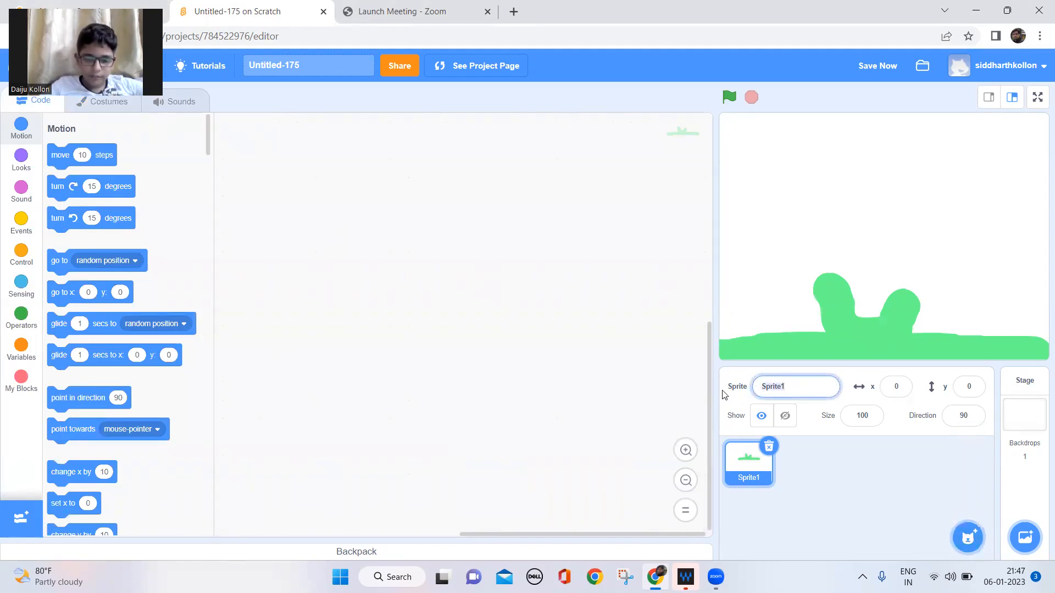
type("level")
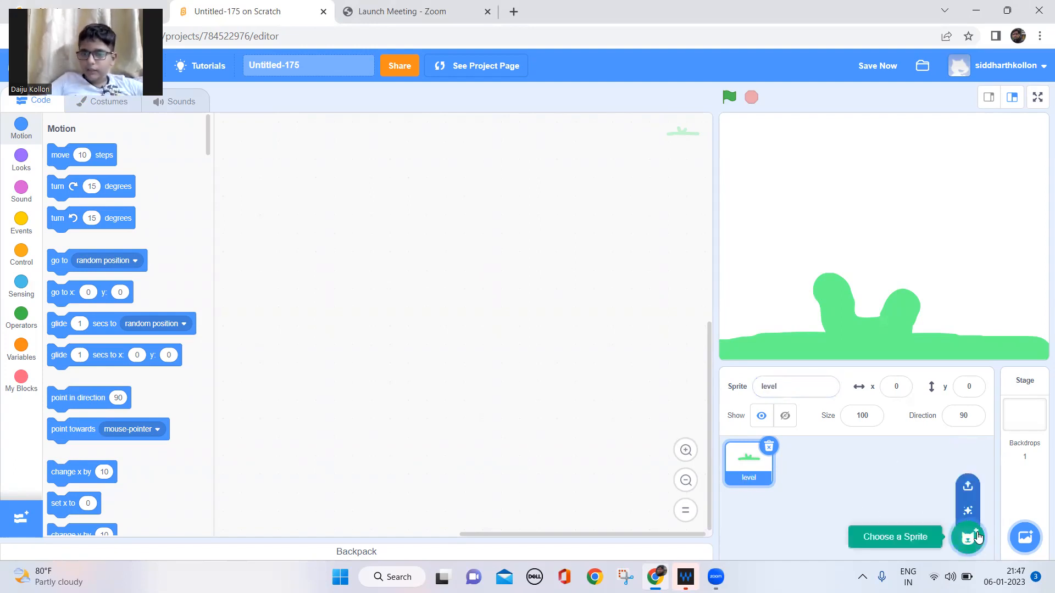
left_click(967, 537)
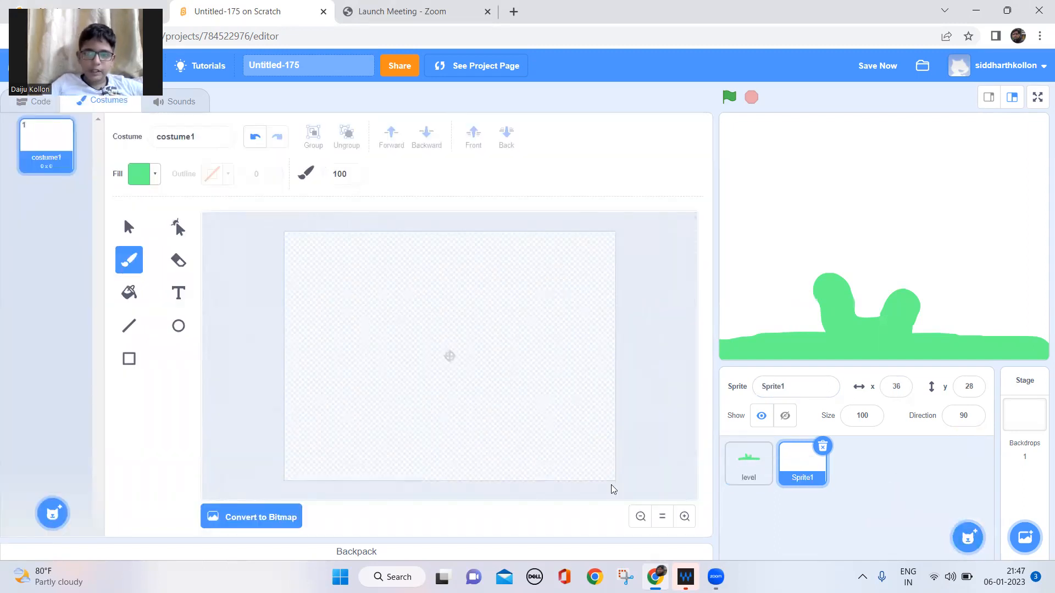
left_click(684, 516)
type("15")
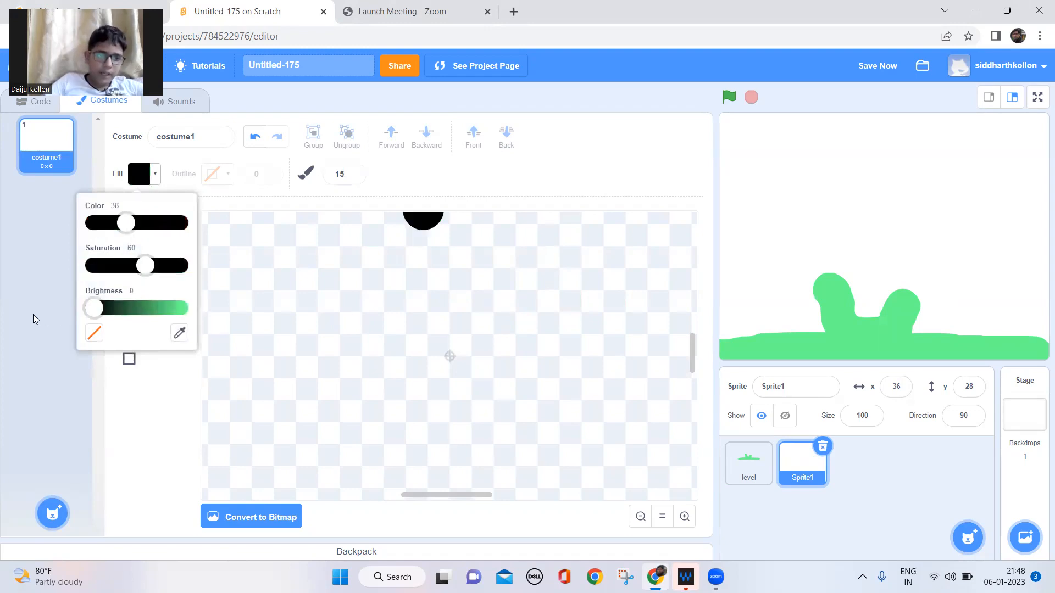
left_click(440, 353)
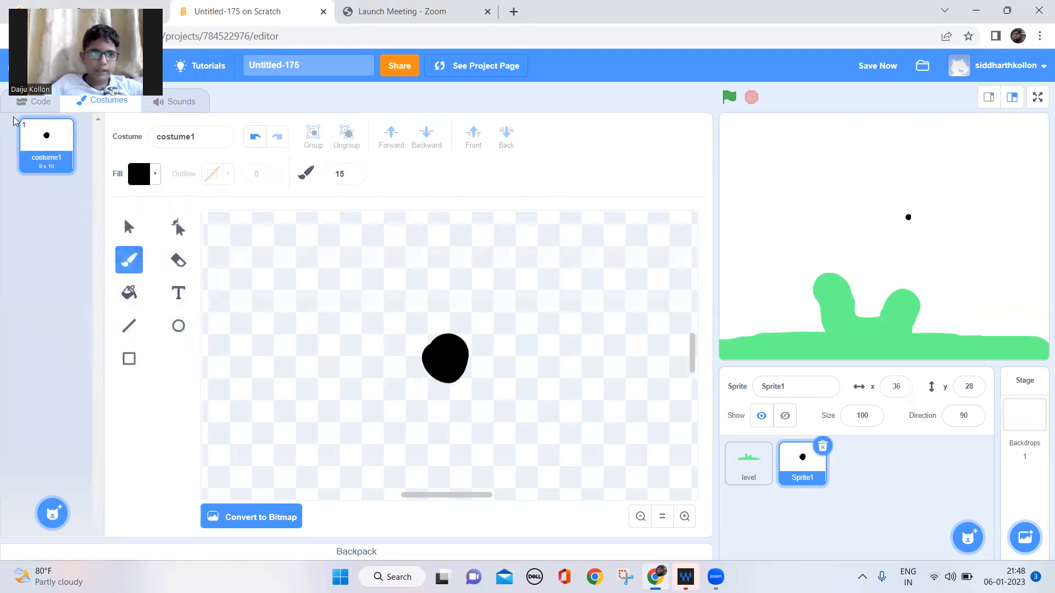
left_click(40, 101)
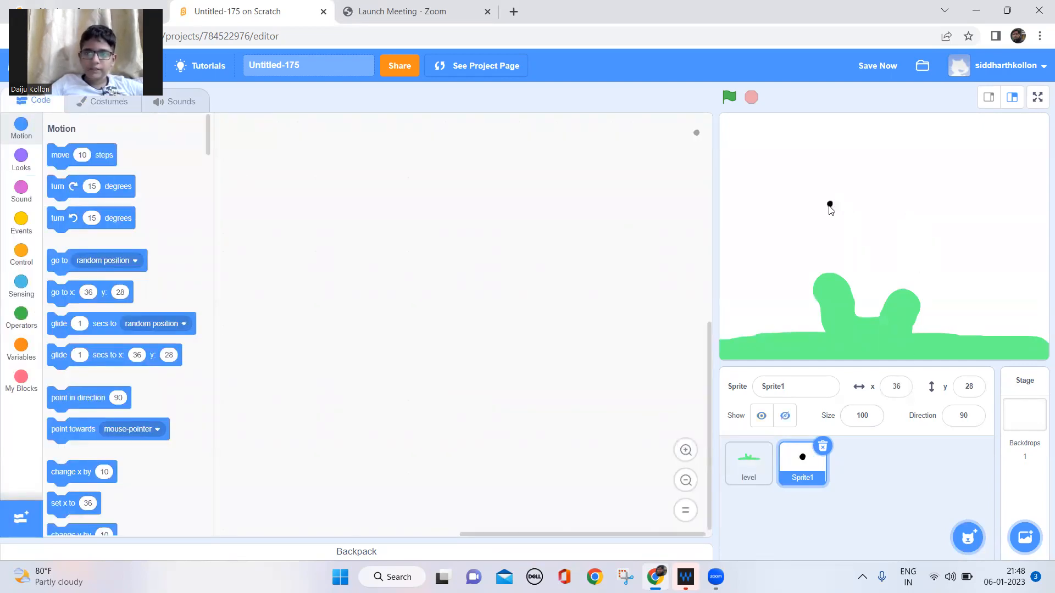
Start the dot's green-flag script with a forever loop holding an if-not check.
left_click_drag(829, 205, 767, 179)
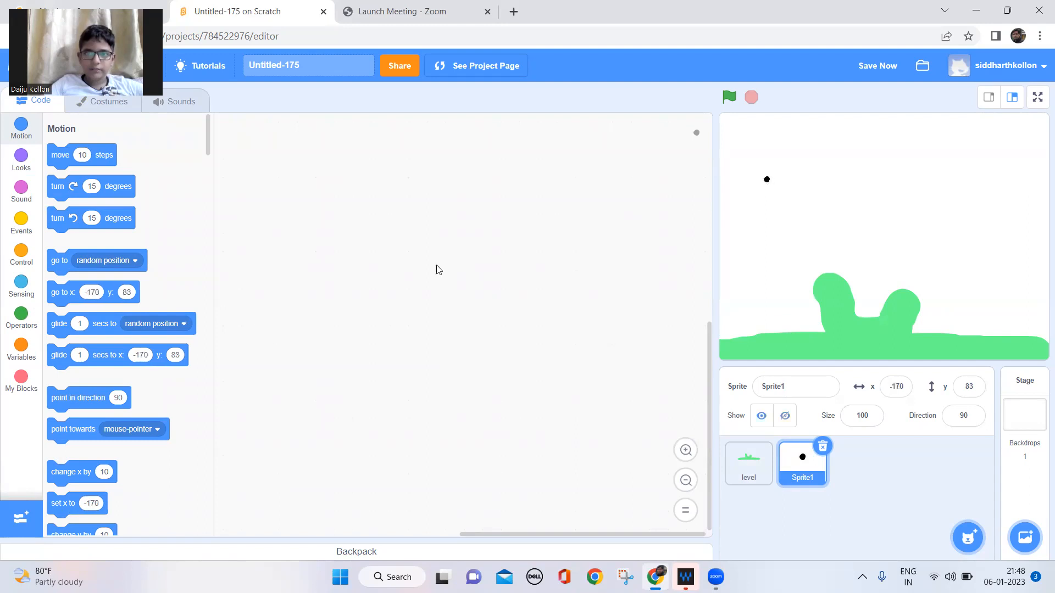
left_click(21, 222)
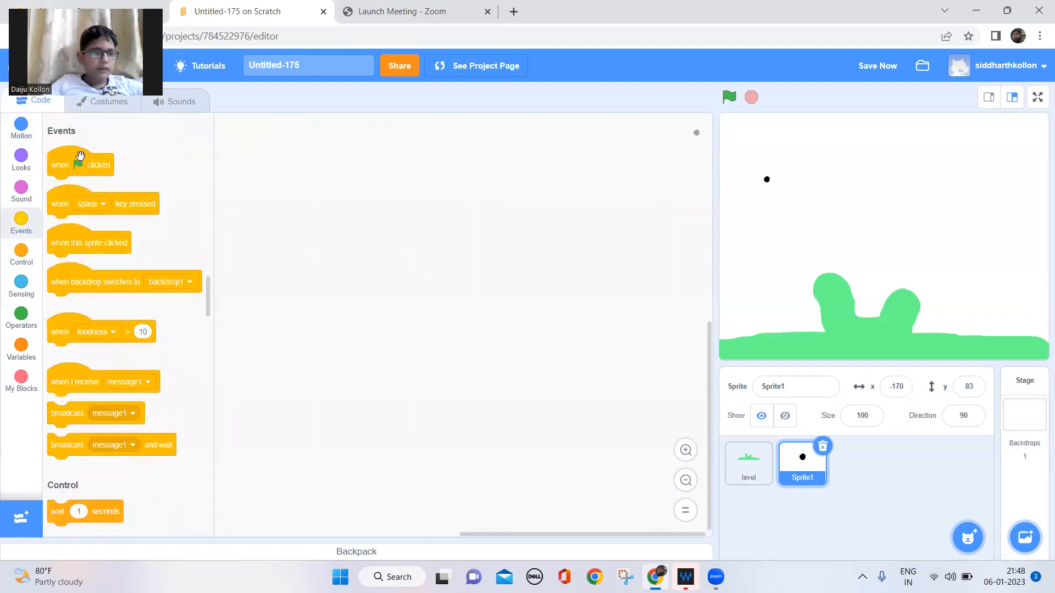
left_click_drag(79, 164, 296, 155)
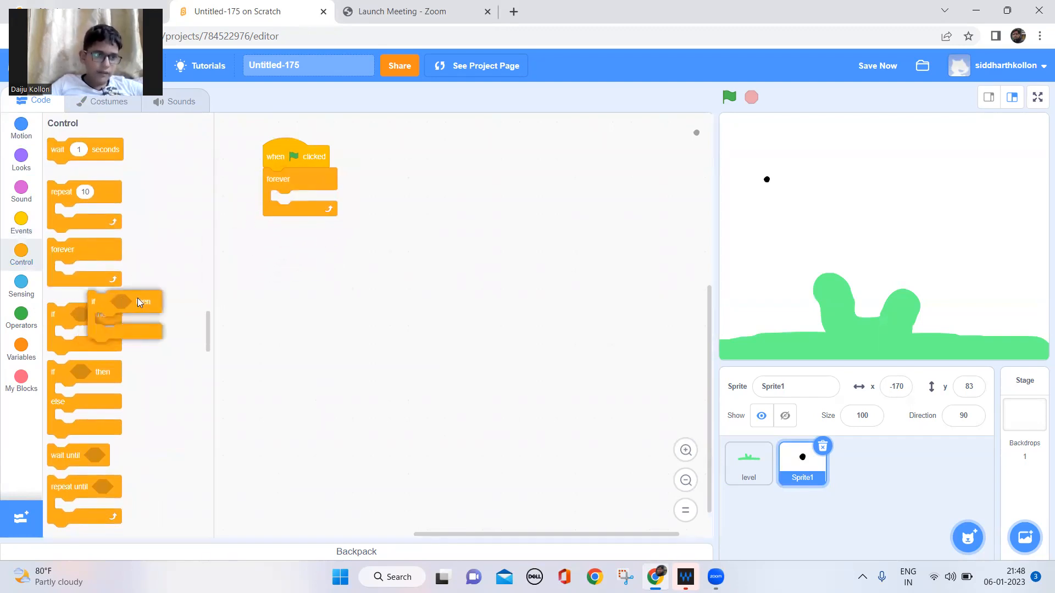
left_click_drag(121, 312, 330, 239)
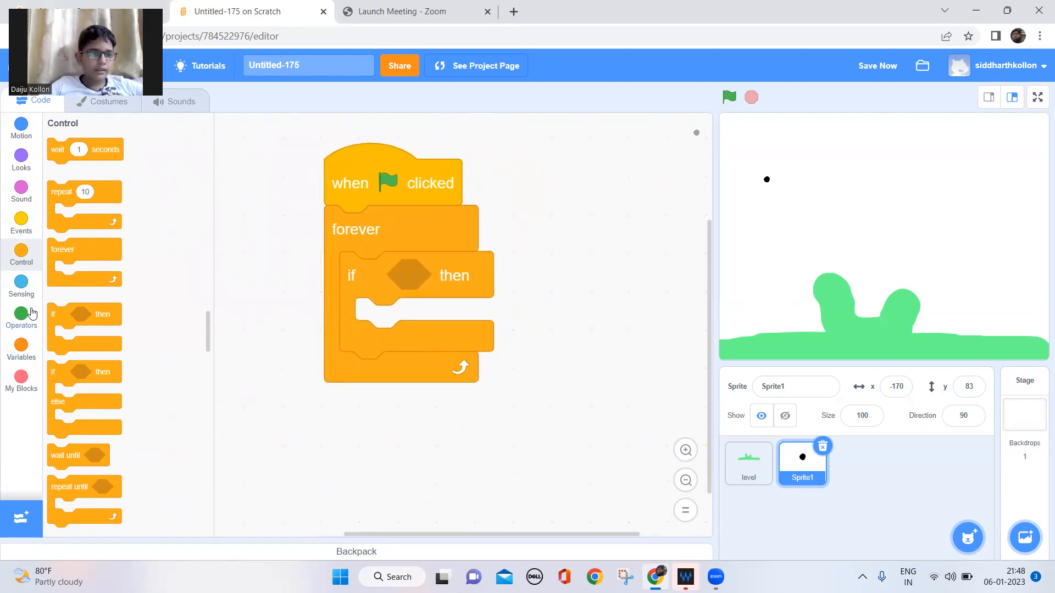
left_click(21, 286)
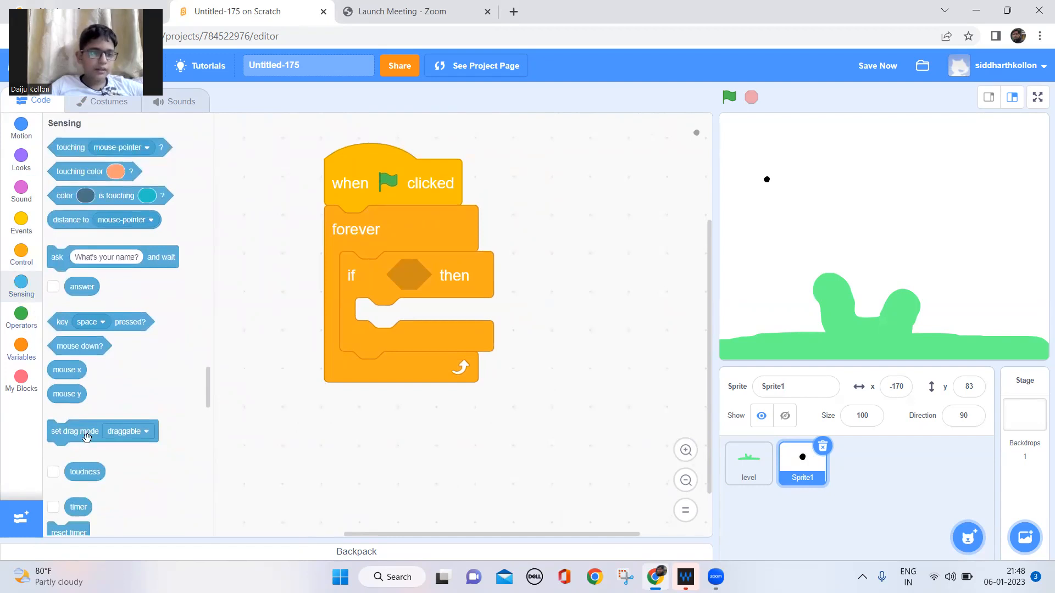
scroll("down", 3)
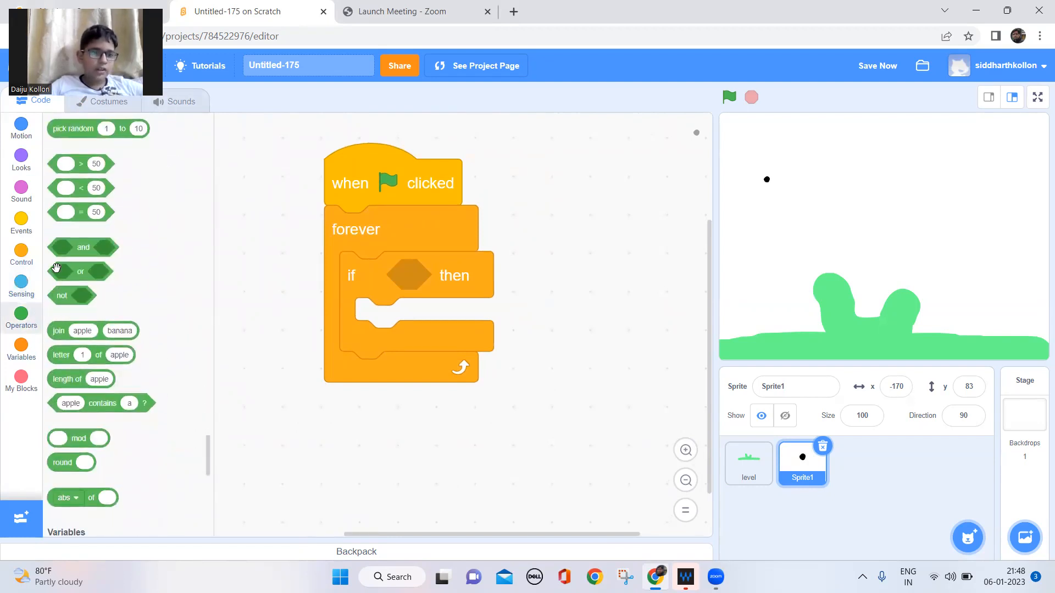
left_click_drag(61, 296, 433, 308)
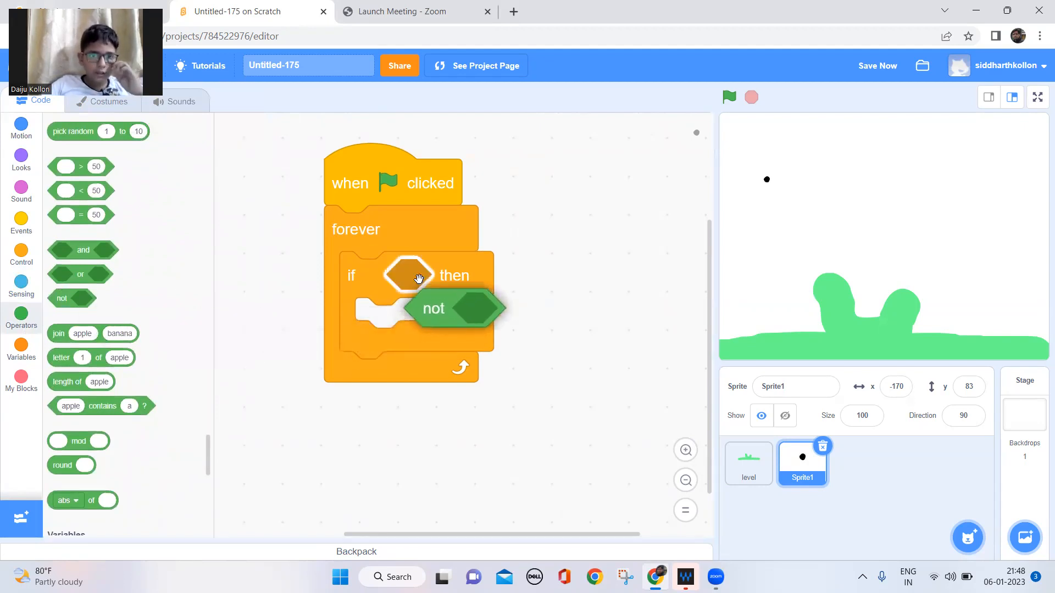
Check 'touching level', change y by -5, and start at x -170, y 83.
left_click(21, 285)
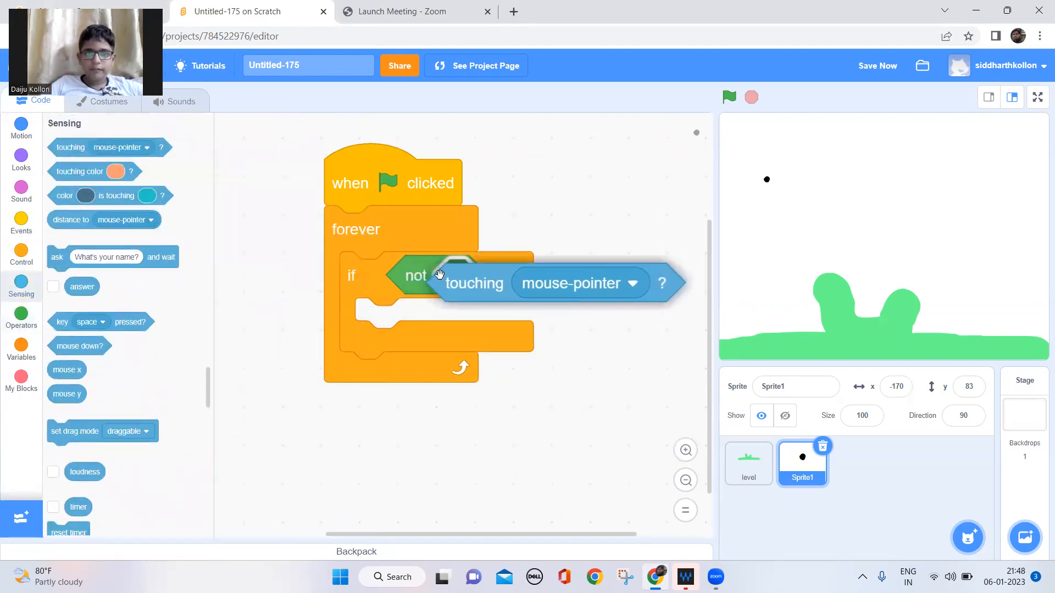
left_click(549, 365)
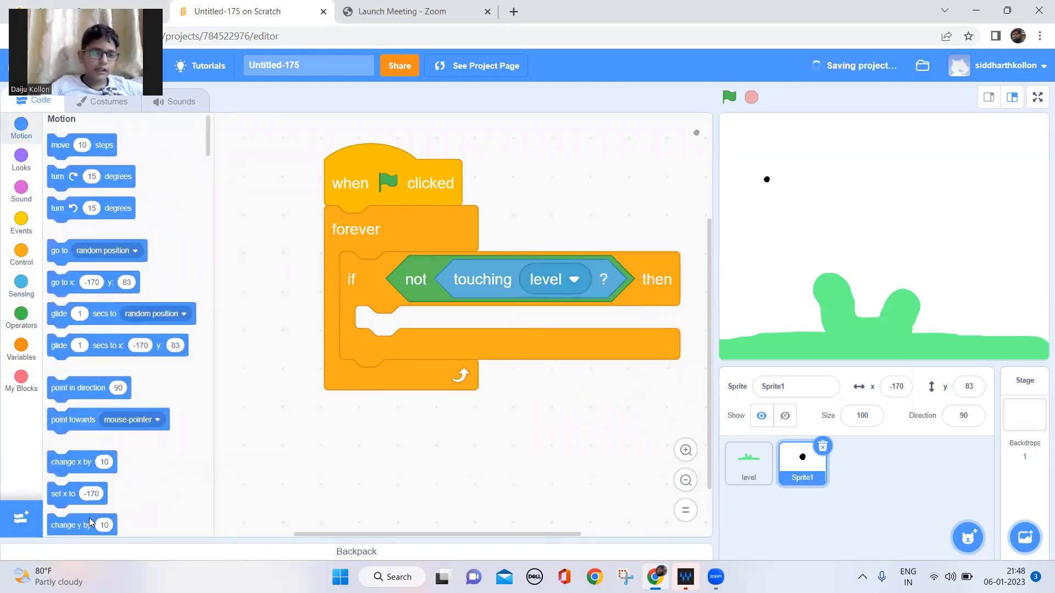
left_click_drag(81, 524, 424, 330)
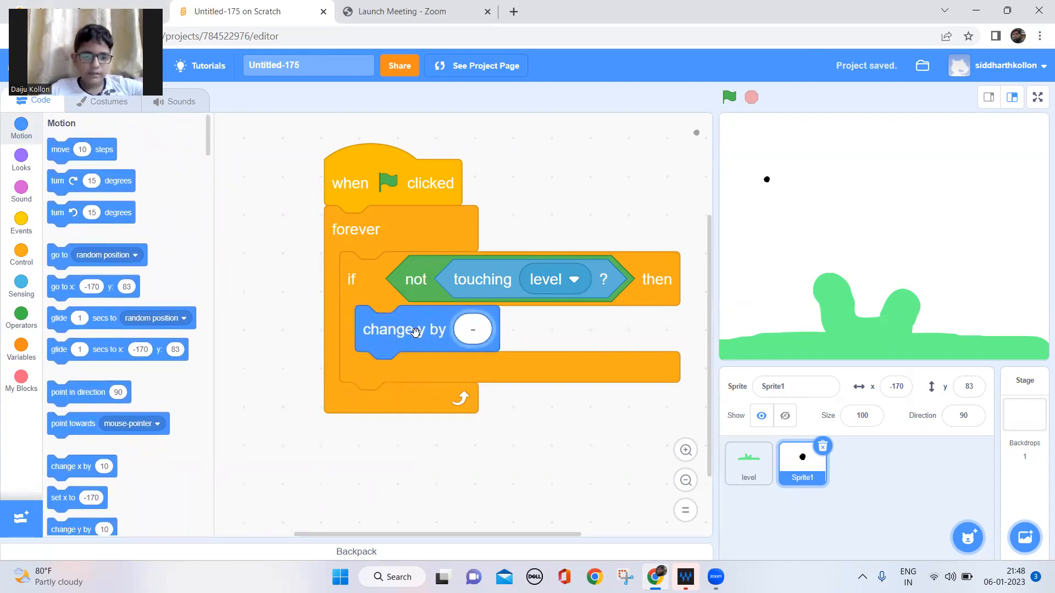
type("-5")
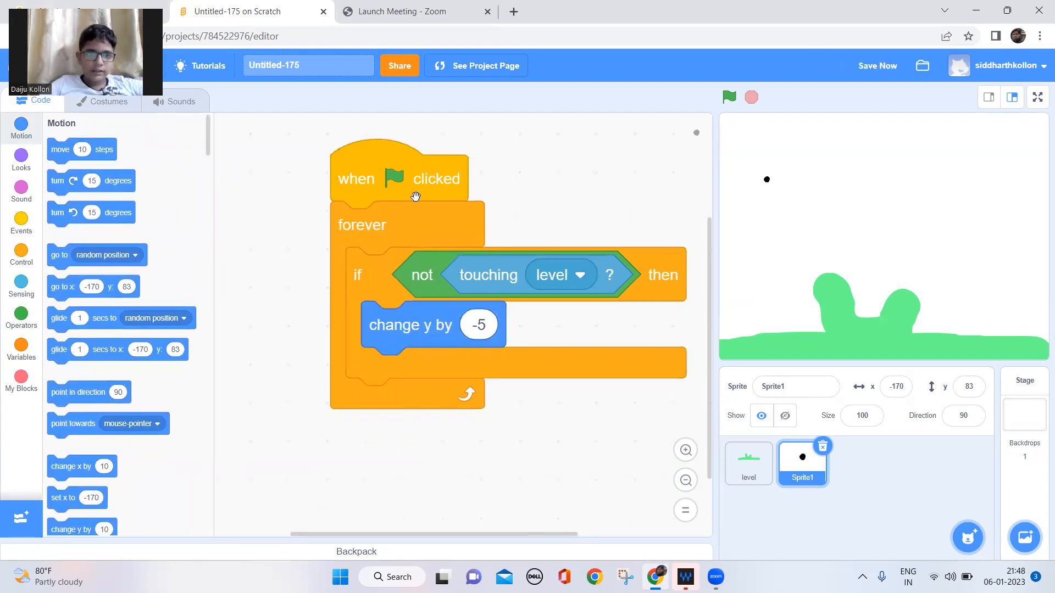
left_click_drag(416, 197, 423, 205)
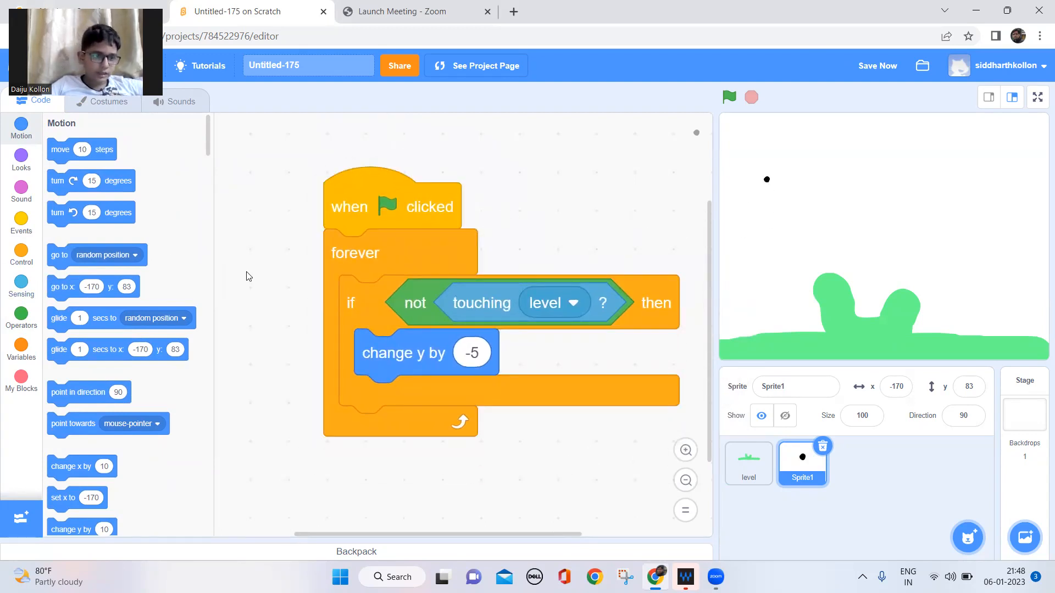
left_click_drag(93, 287, 357, 253)
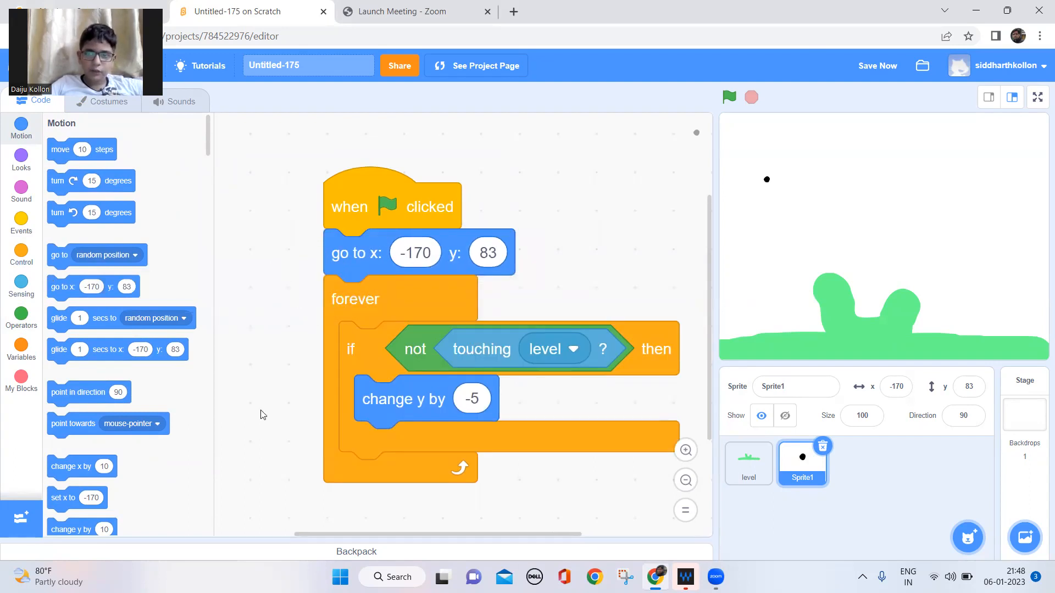
Duplicate the dot and give the copies new start positions, the third at 1, 70.
right_click(803, 463)
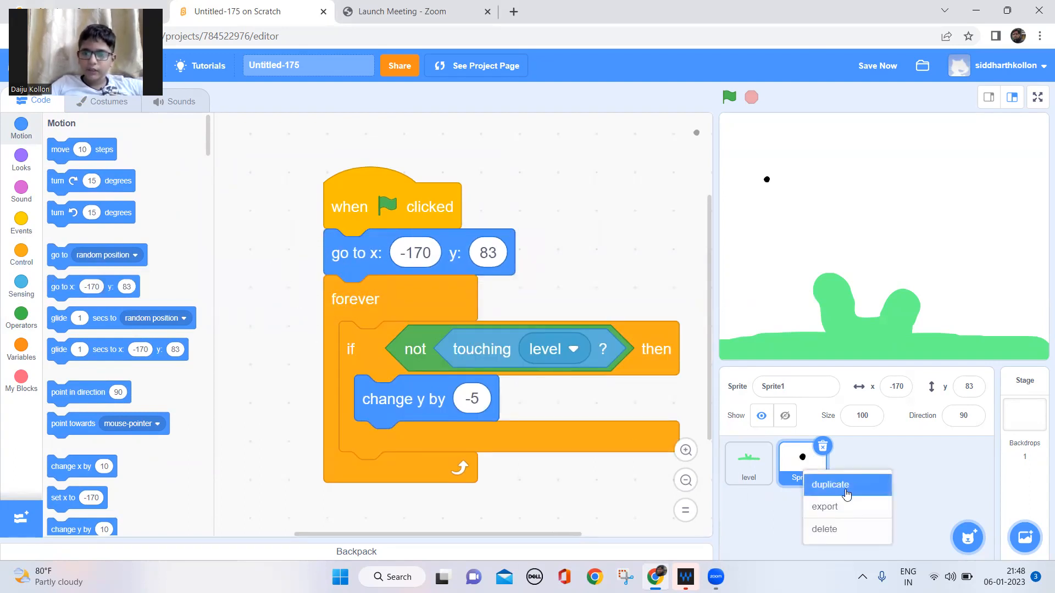
left_click(830, 485)
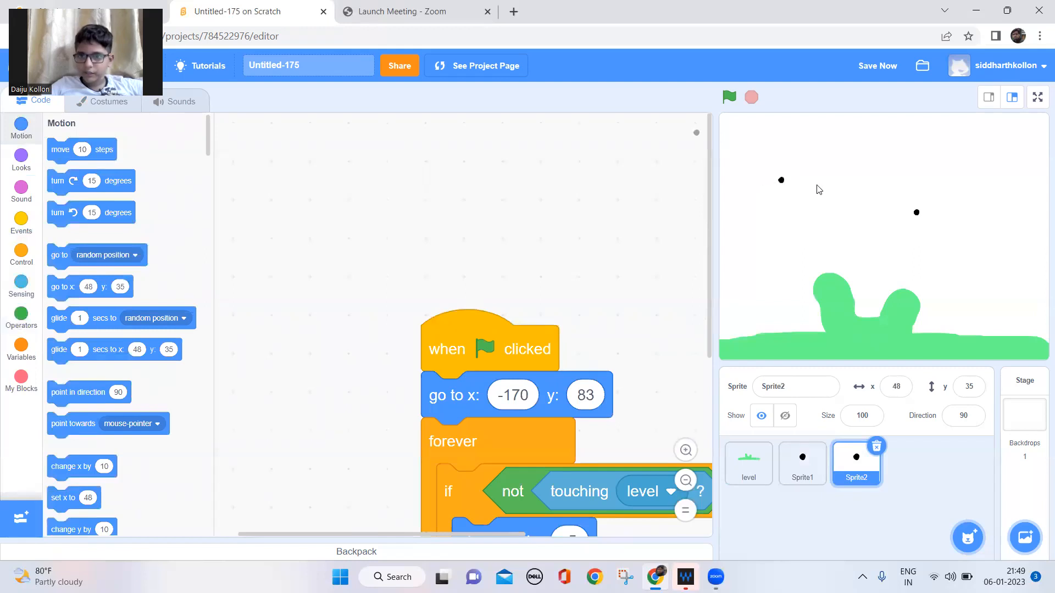
left_click(802, 463)
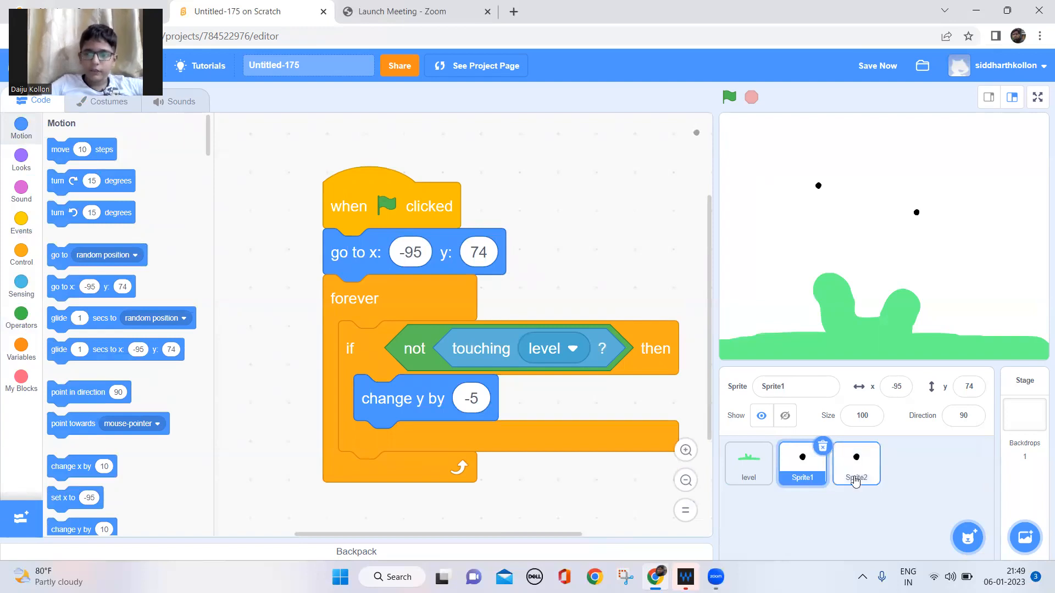
left_click(856, 464)
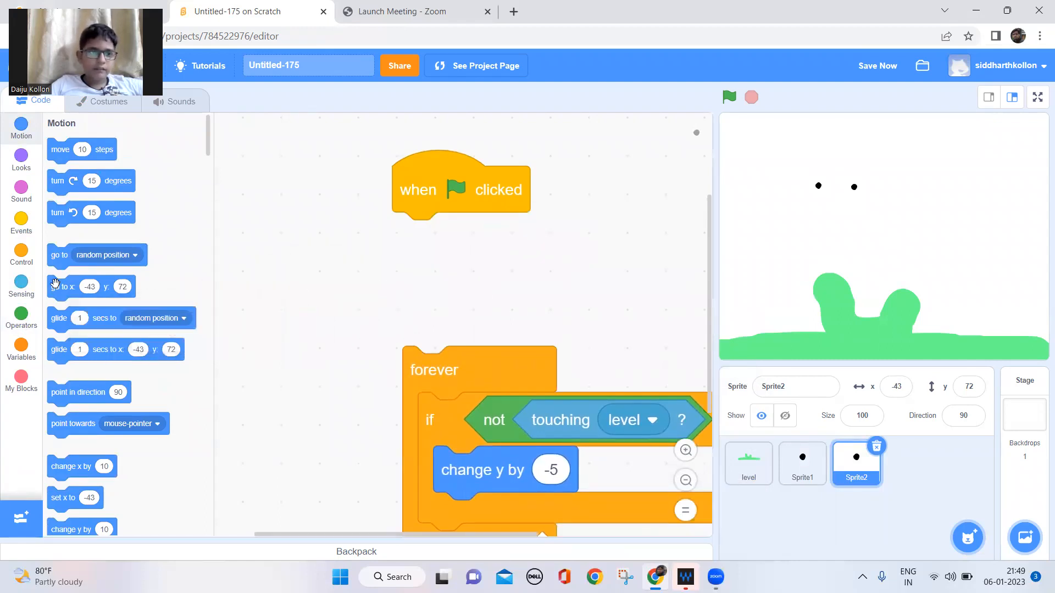
left_click_drag(90, 286, 443, 320)
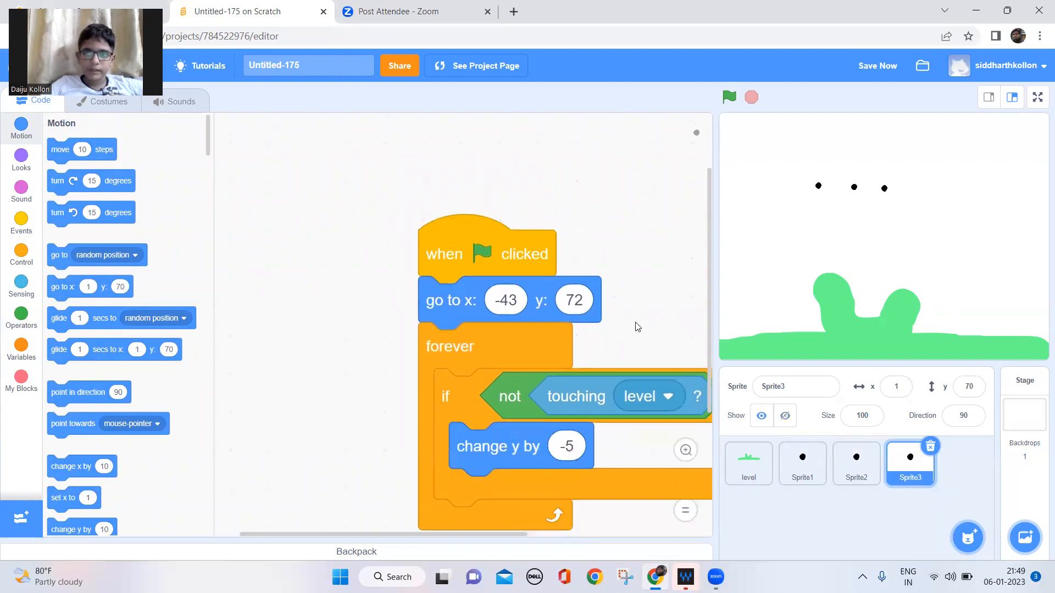
left_click_drag(450, 300, 309, 355)
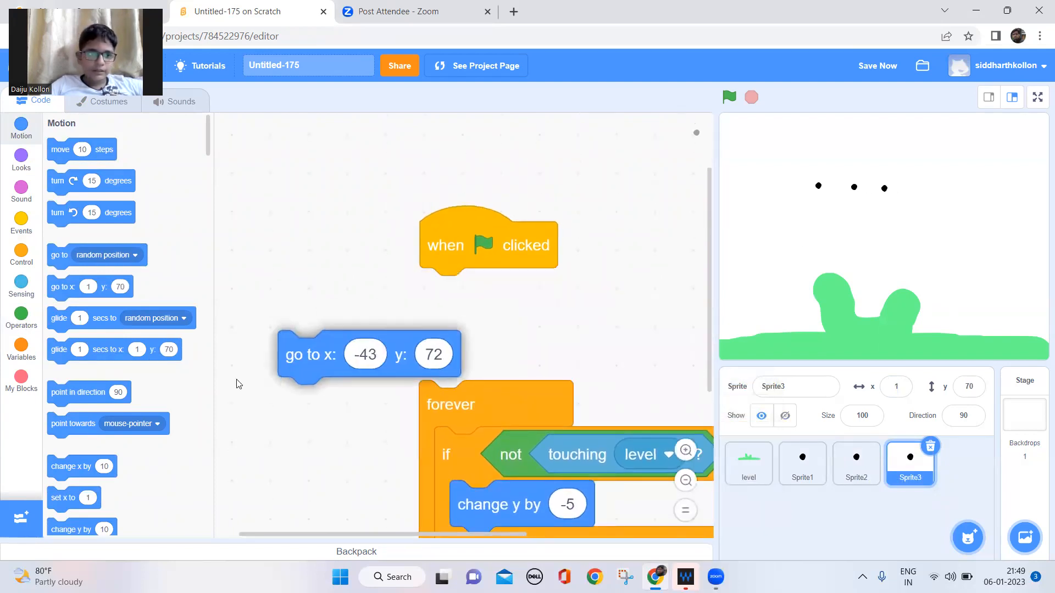
left_click_drag(309, 354, 510, 361)
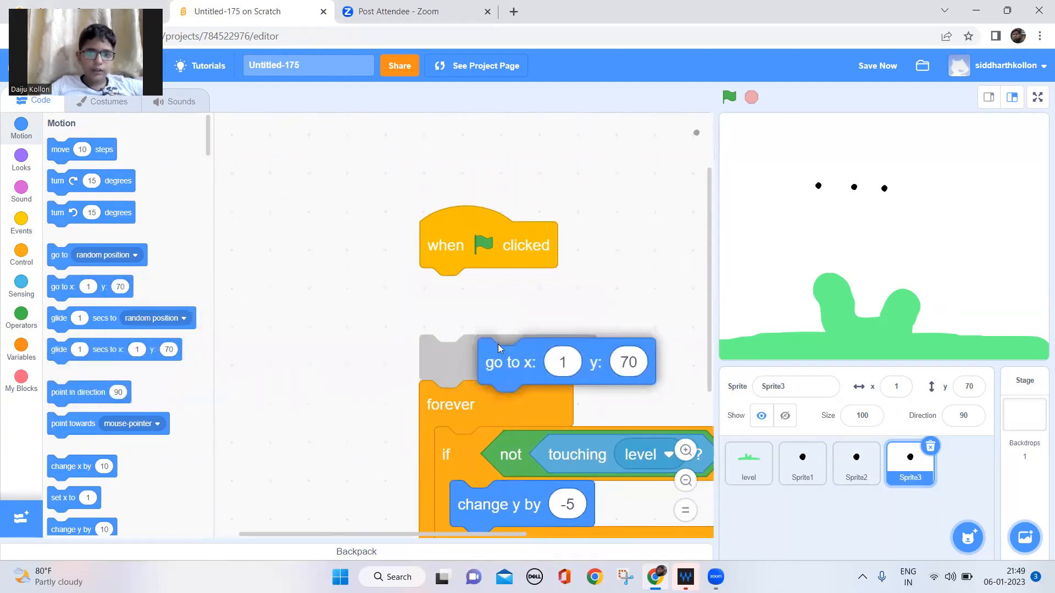
left_click_drag(508, 362, 452, 290)
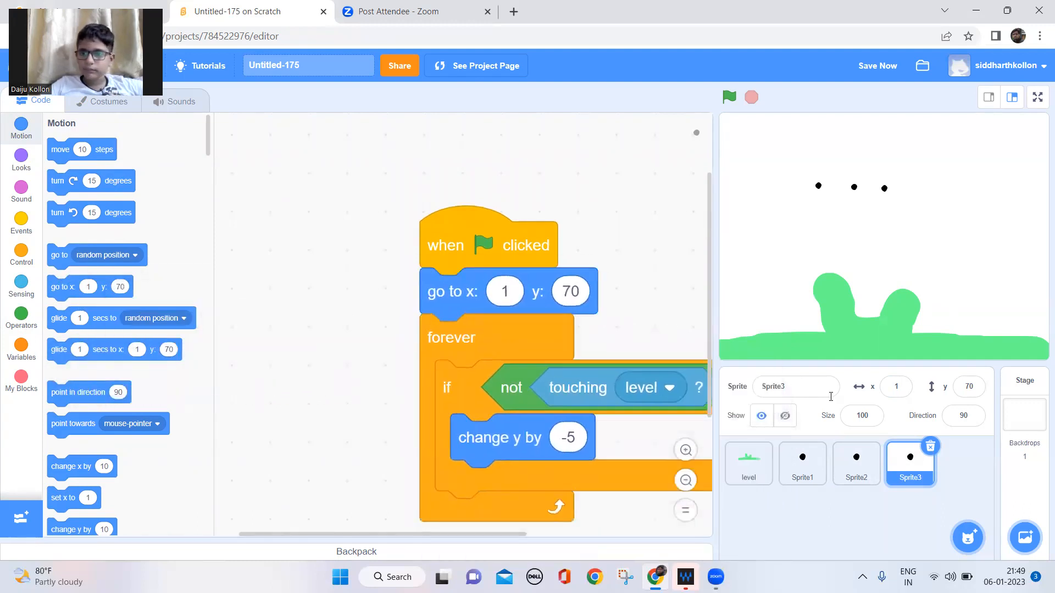
Duplicate the third dot and line the fourth copy up with the others.
right_click(911, 464)
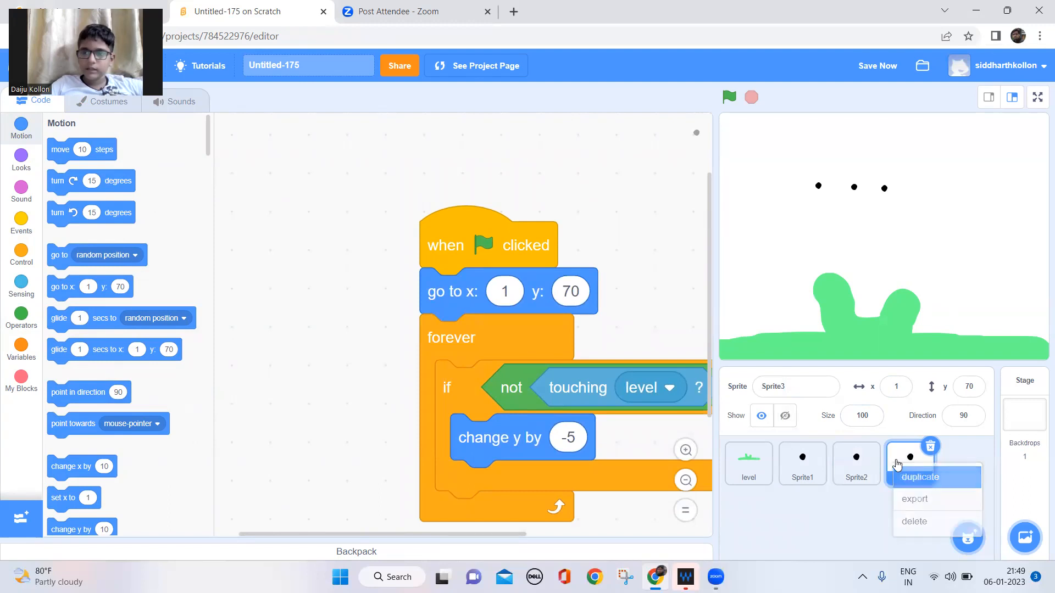
left_click(919, 478)
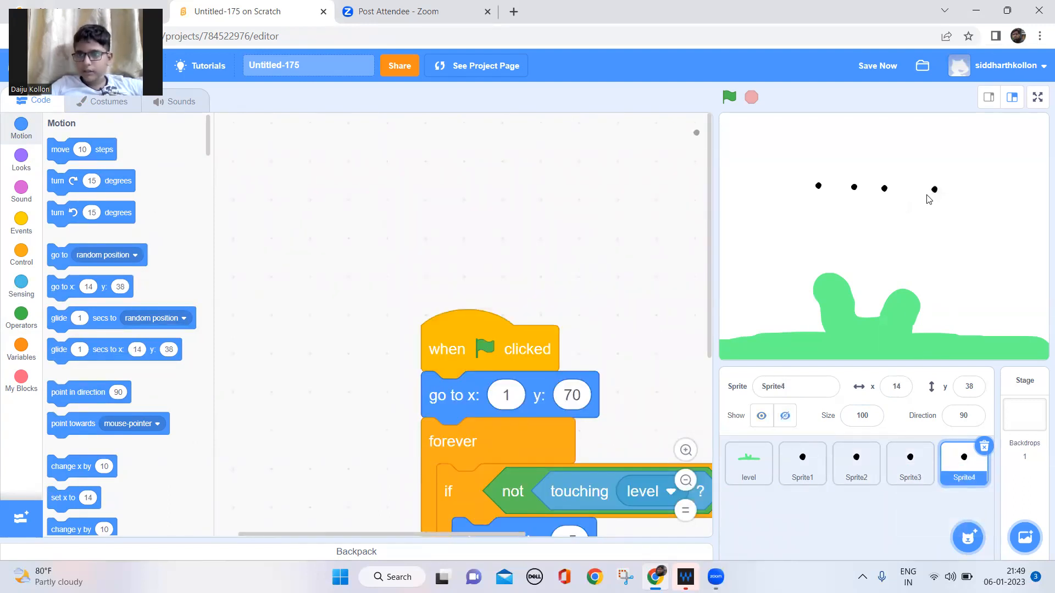
left_click_drag(935, 189, 918, 189)
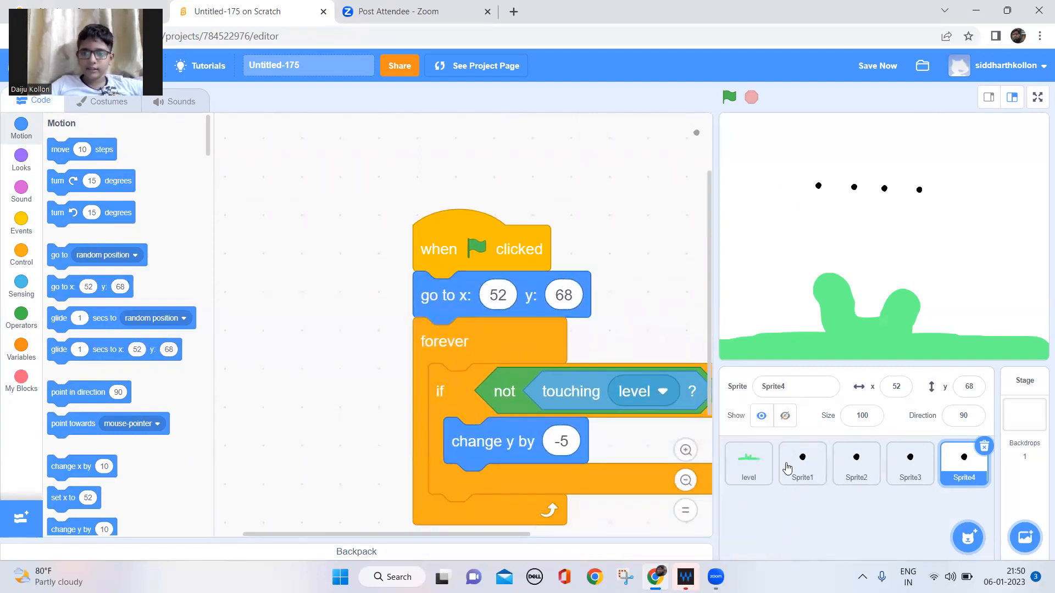
Add 'set ghost effect to 100' at start for Sprite1, Sprite2 and Sprite3.
left_click(802, 463)
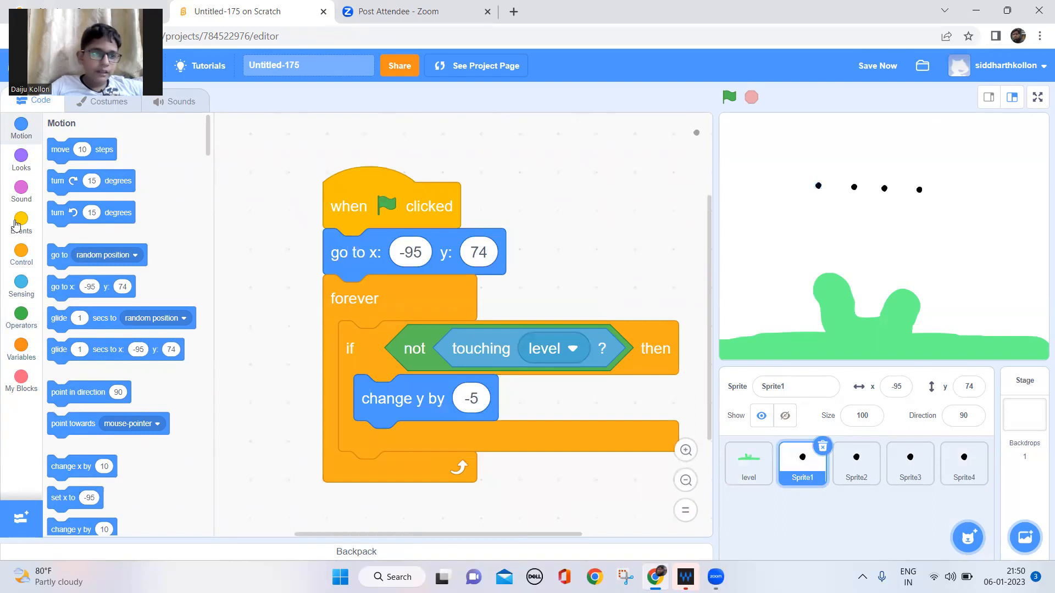
left_click(22, 160)
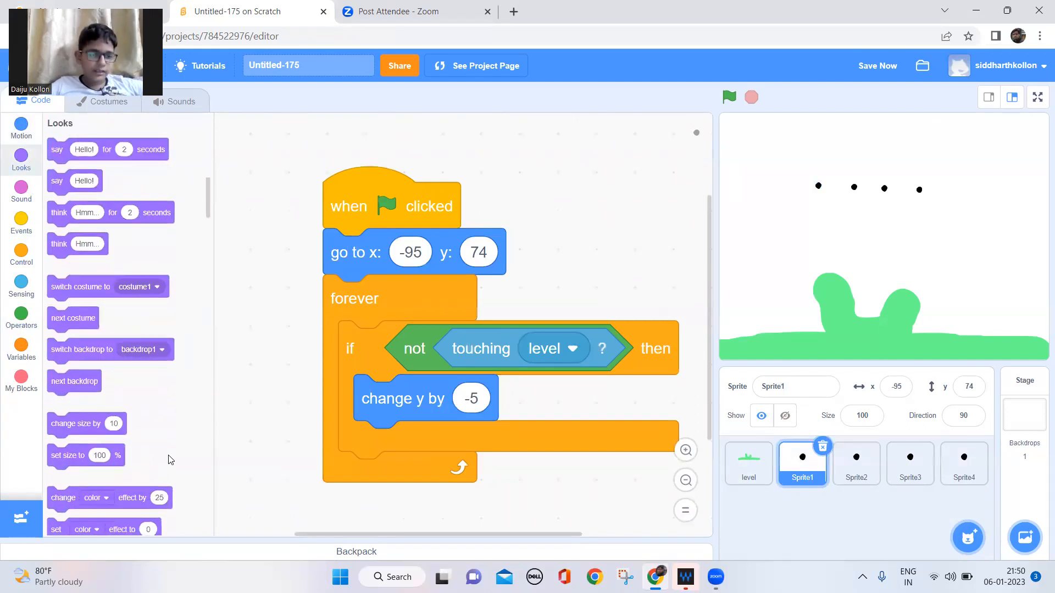
left_click(105, 498)
type("100")
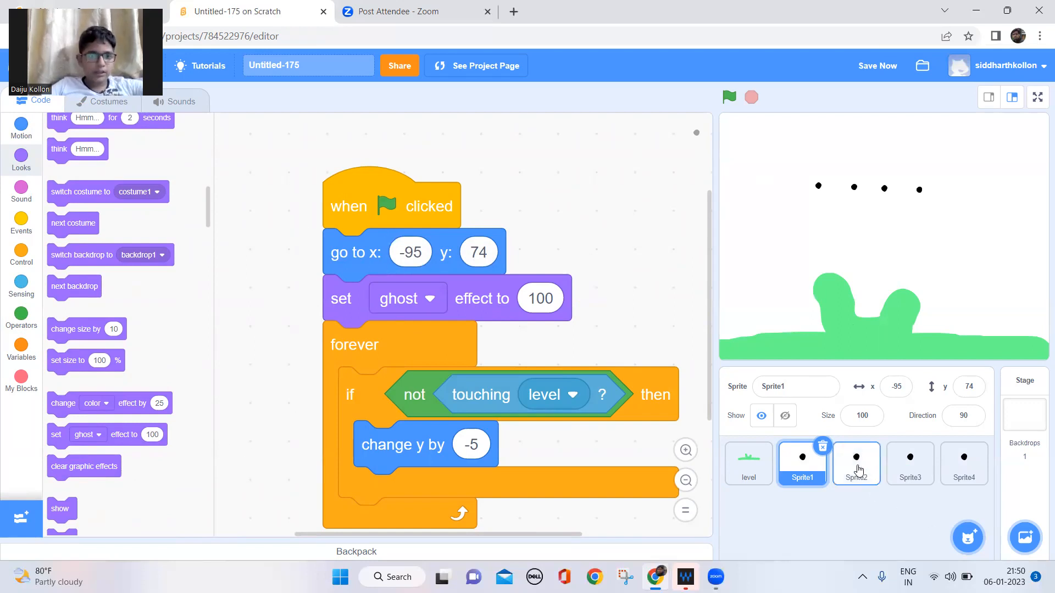
left_click(856, 464)
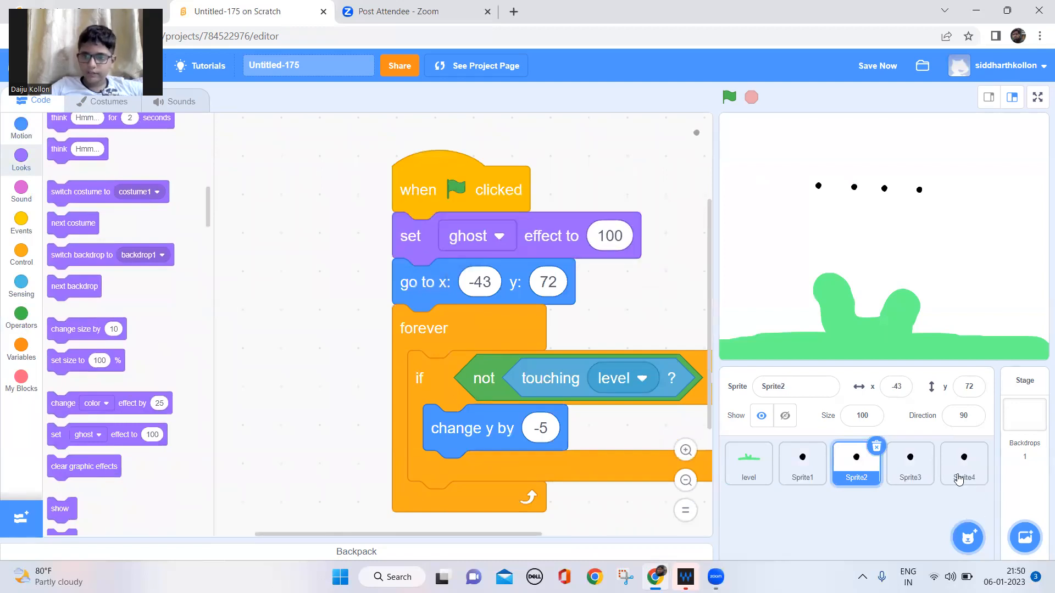
left_click(910, 464)
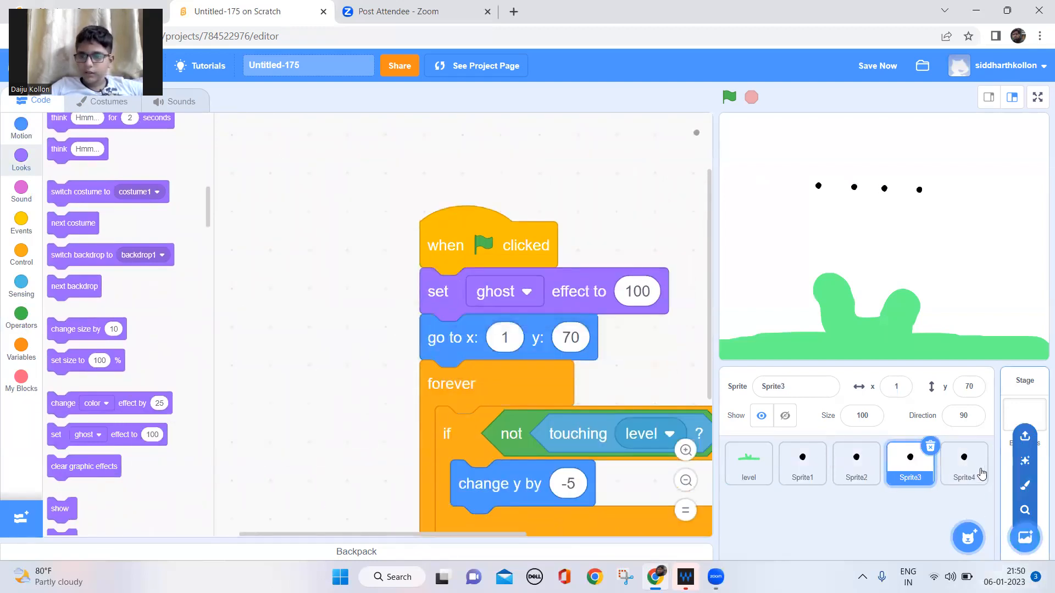
left_click(964, 464)
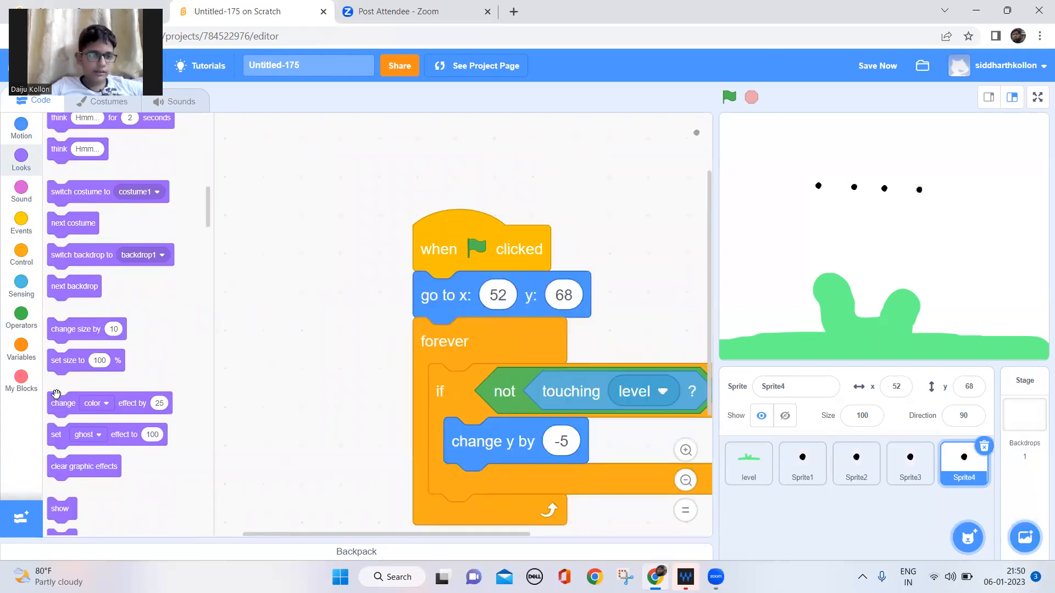
scroll("down", 3)
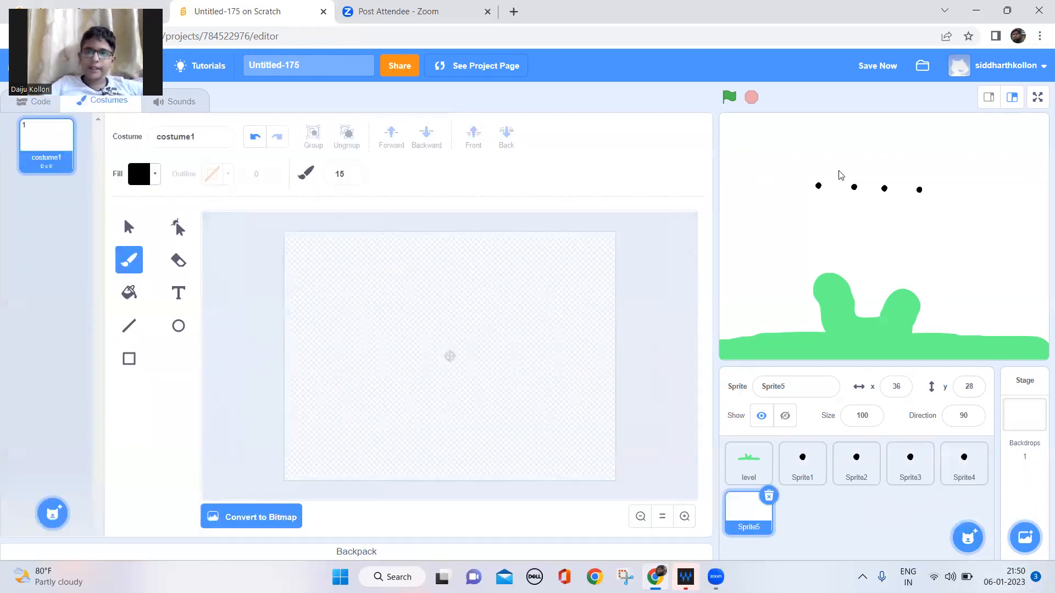
mouse_move(820, 189)
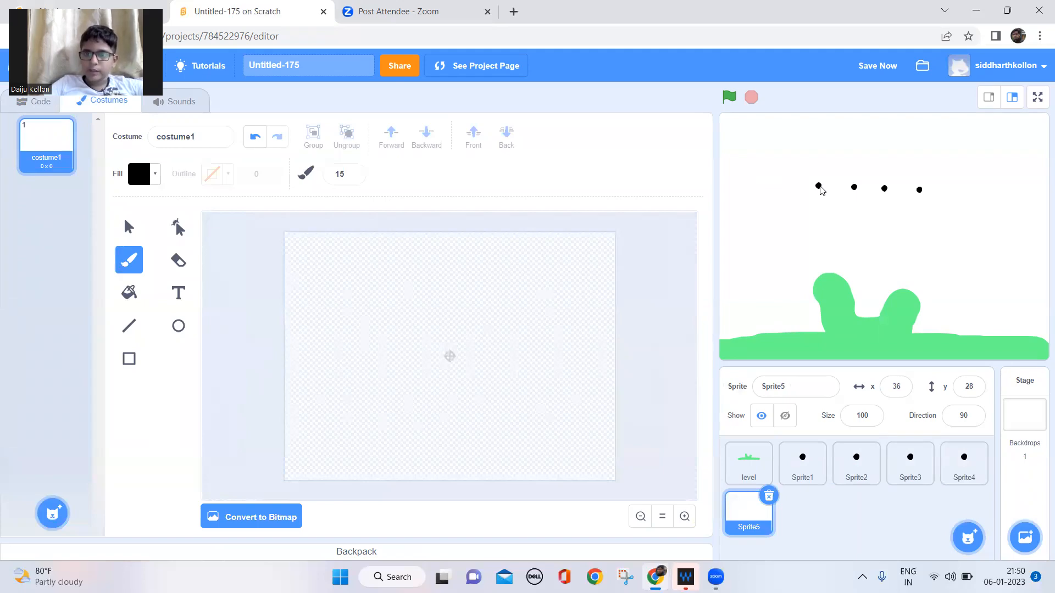
mouse_move(888, 195)
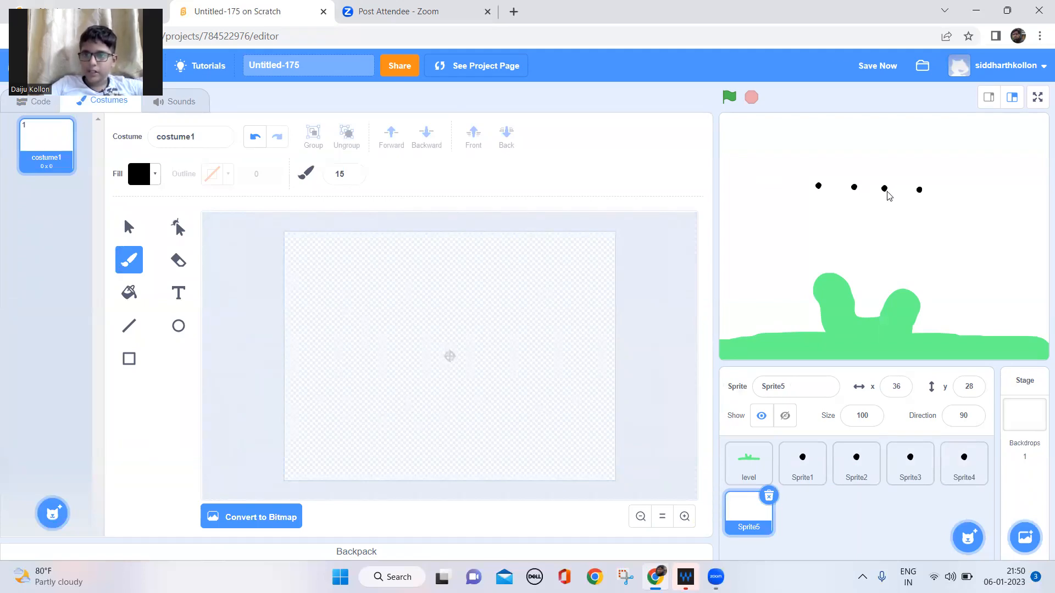
Paint a new sprite's costume as a larger black dot.
left_click(877, 65)
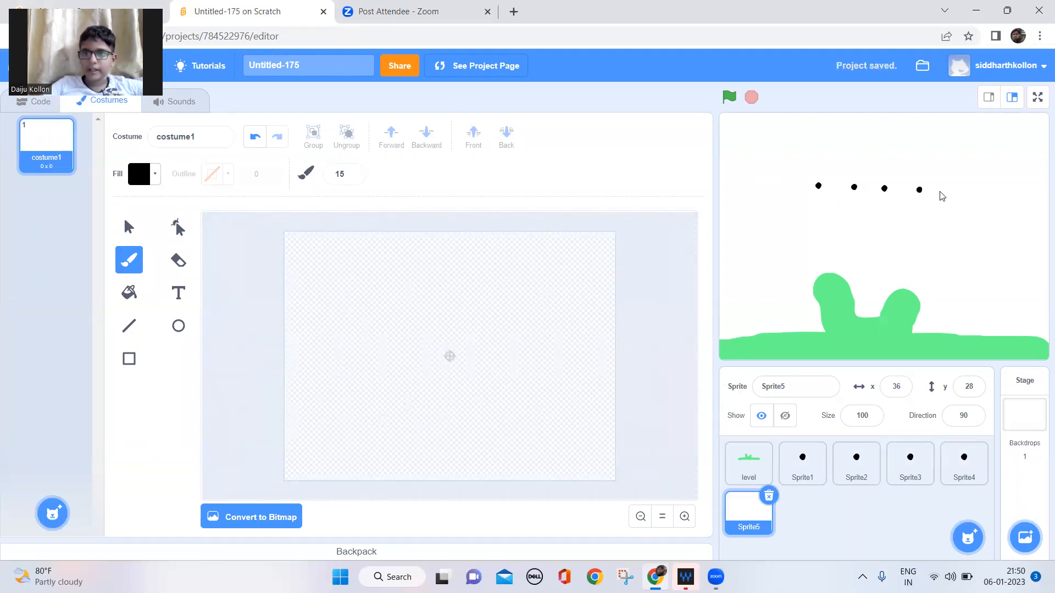
left_click(398, 356)
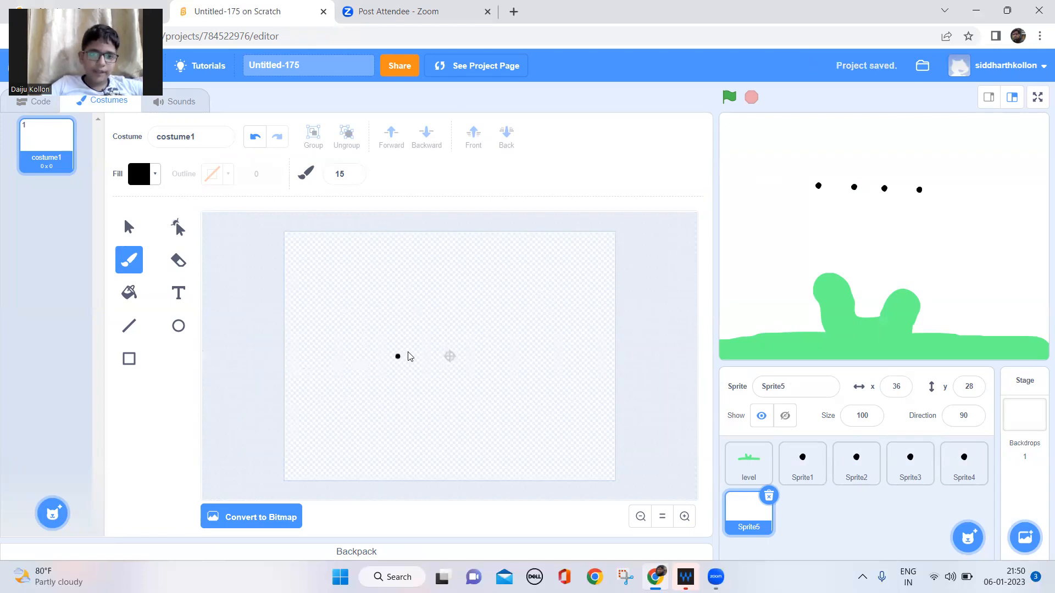
left_click(450, 357)
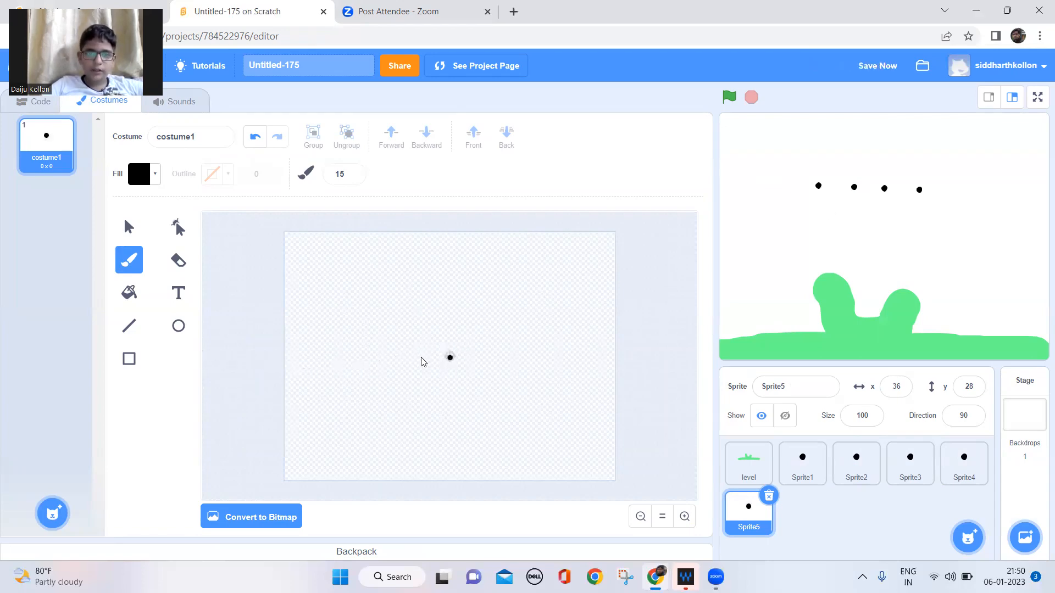
left_click(129, 227)
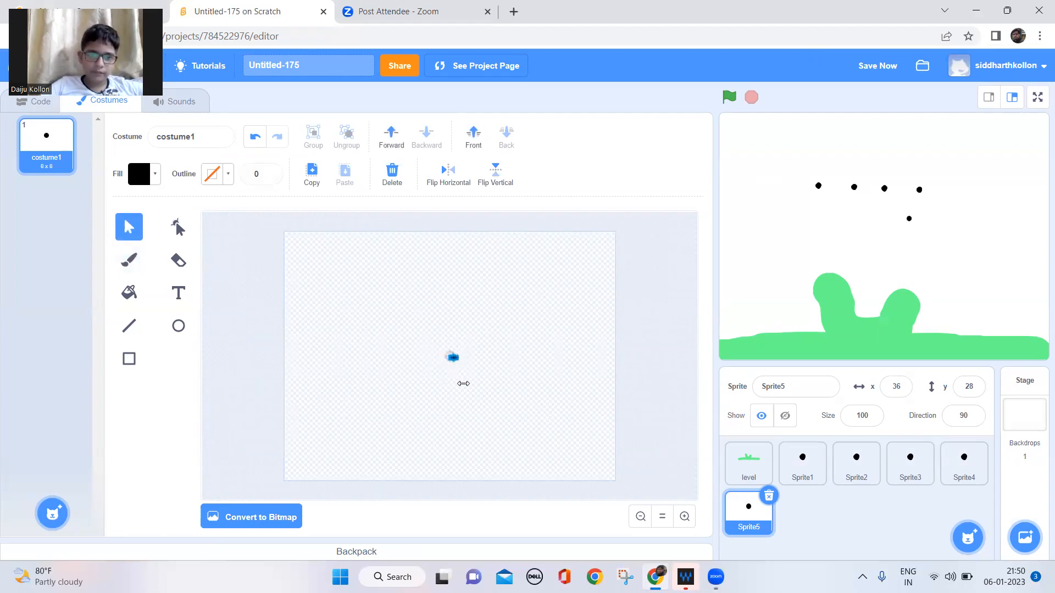
left_click_drag(464, 357, 461, 366)
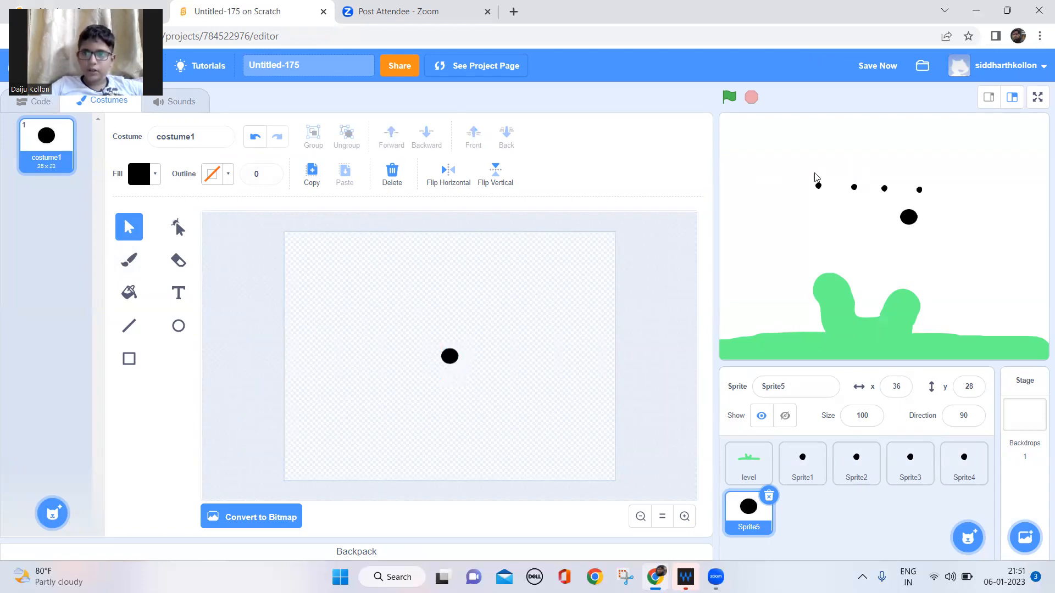
mouse_move(35, 114)
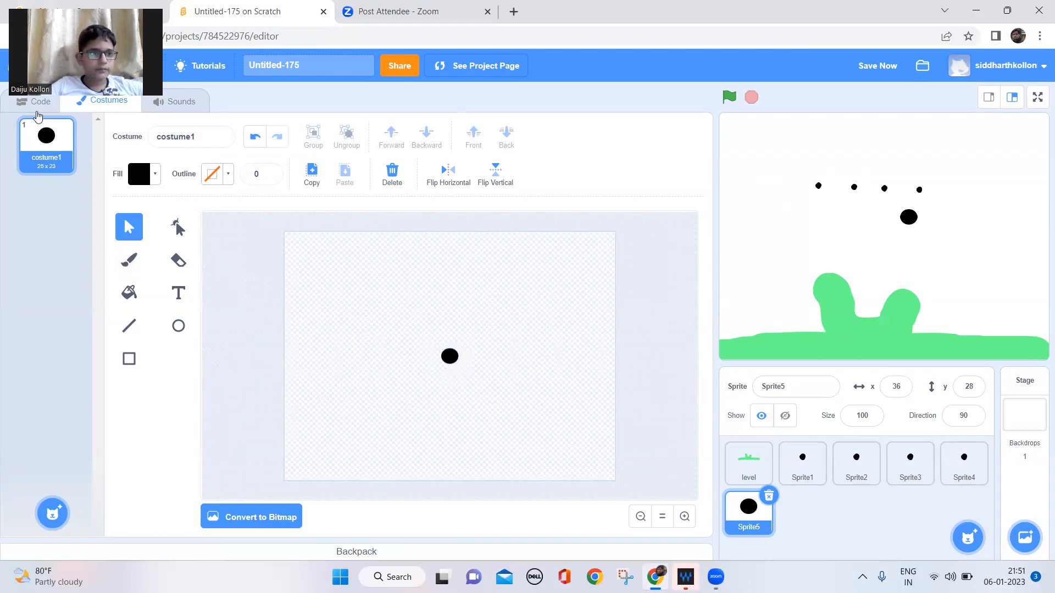
Add the Pen extension and build 'when flag clicked, erase all, forever'.
left_click(40, 102)
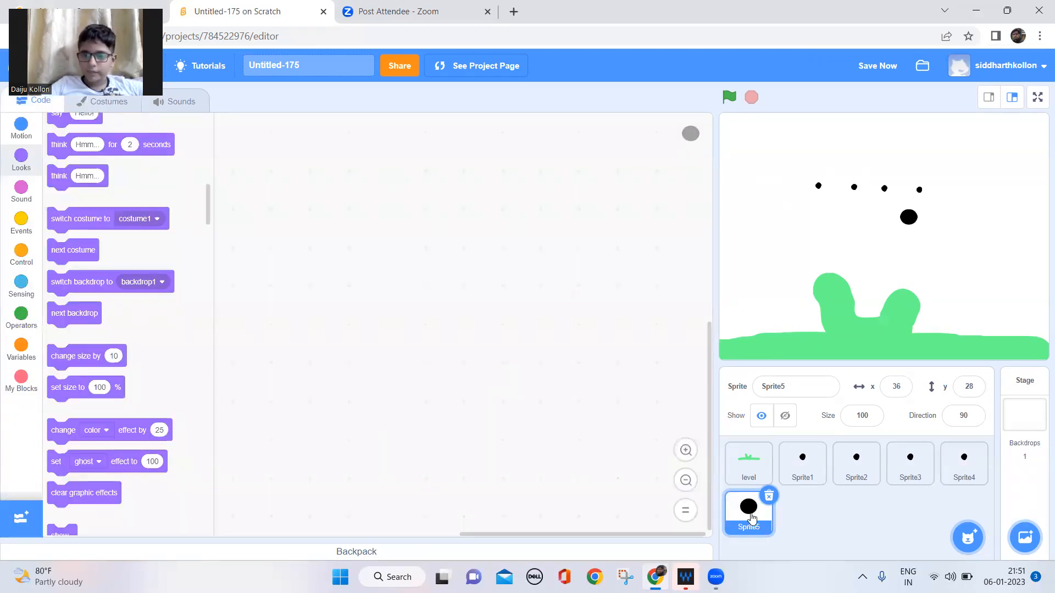
mouse_move(24, 513)
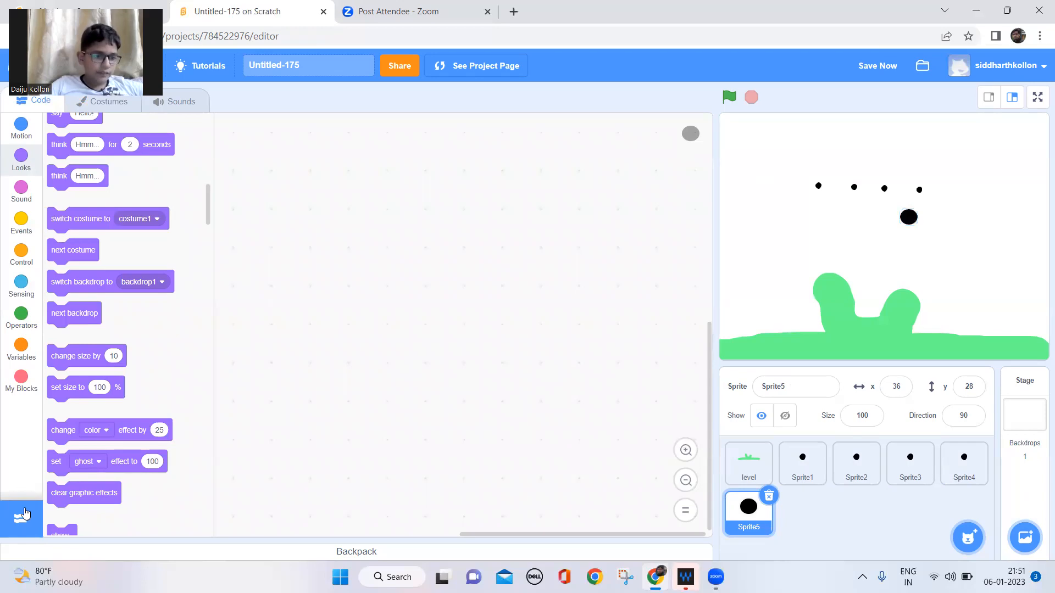
left_click(21, 518)
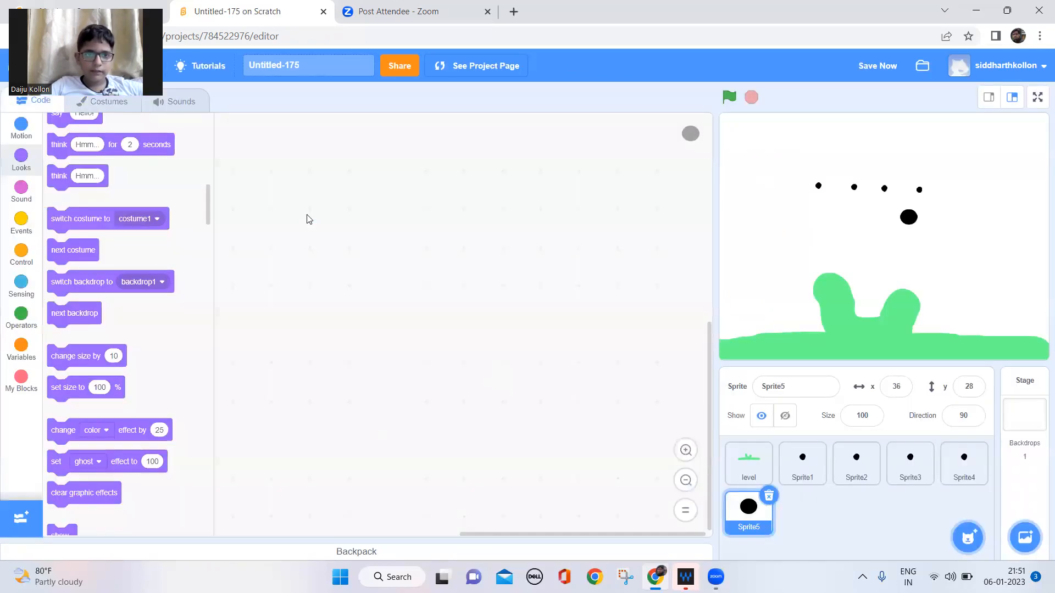
left_click(21, 413)
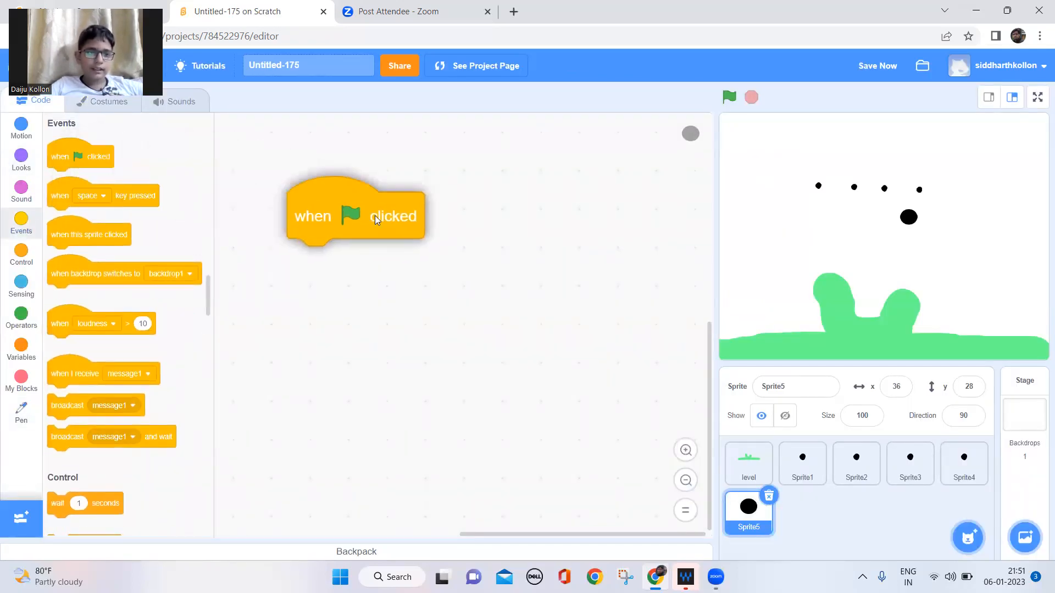
left_click_drag(357, 216, 489, 137)
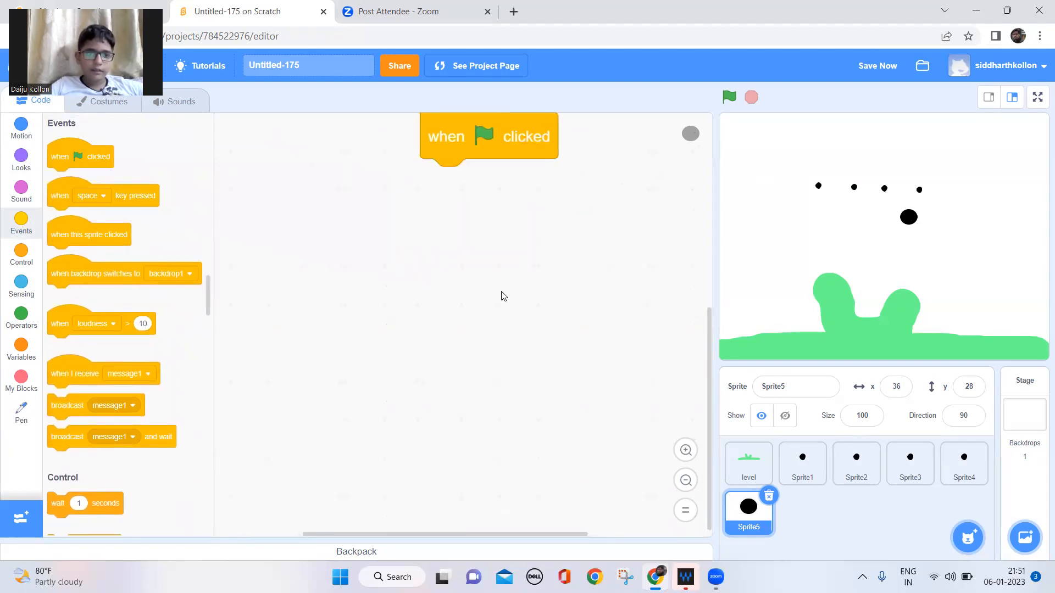
left_click(21, 409)
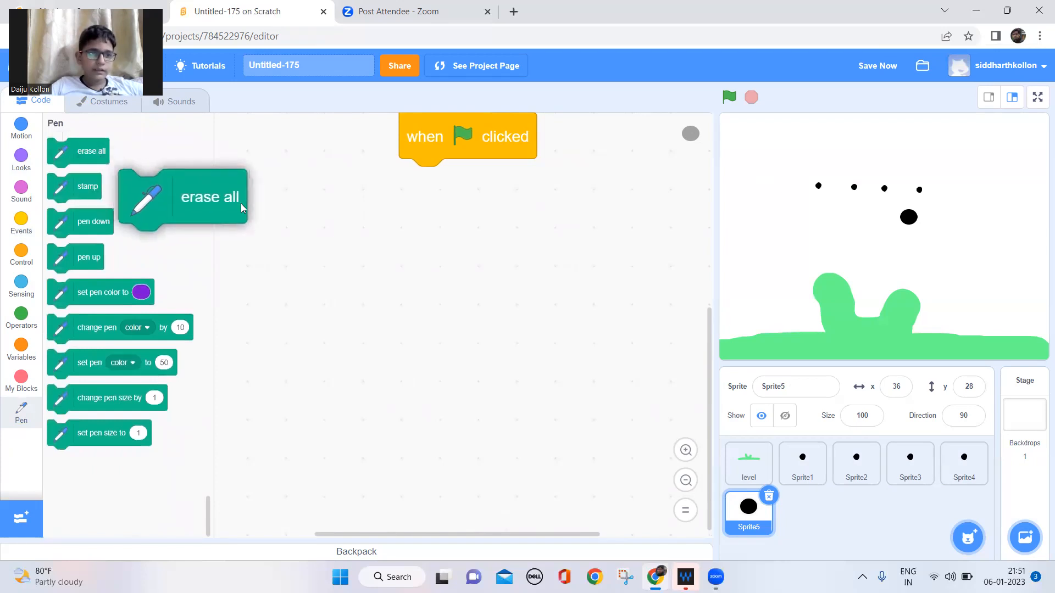
left_click_drag(209, 197, 441, 189)
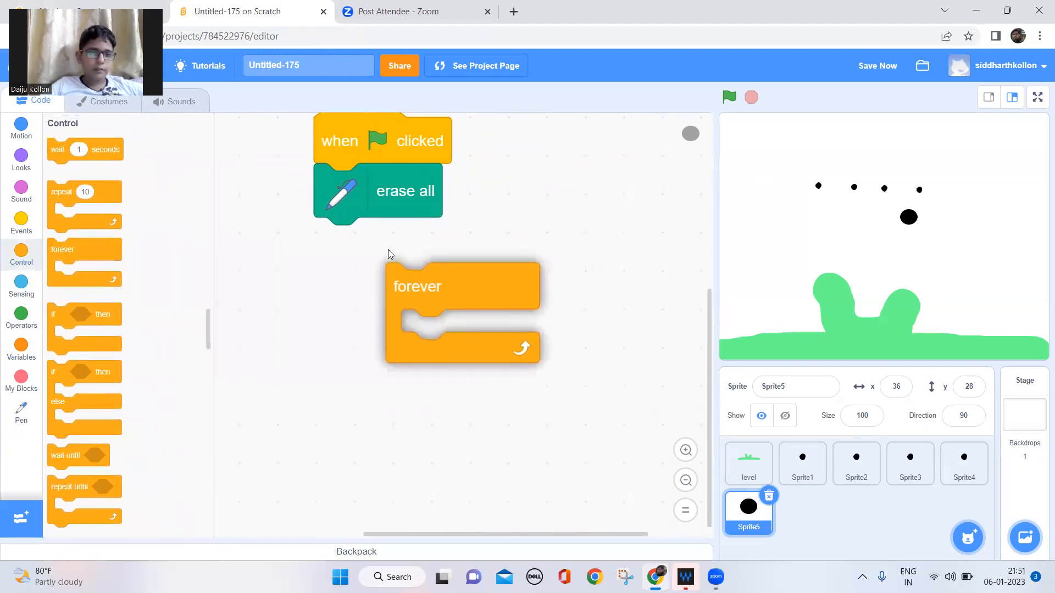
left_click_drag(417, 286, 345, 241)
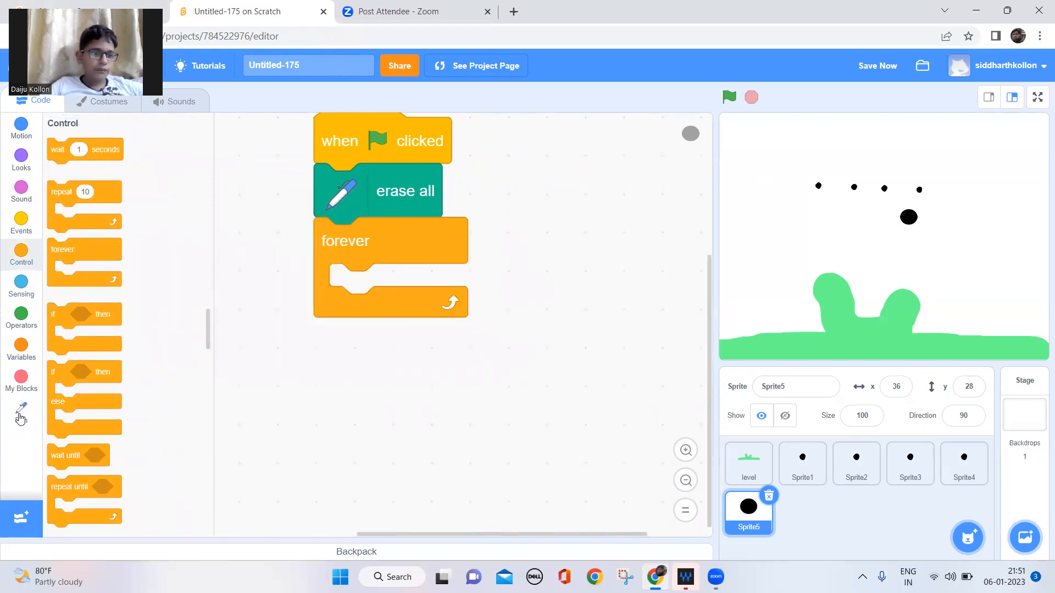
left_click(20, 410)
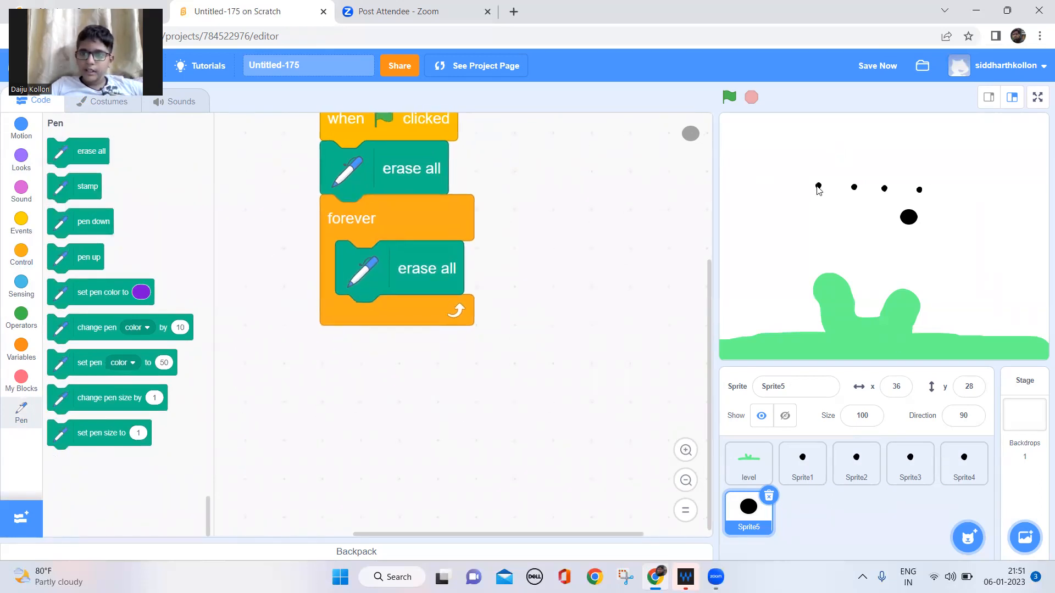
mouse_move(834, 186)
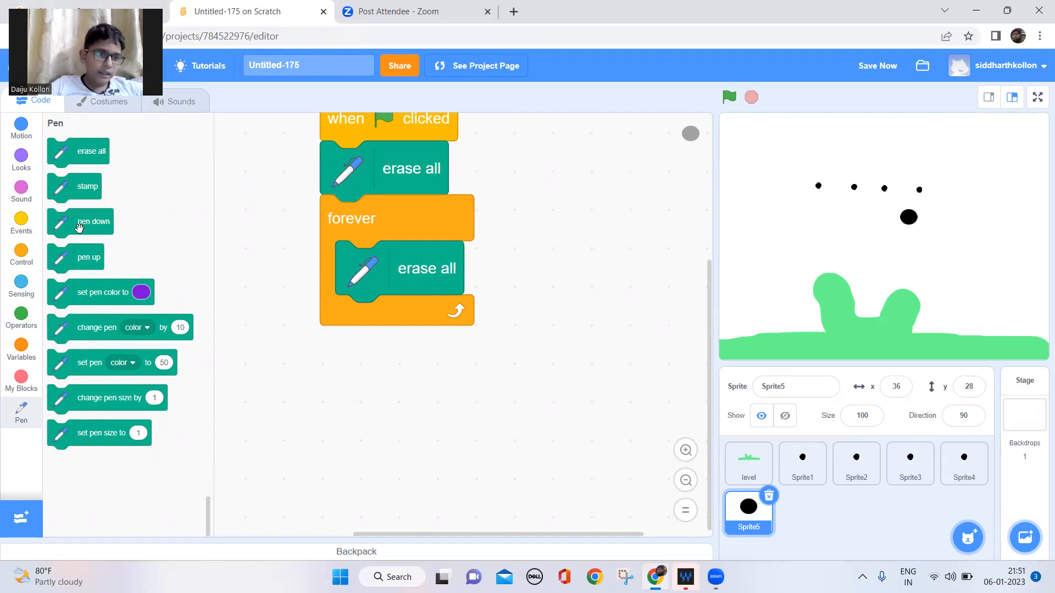
mouse_move(30, 139)
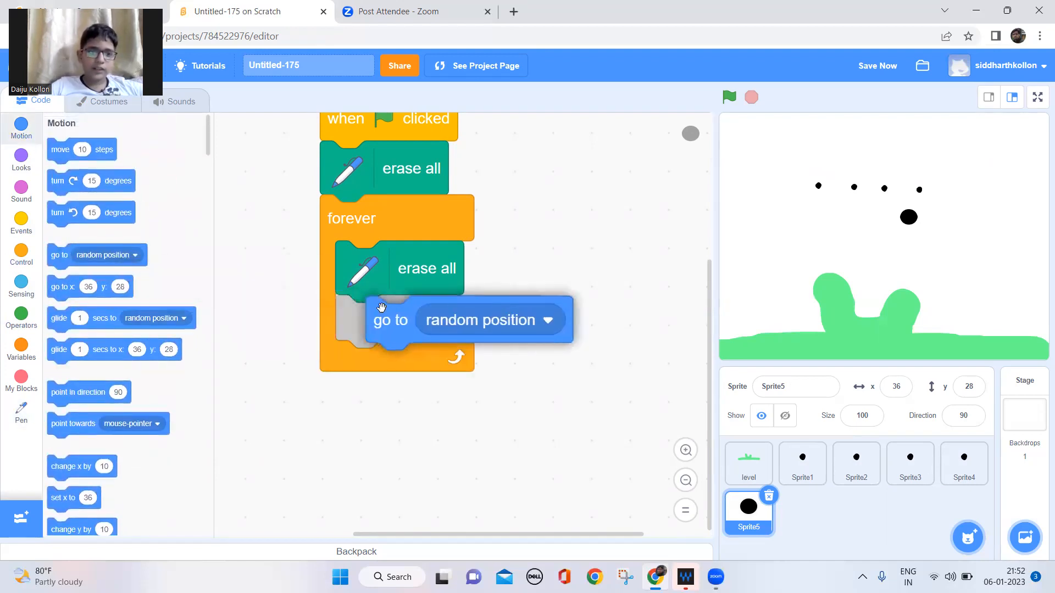
Add go-to blocks inside the loop targeting Sprite1, Sprite2, Sprite3 and Sprite4.
left_click(547, 320)
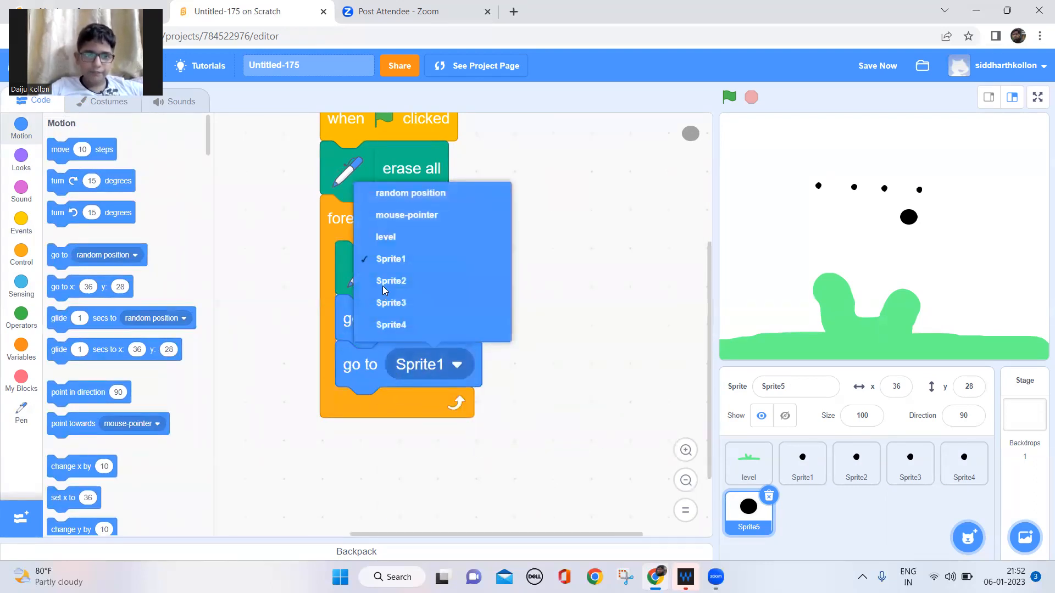
left_click(391, 281)
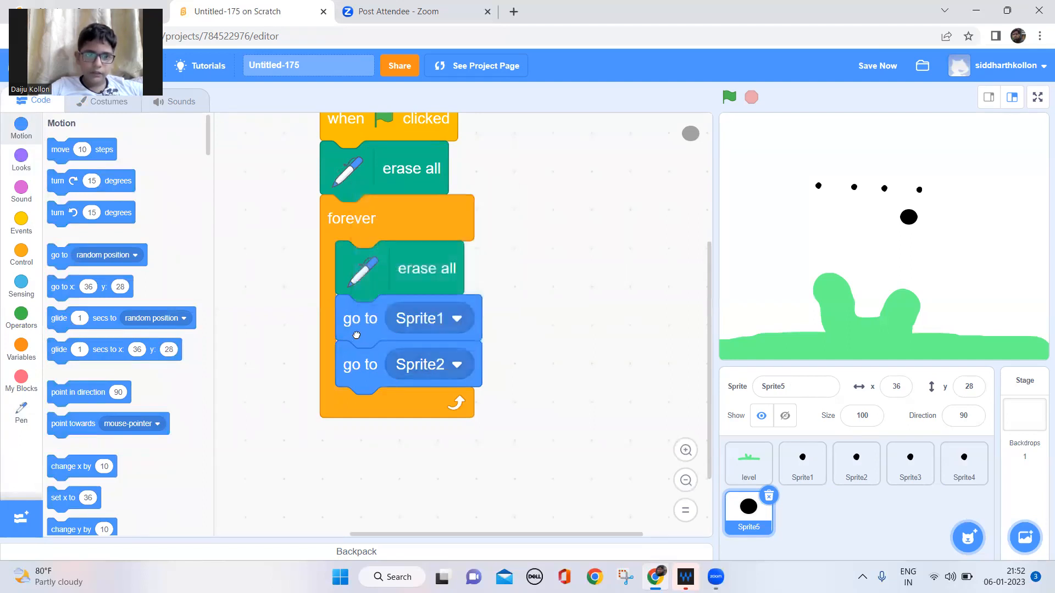
left_click_drag(360, 319, 493, 398)
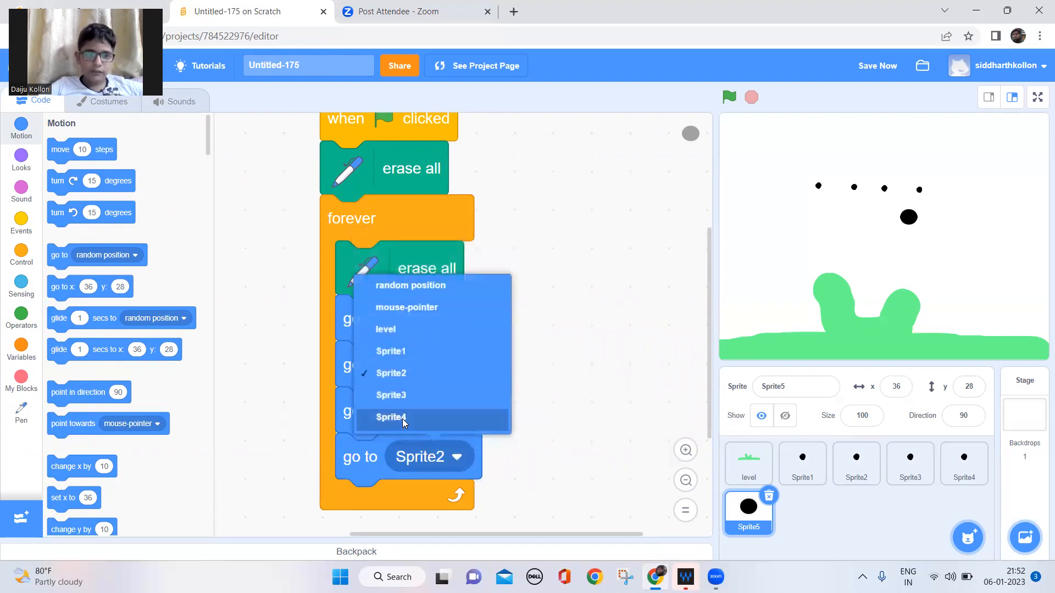
left_click(391, 417)
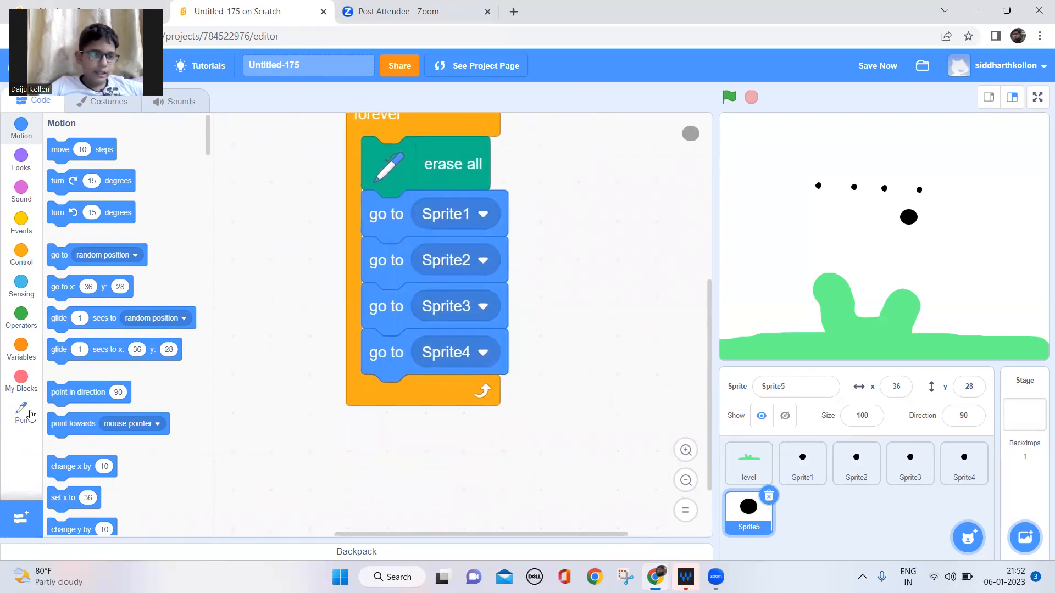
left_click(21, 412)
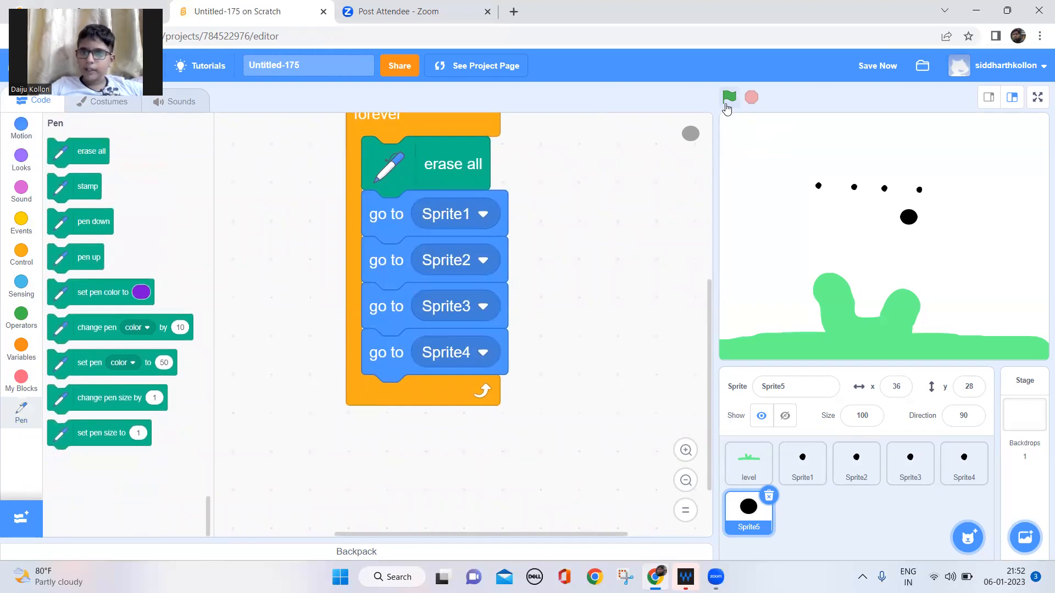
Insert pen up before going to Sprite4 and rerun to draw lines between dots.
left_click(729, 97)
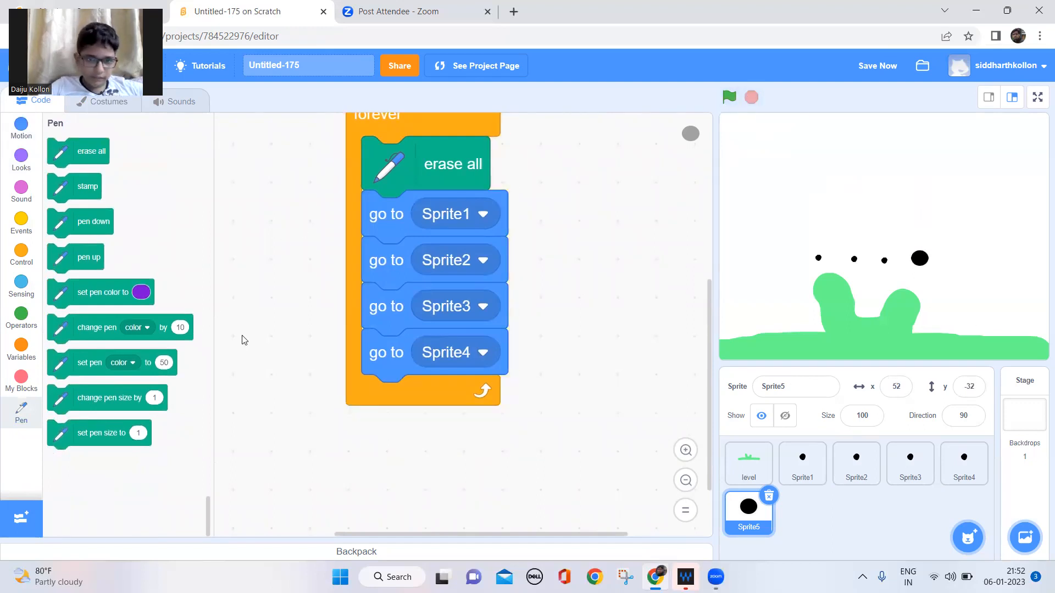
mouse_move(784, 498)
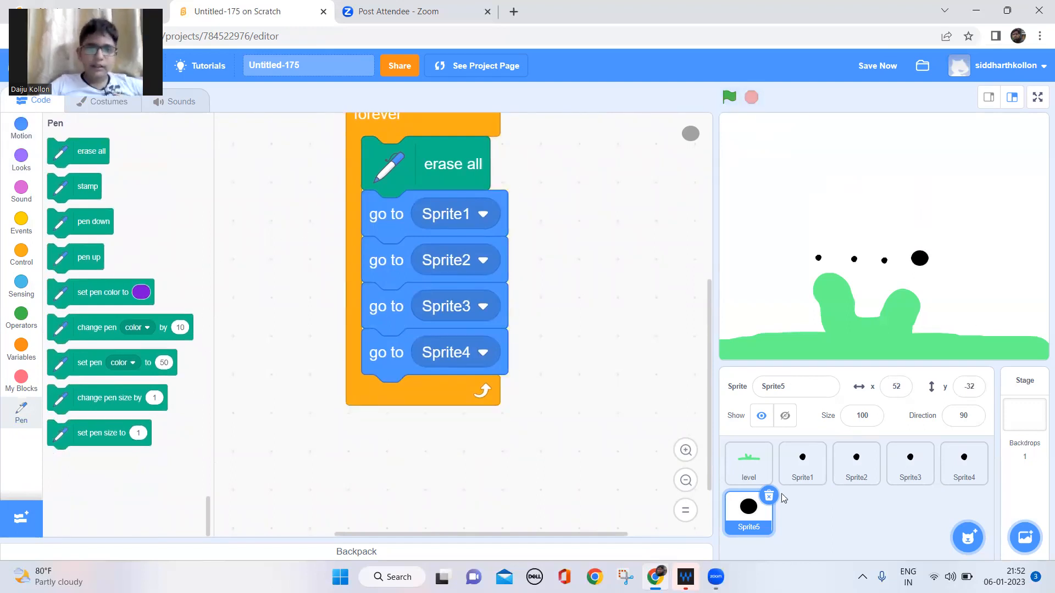
mouse_move(398, 207)
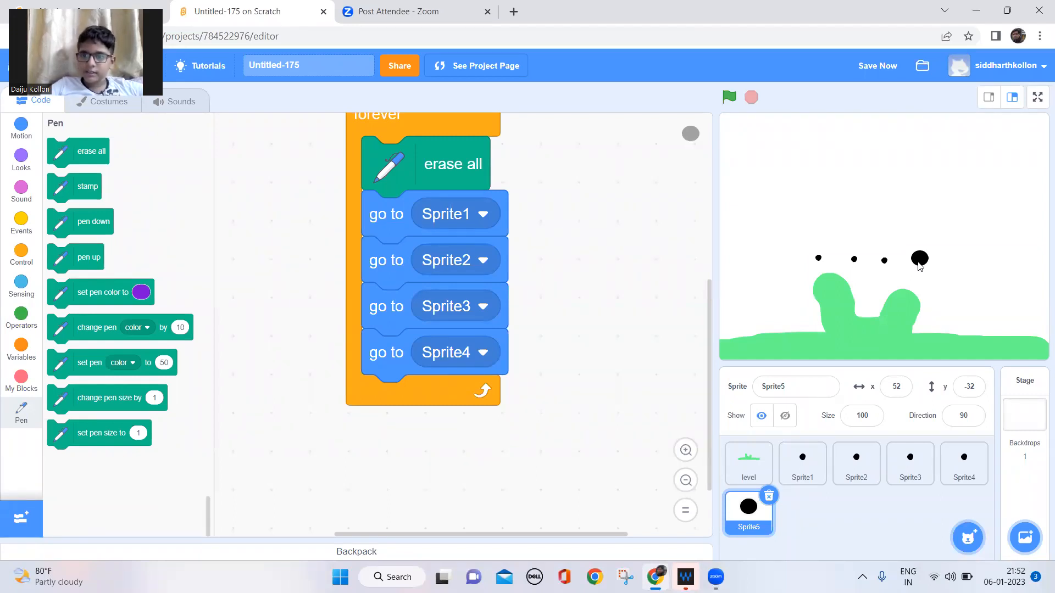
mouse_move(818, 260)
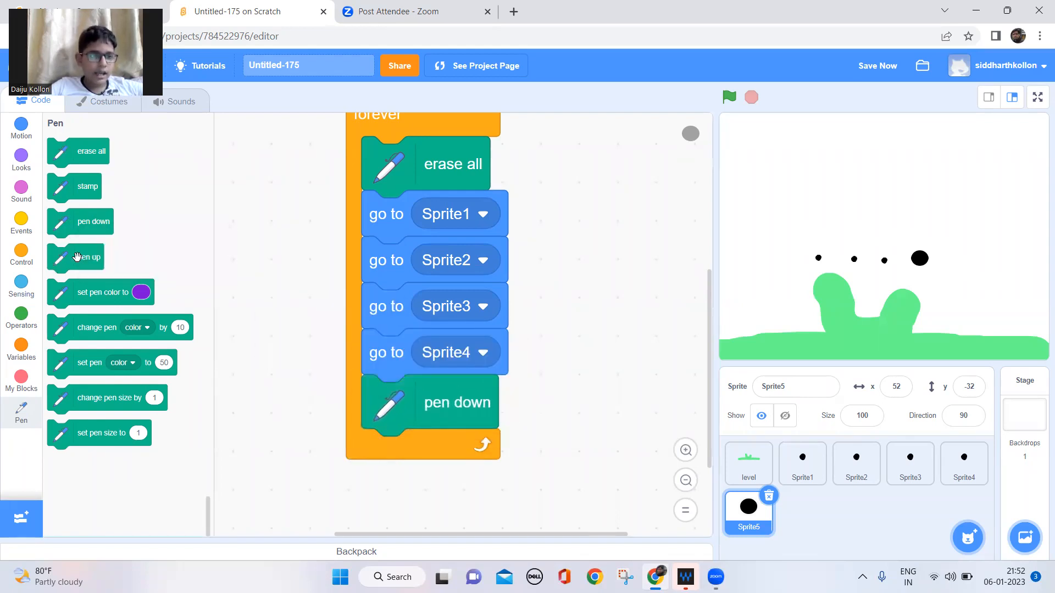
left_click_drag(88, 256, 411, 377)
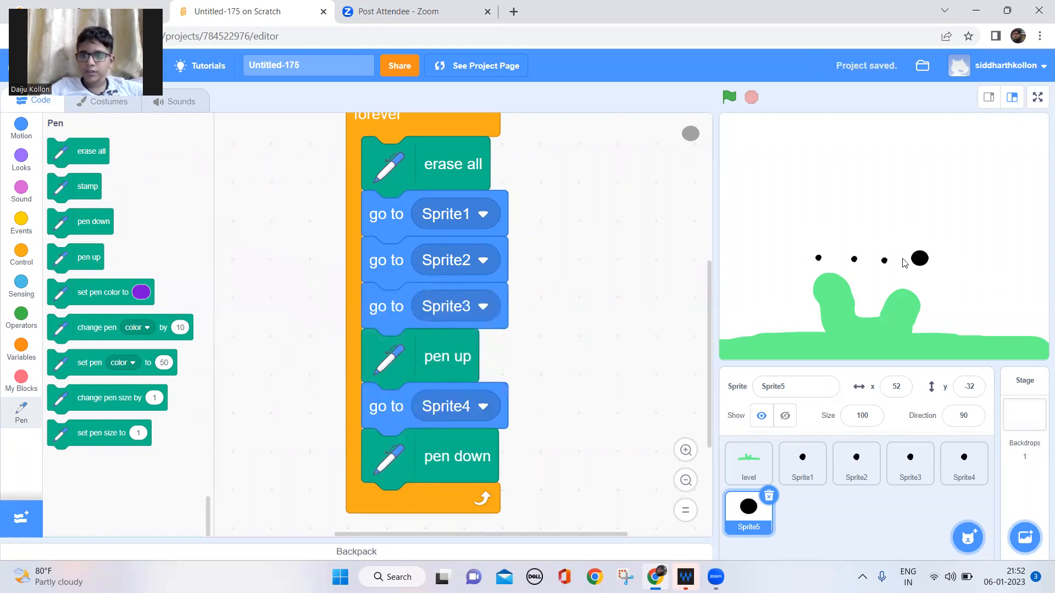
mouse_move(882, 297)
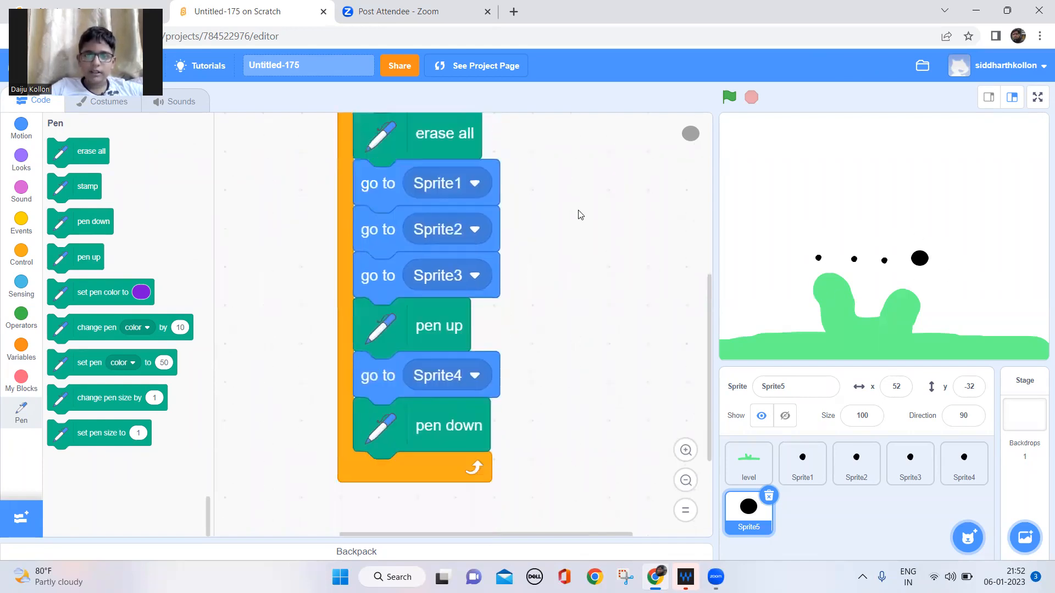
left_click(729, 97)
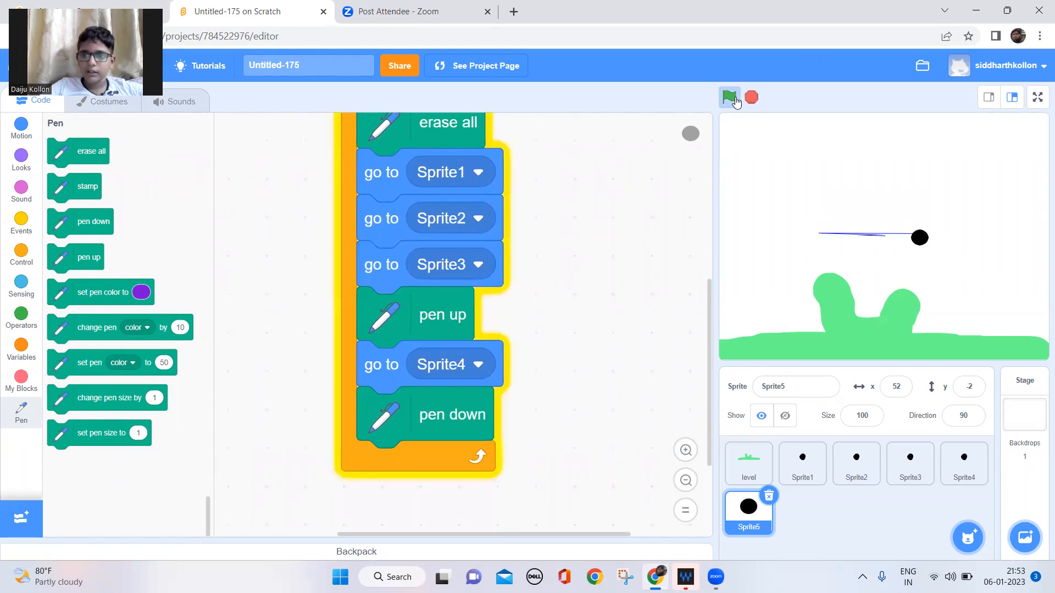
left_click(730, 97)
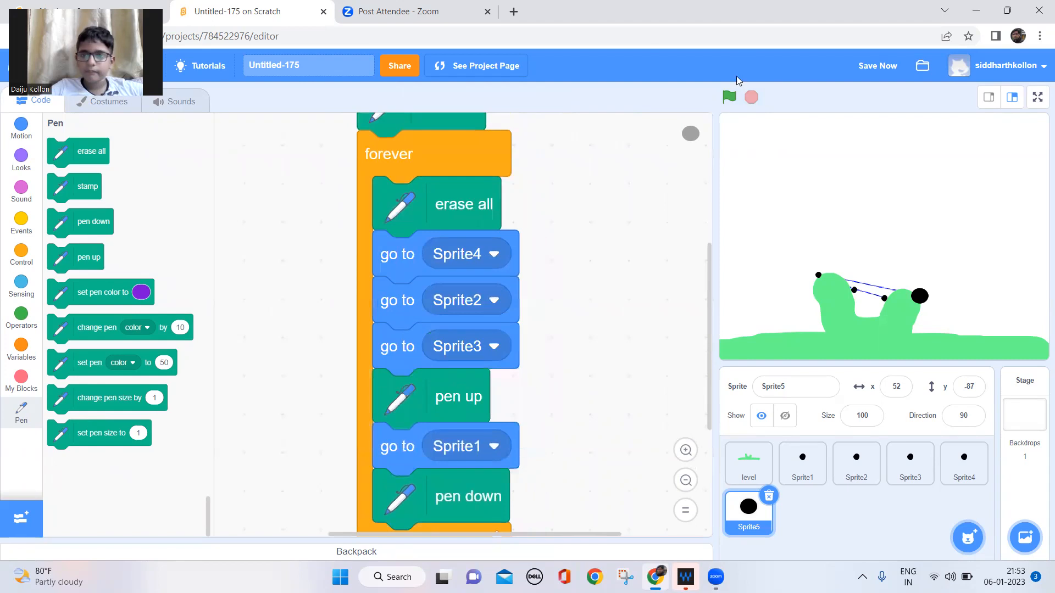
Run and stop the project several times to test how the dots are linked.
left_click(729, 97)
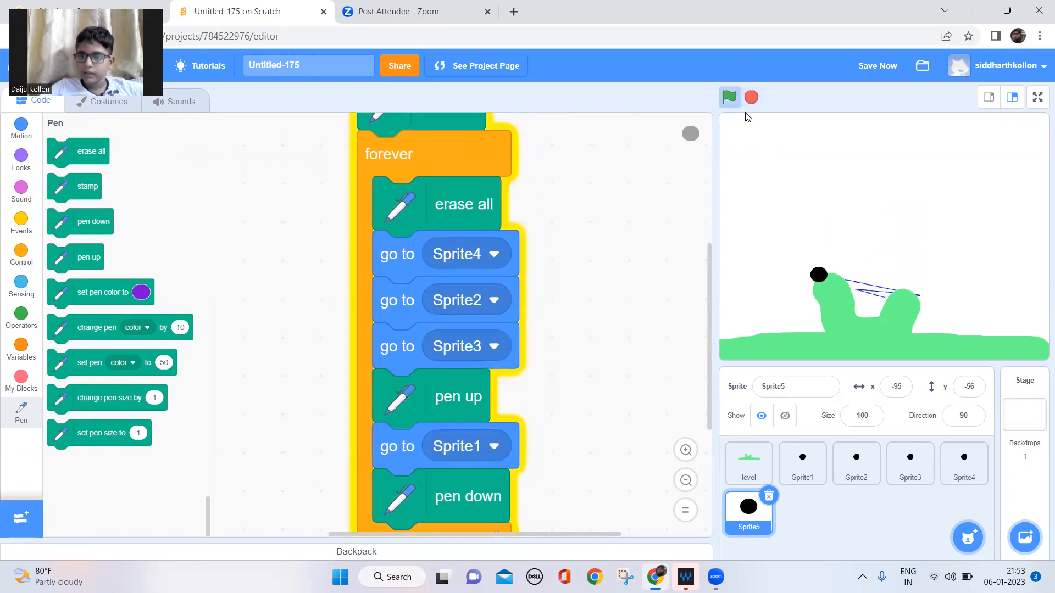
left_click(751, 97)
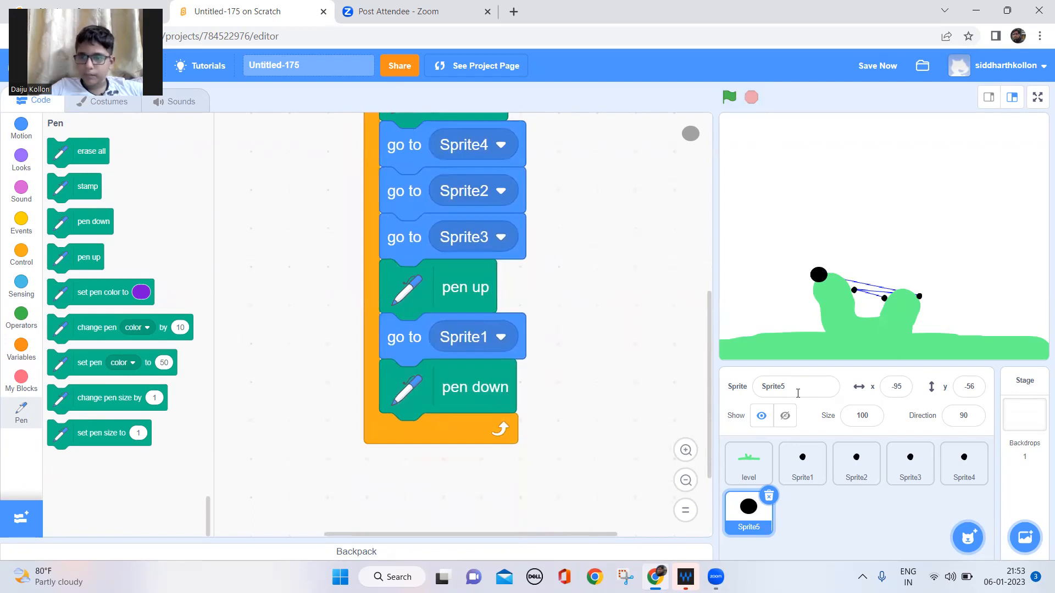
mouse_move(594, 289)
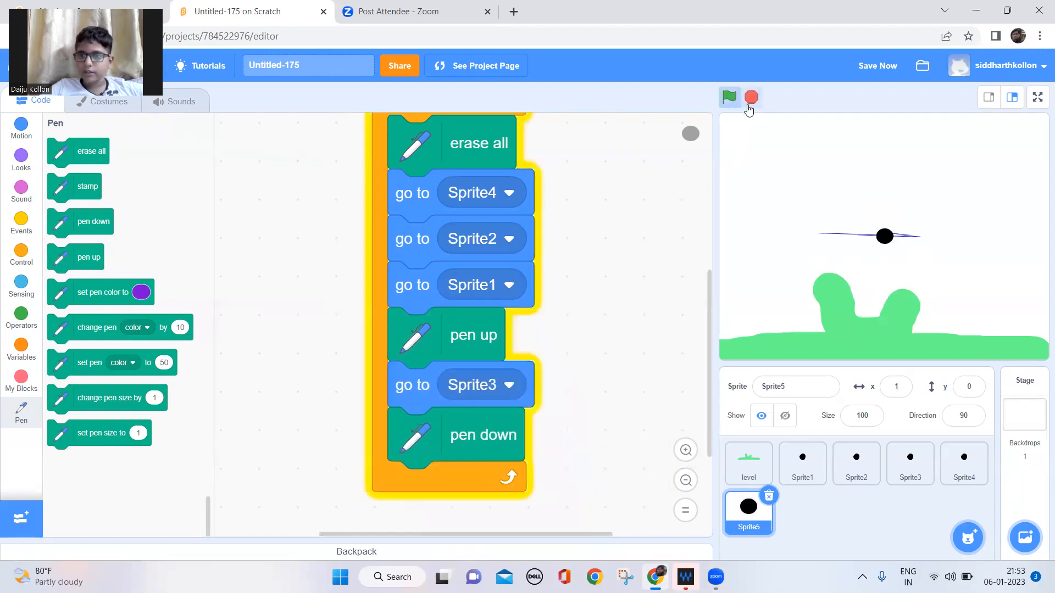
left_click(729, 97)
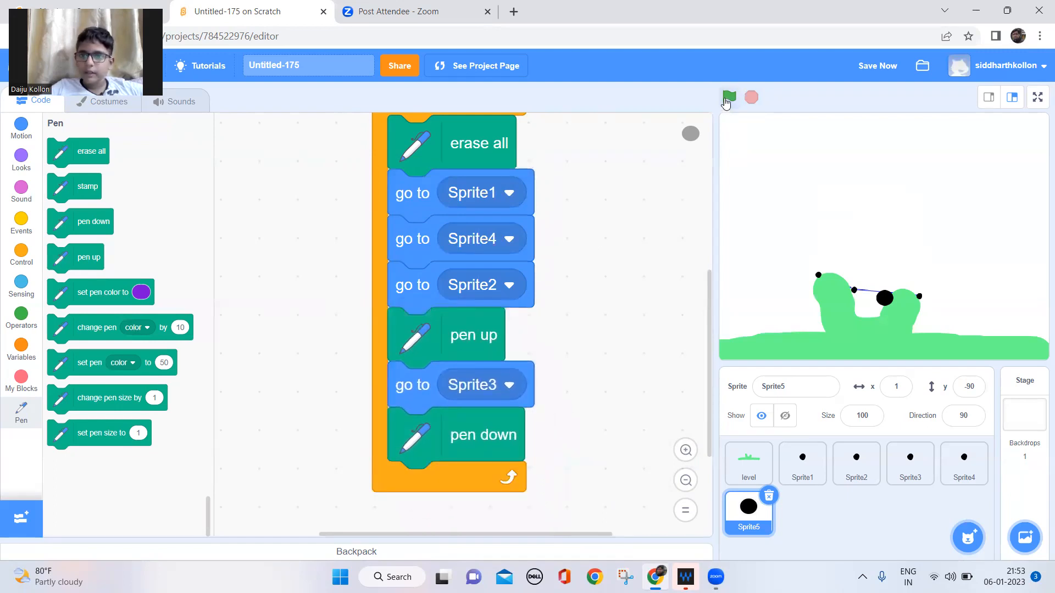
left_click(729, 97)
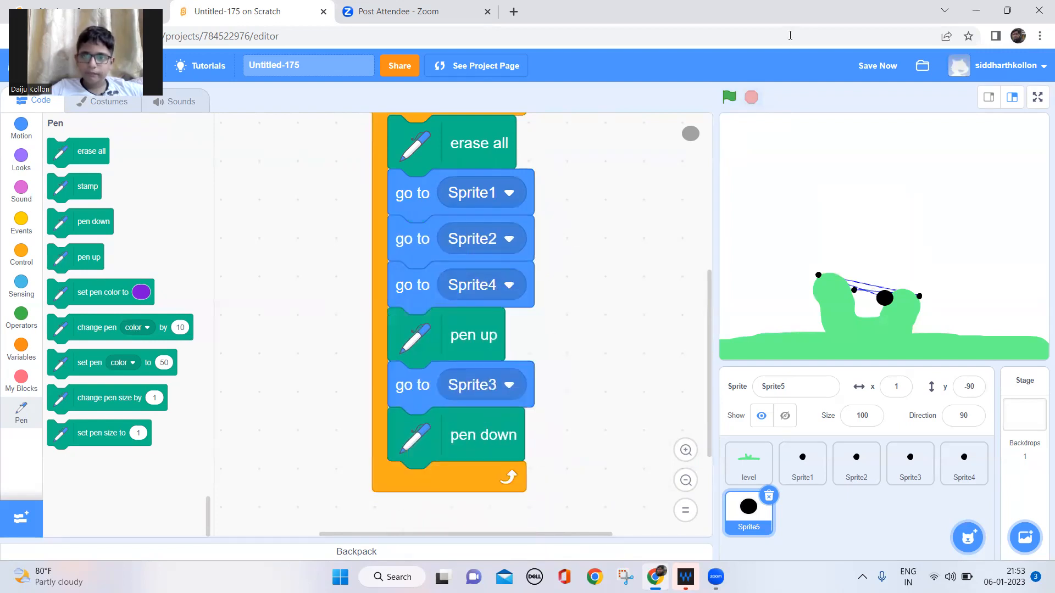
left_click(729, 97)
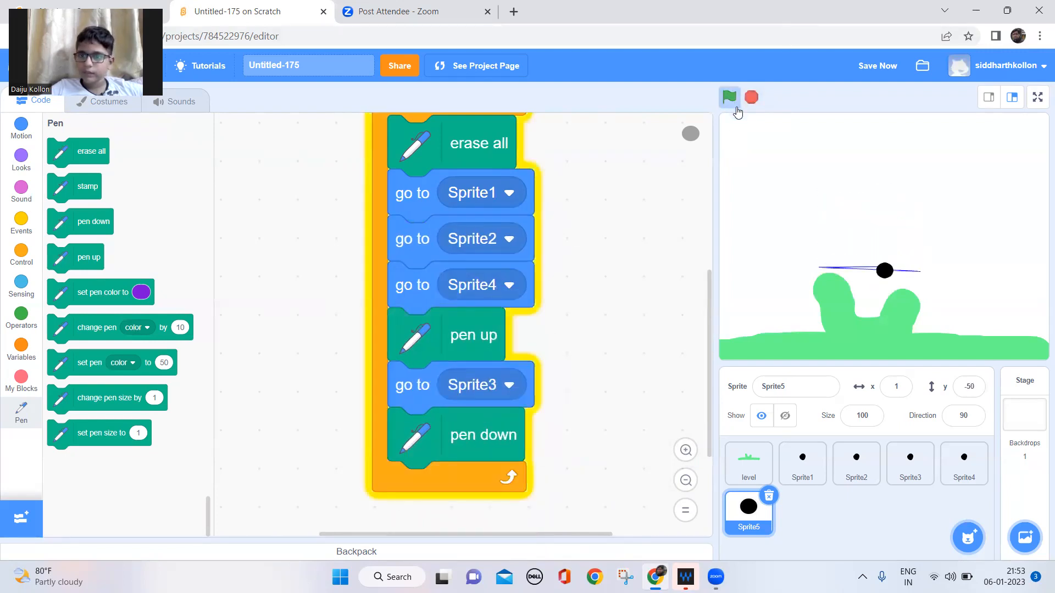
left_click(730, 97)
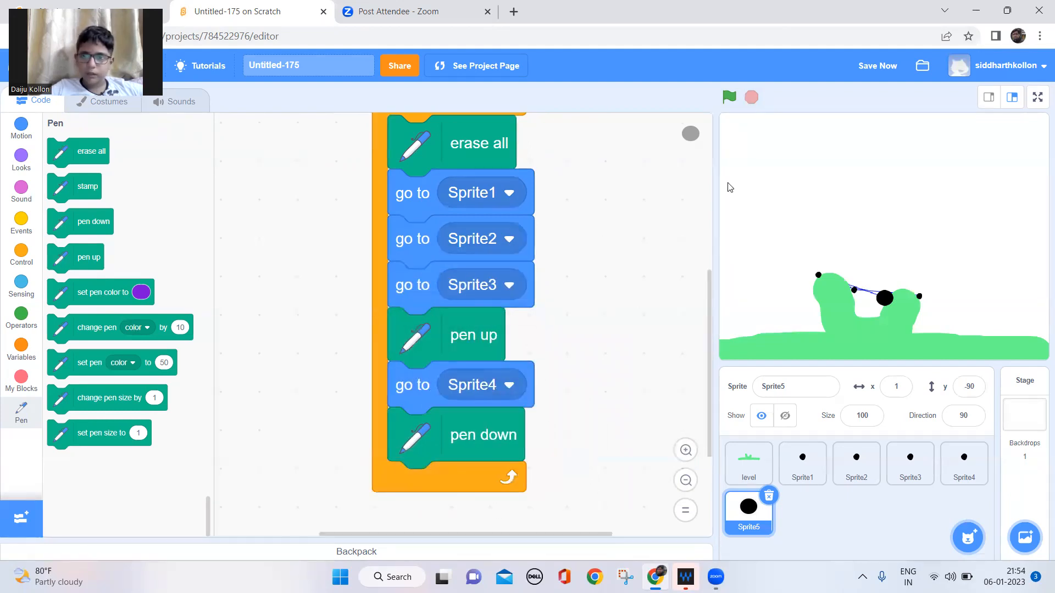
Move go to Sprite2 lower, reattach pen down last, change the first target, and retest.
left_click_drag(884, 297, 920, 296)
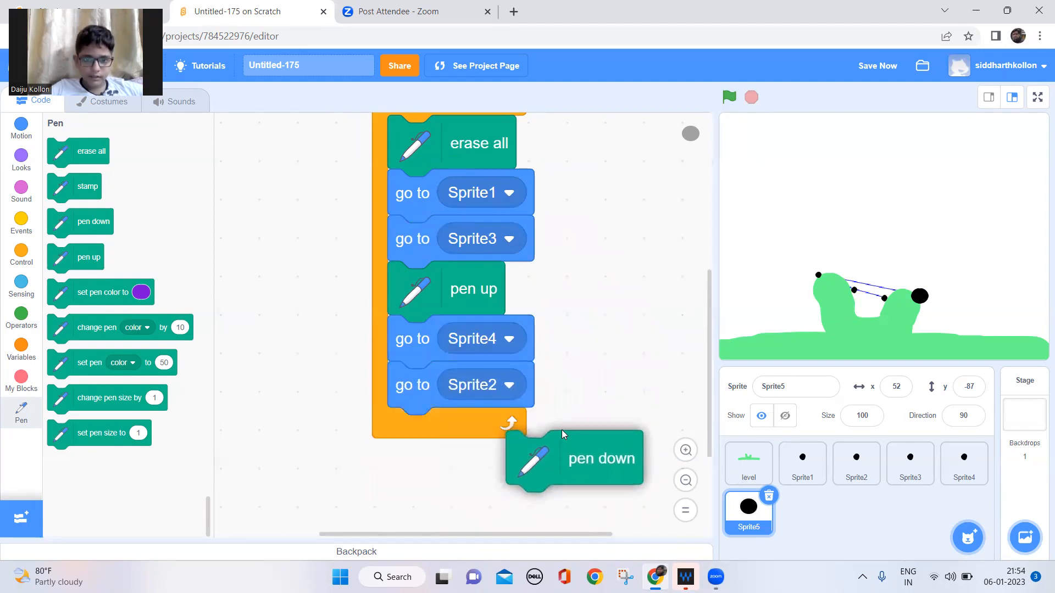
left_click_drag(575, 458, 461, 389)
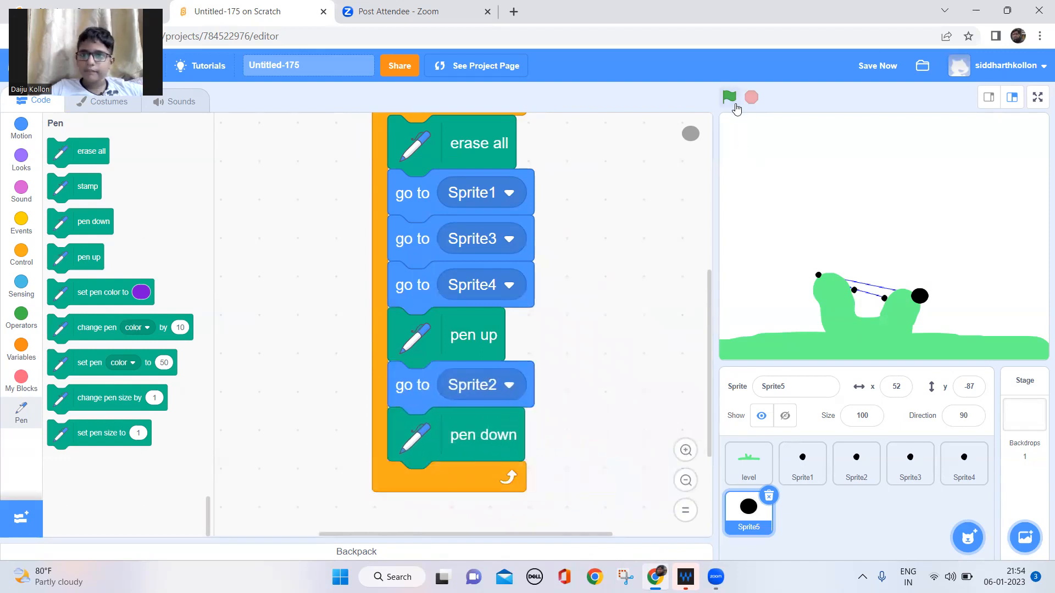
left_click(729, 97)
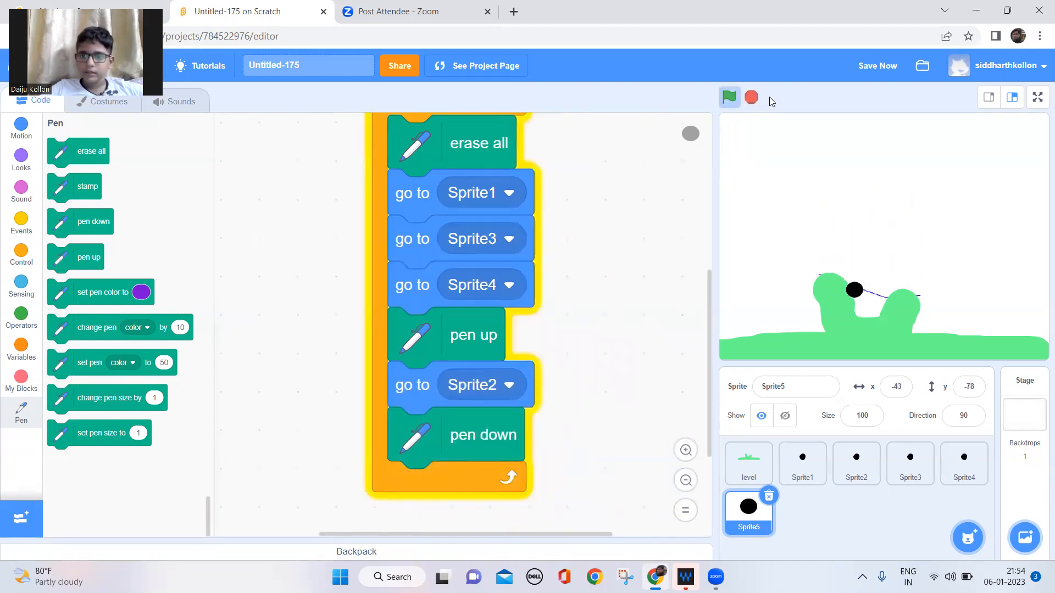
left_click(730, 97)
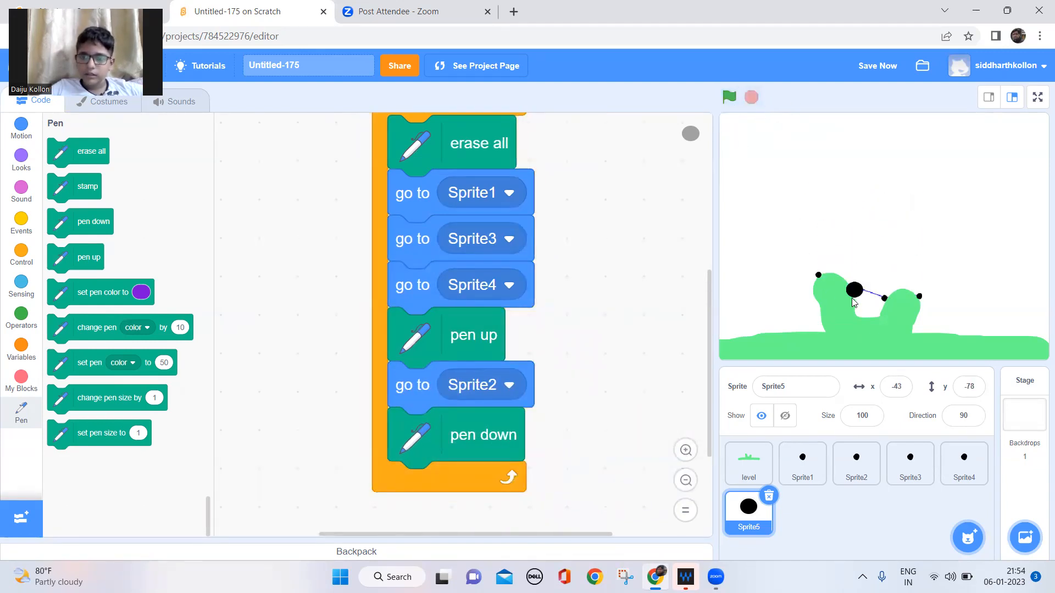
mouse_move(979, 281)
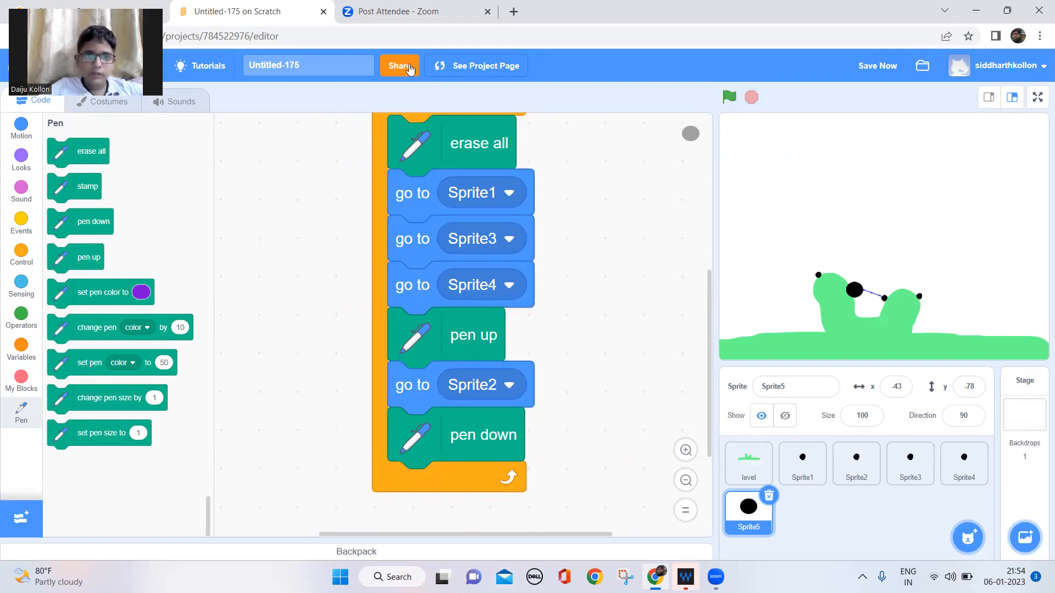
left_click(509, 192)
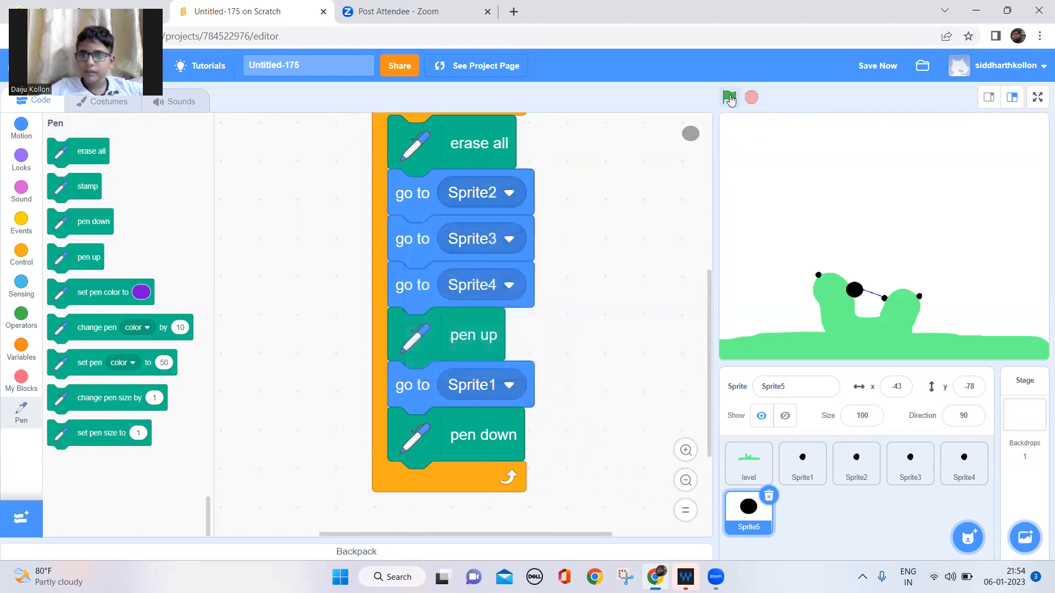
left_click(730, 97)
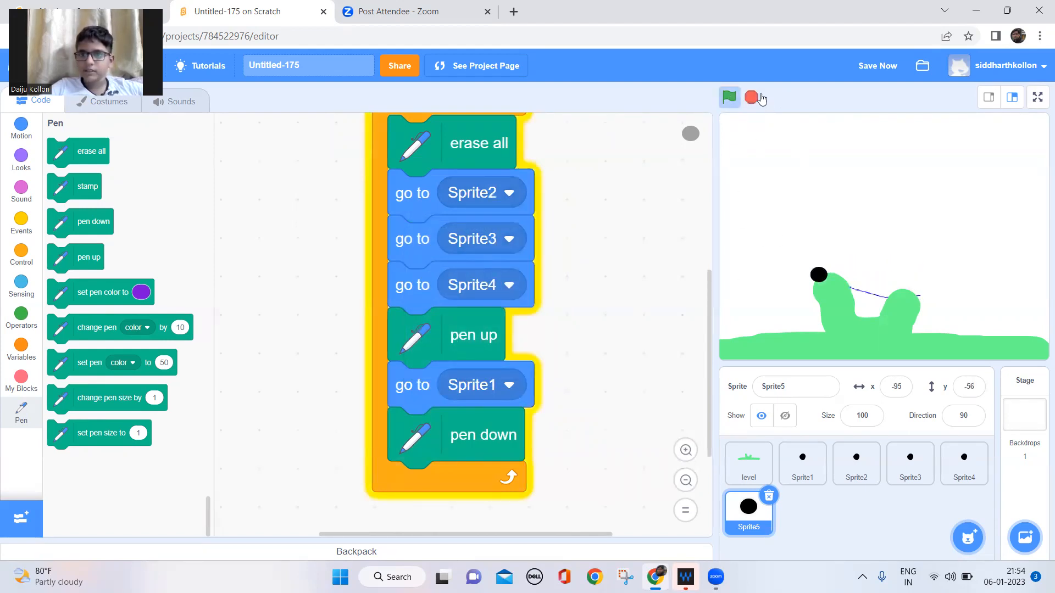
left_click(729, 97)
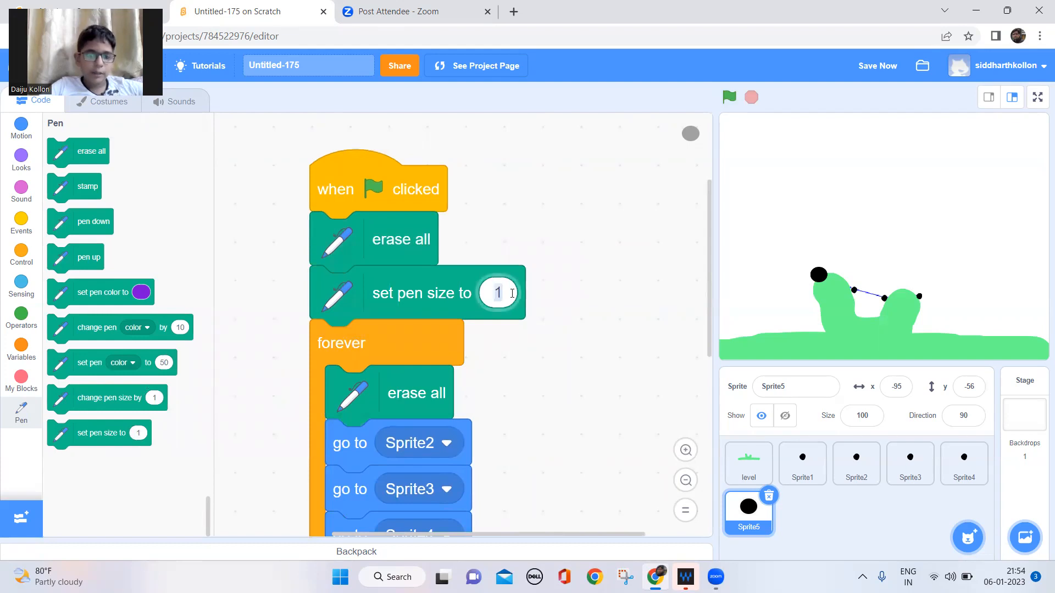
Enter 10 as the starting pen size and test the thick blue line.
type("10")
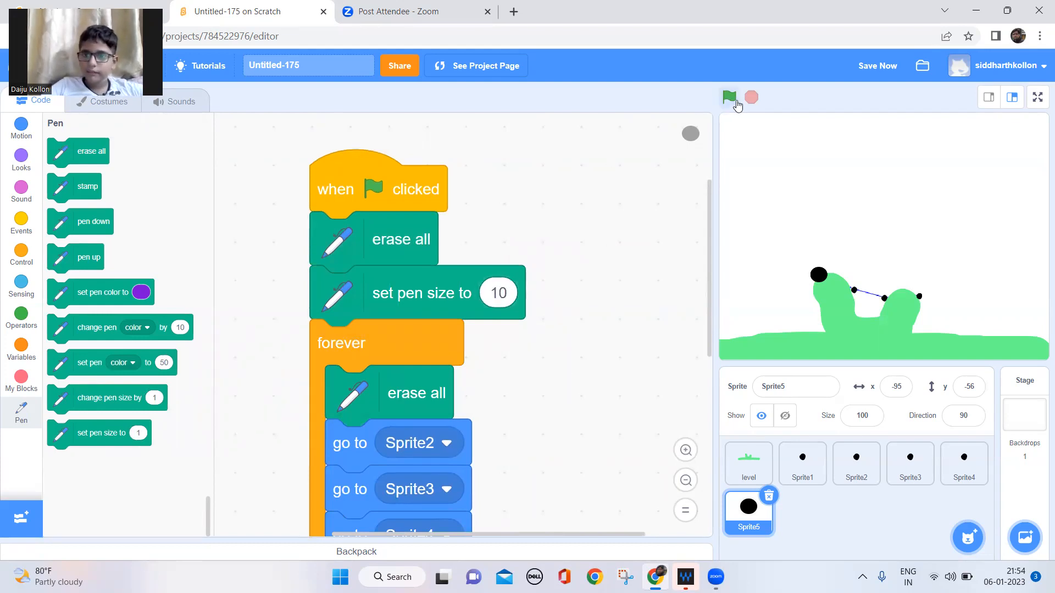
left_click(730, 97)
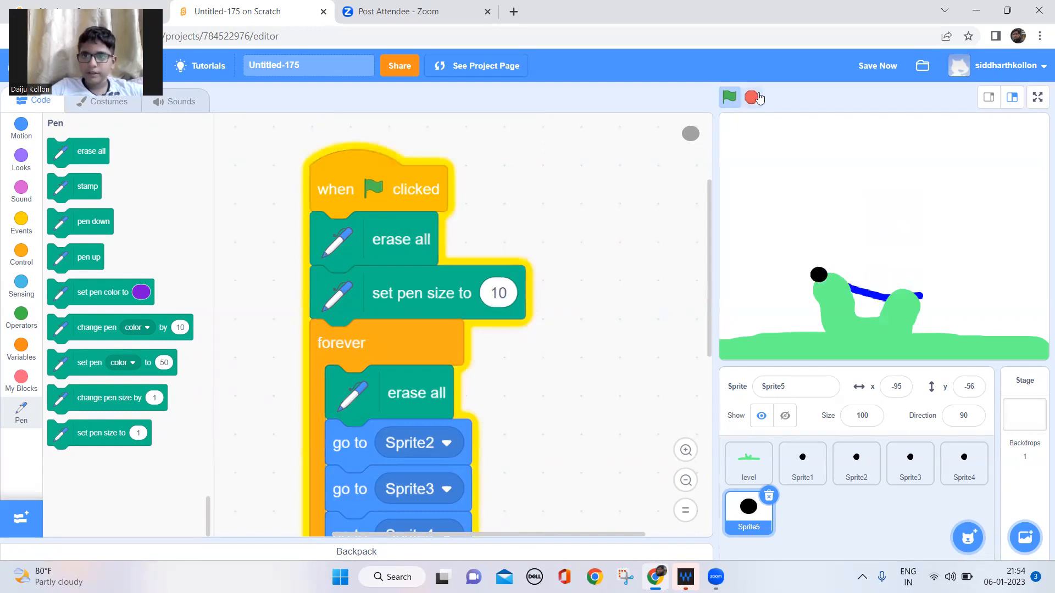
left_click(752, 98)
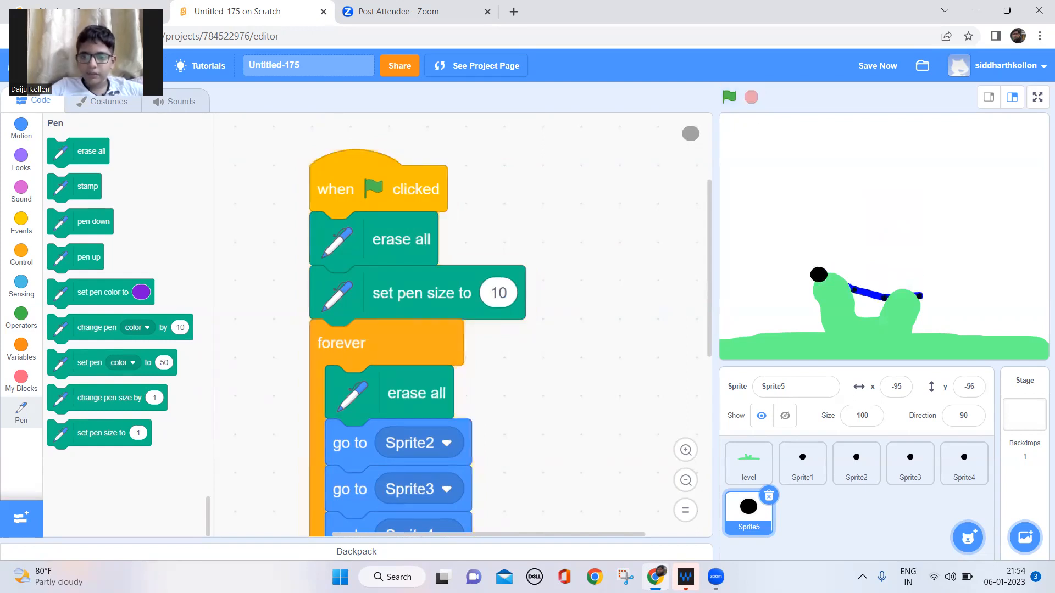
left_click(748, 463)
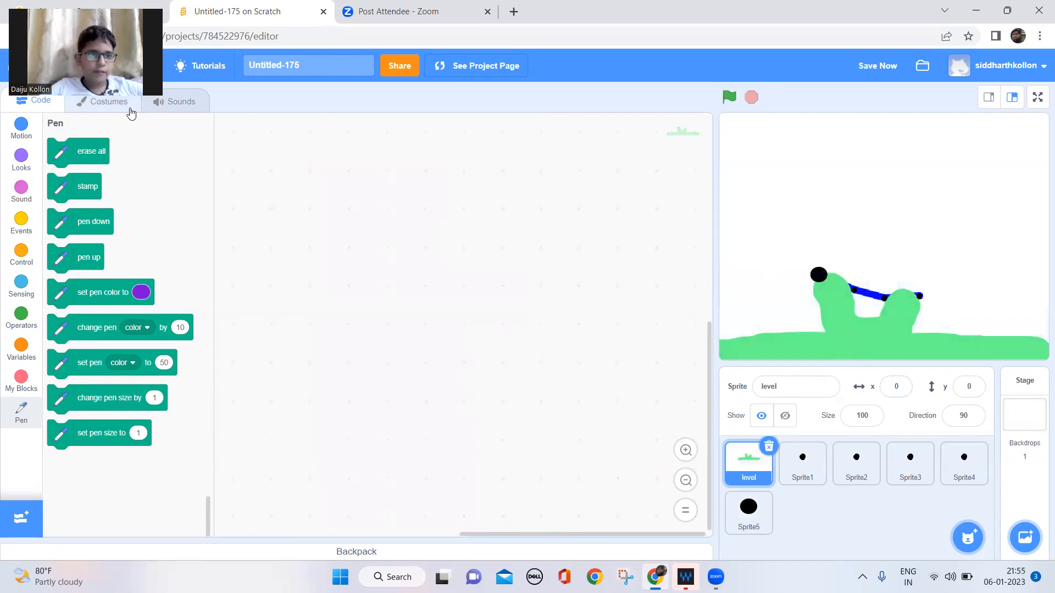
Check the level sprite's ground costumes, then add a when space key pressed script.
left_click(108, 101)
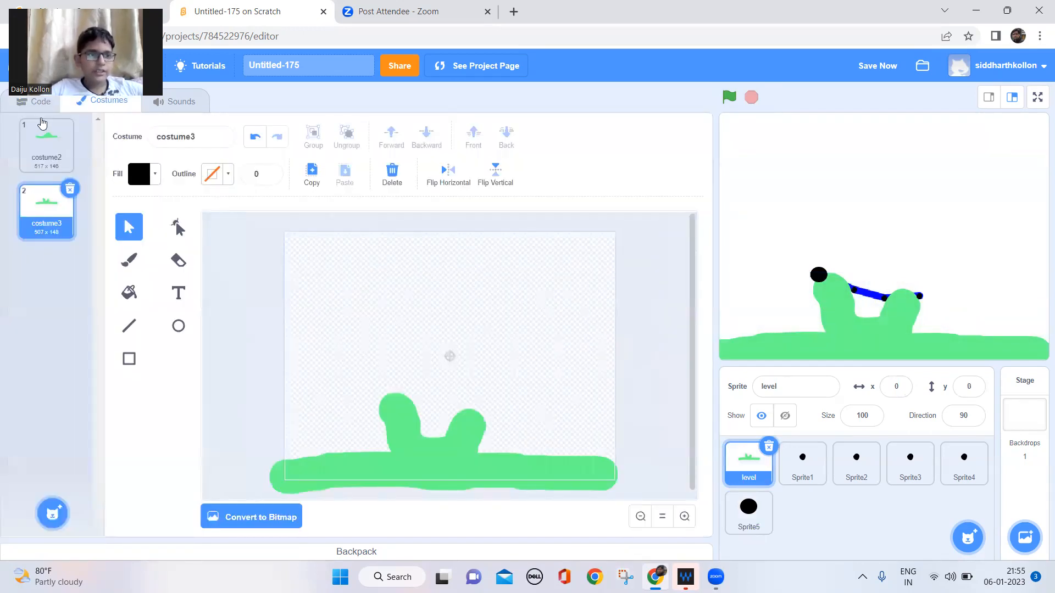
left_click(33, 101)
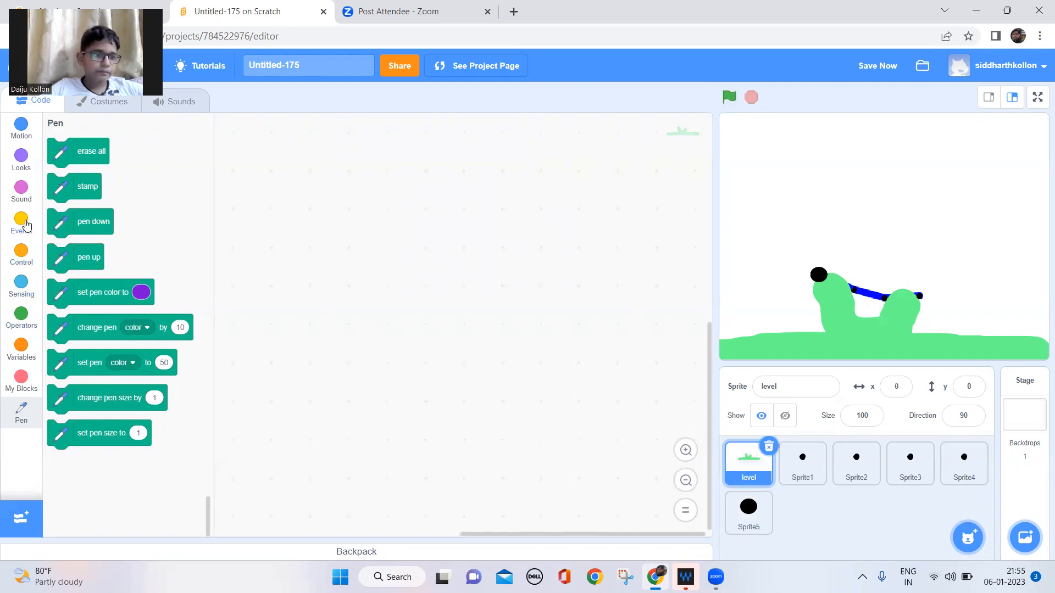
left_click(22, 219)
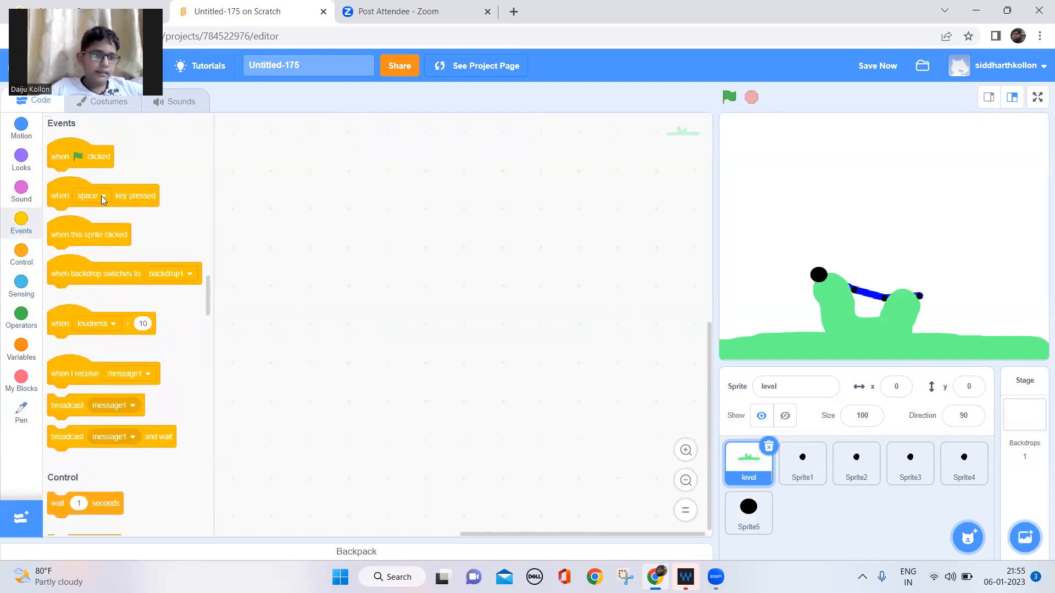
left_click_drag(101, 195, 339, 200)
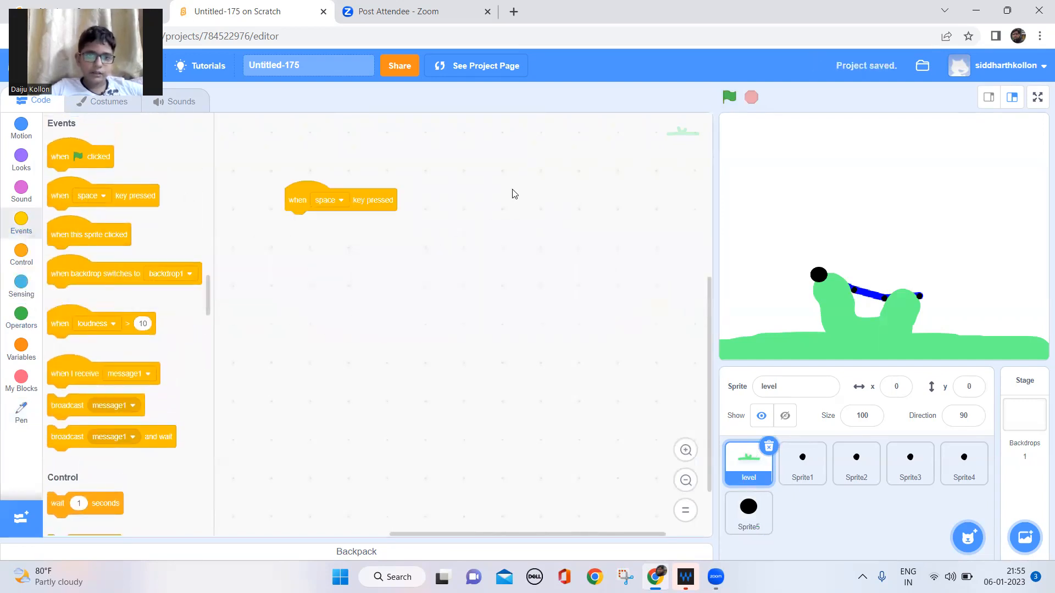
left_click_drag(340, 200, 404, 132)
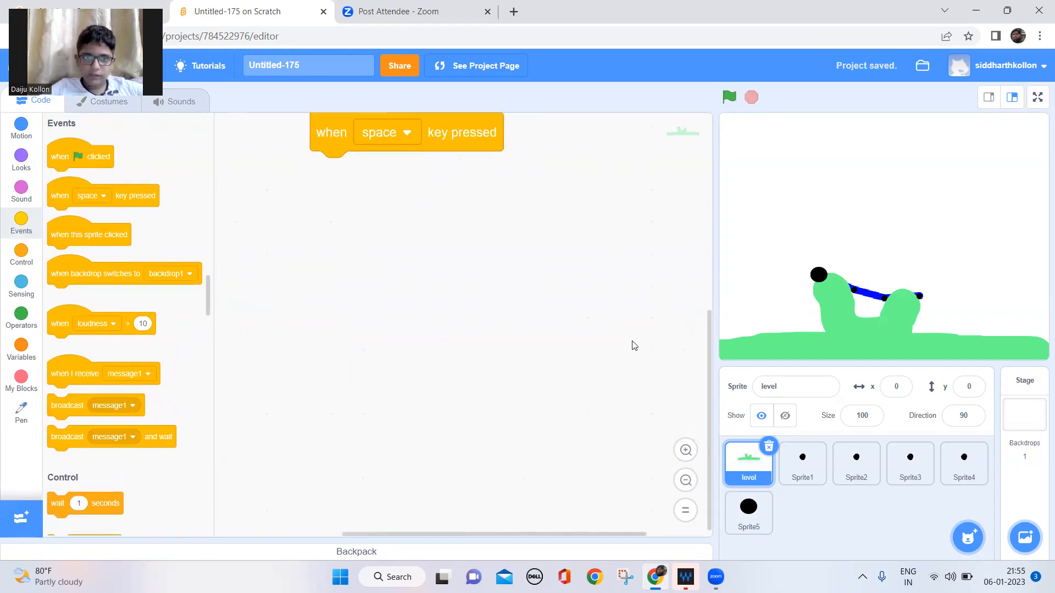
left_click_drag(405, 132, 471, 206)
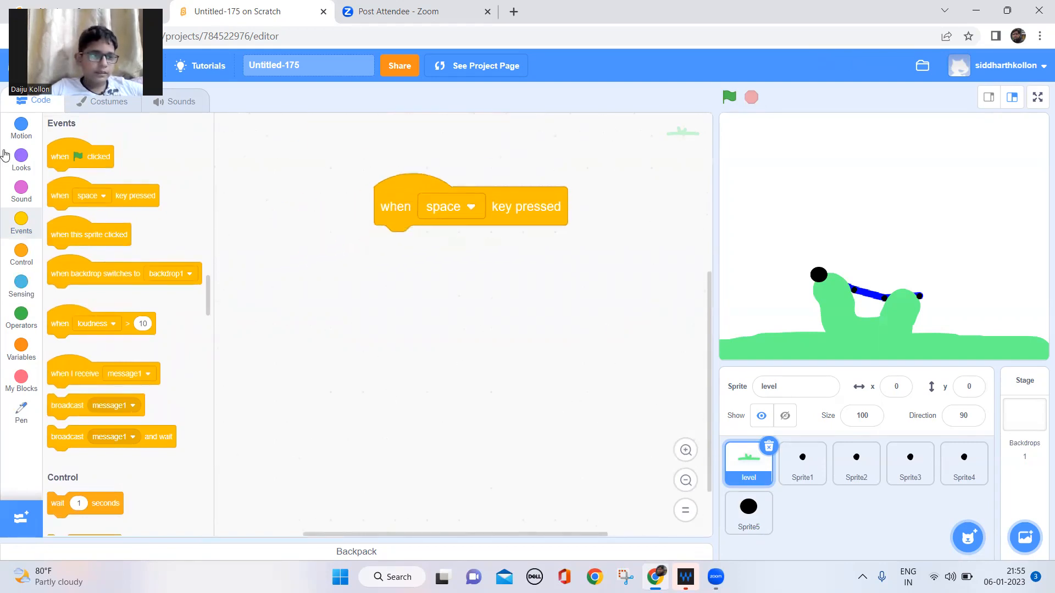
Attach next costume under the space key script and add a green-flag start script.
left_click(22, 156)
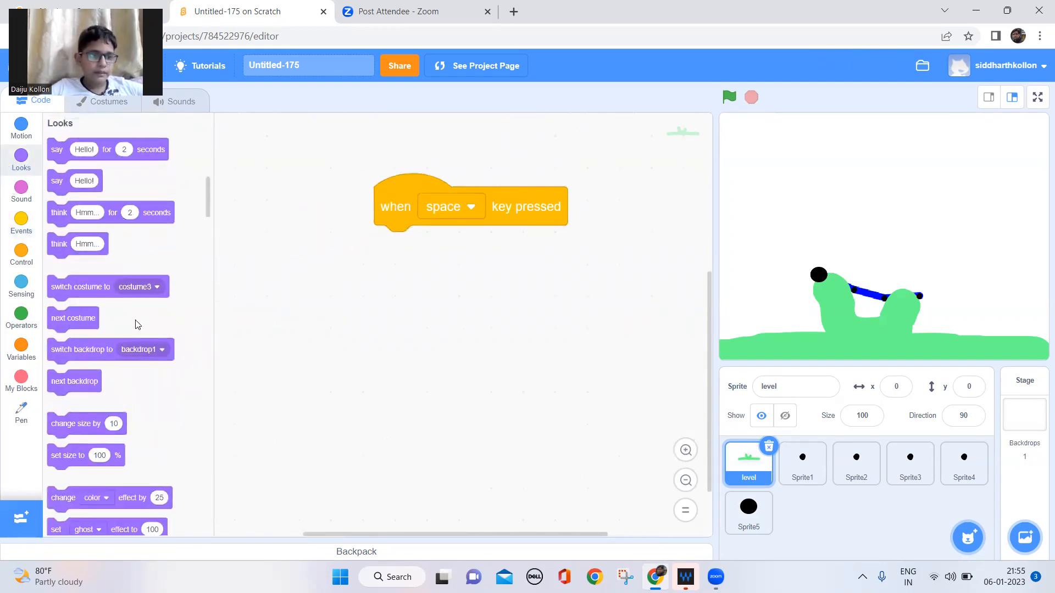
left_click_drag(72, 318, 417, 245)
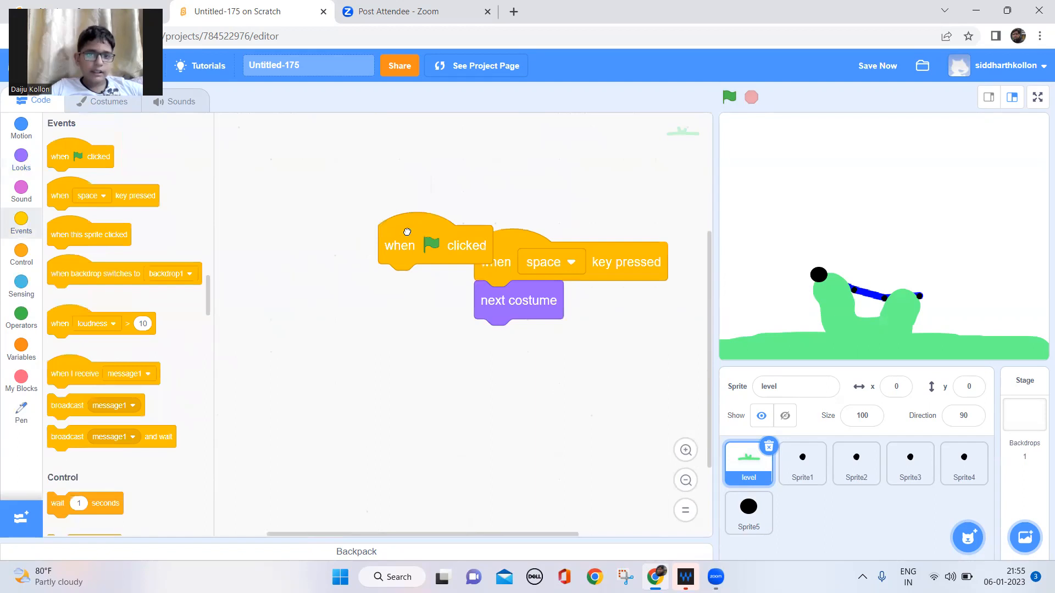
left_click(21, 127)
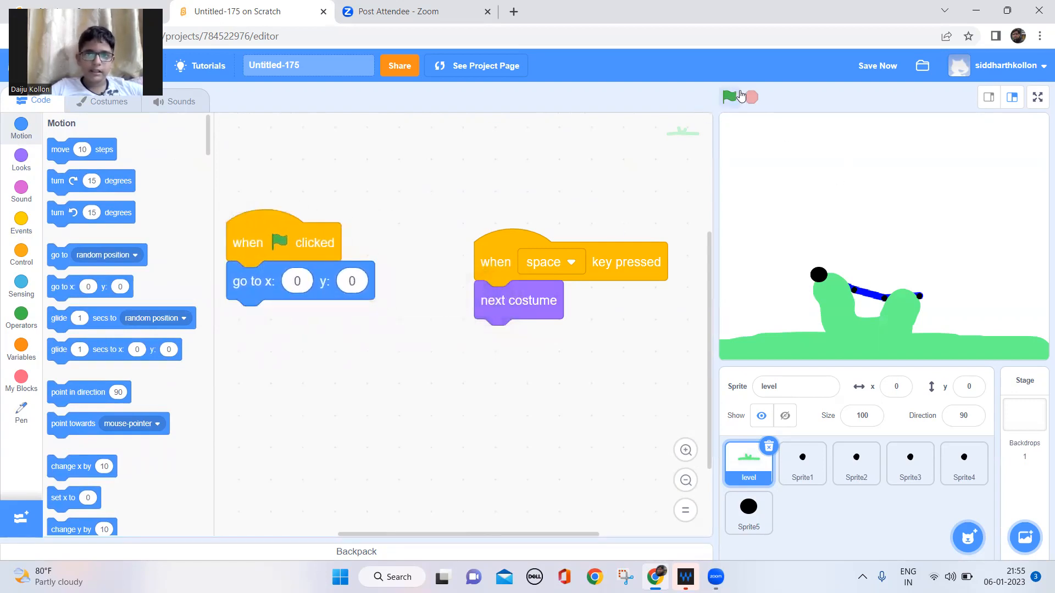
Run and stop the project repeatedly to test ground levels, then show it full screen.
left_click(729, 96)
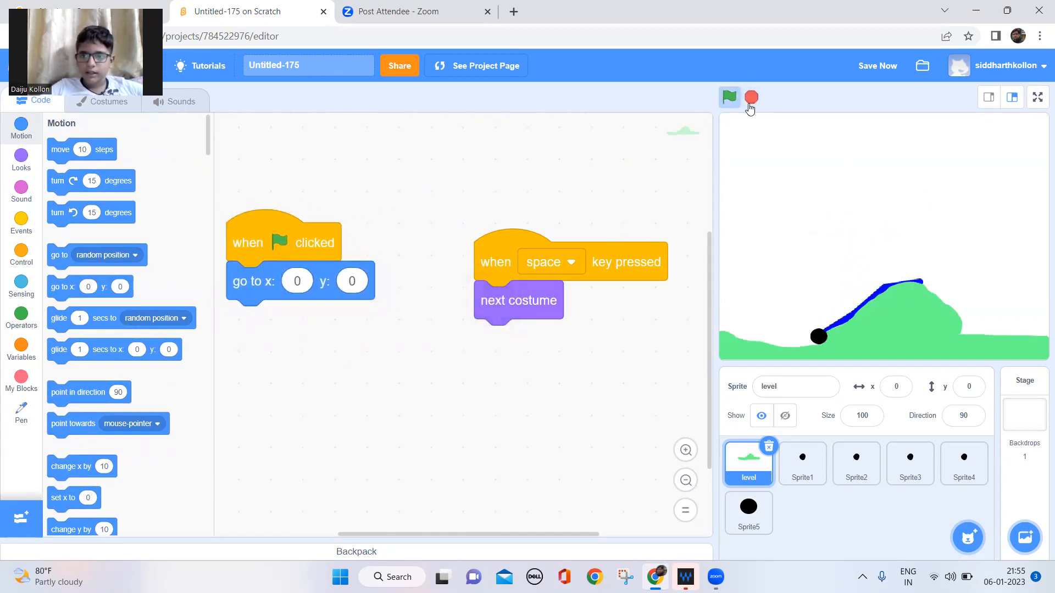
left_click(730, 98)
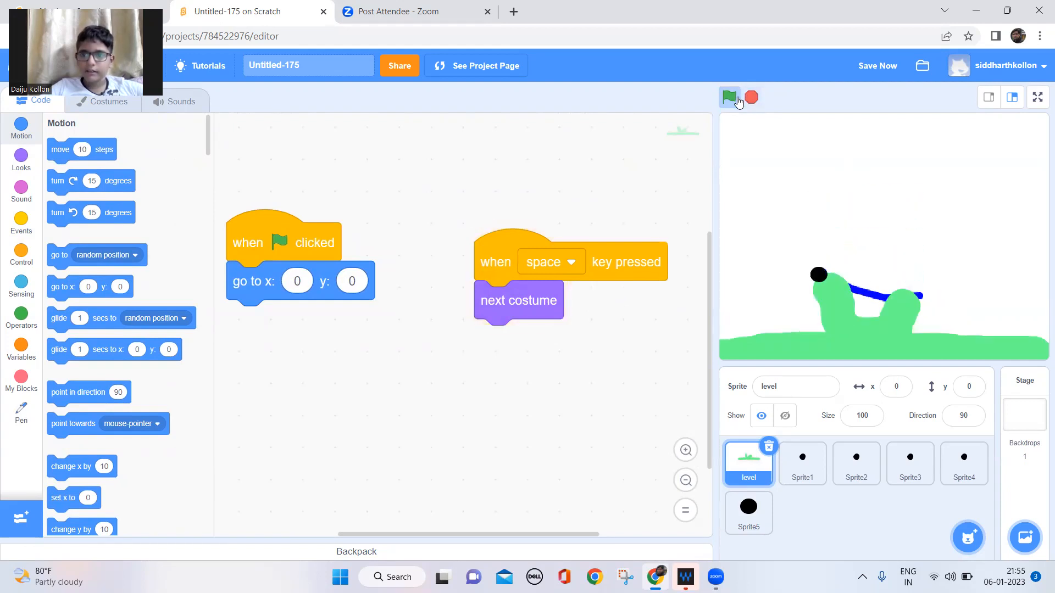
left_click(729, 98)
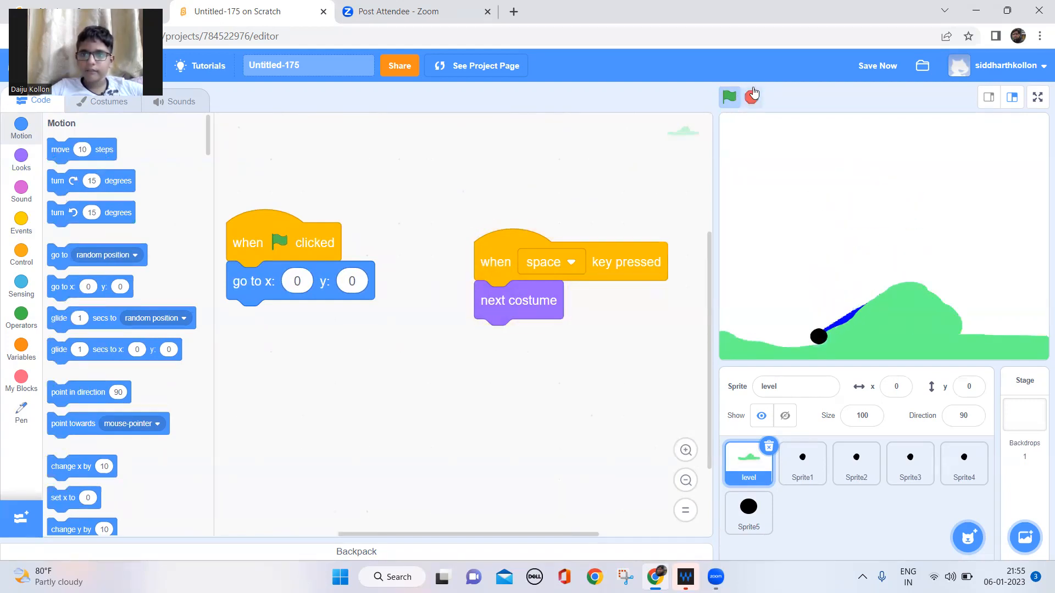
left_click(730, 96)
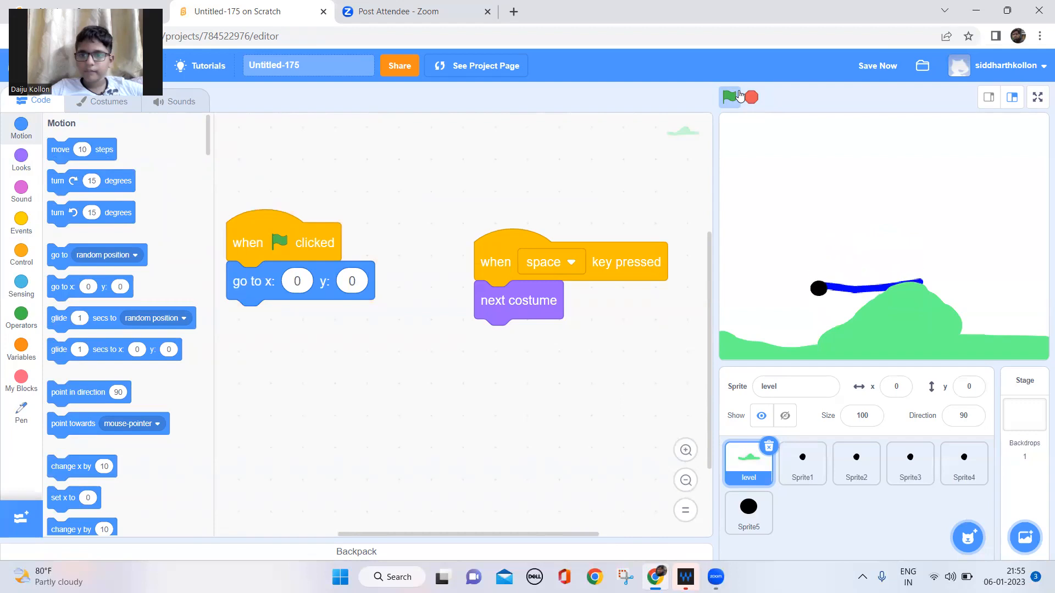
left_click(730, 98)
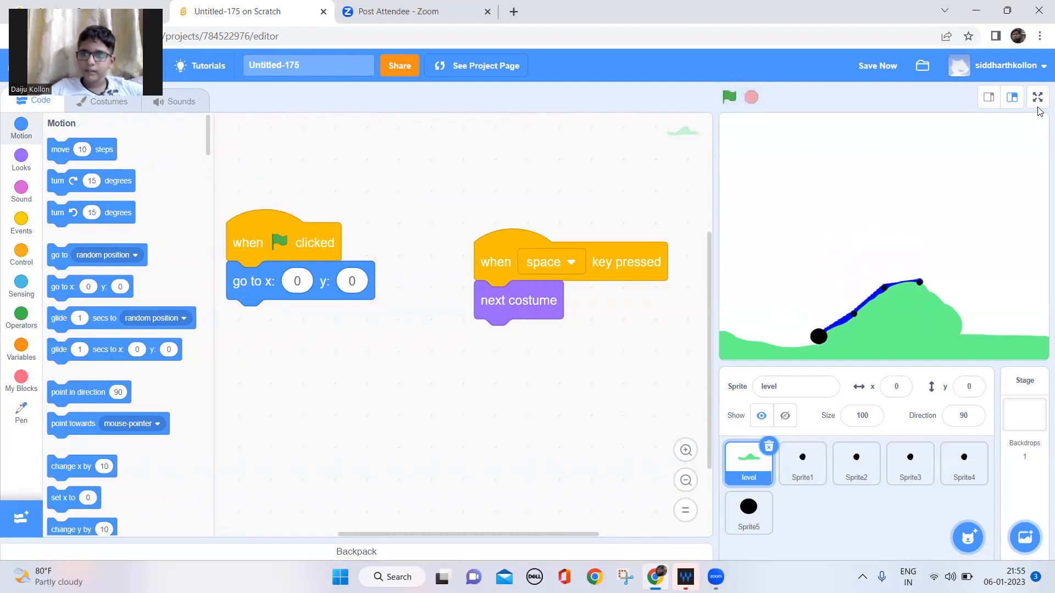
left_click(1037, 97)
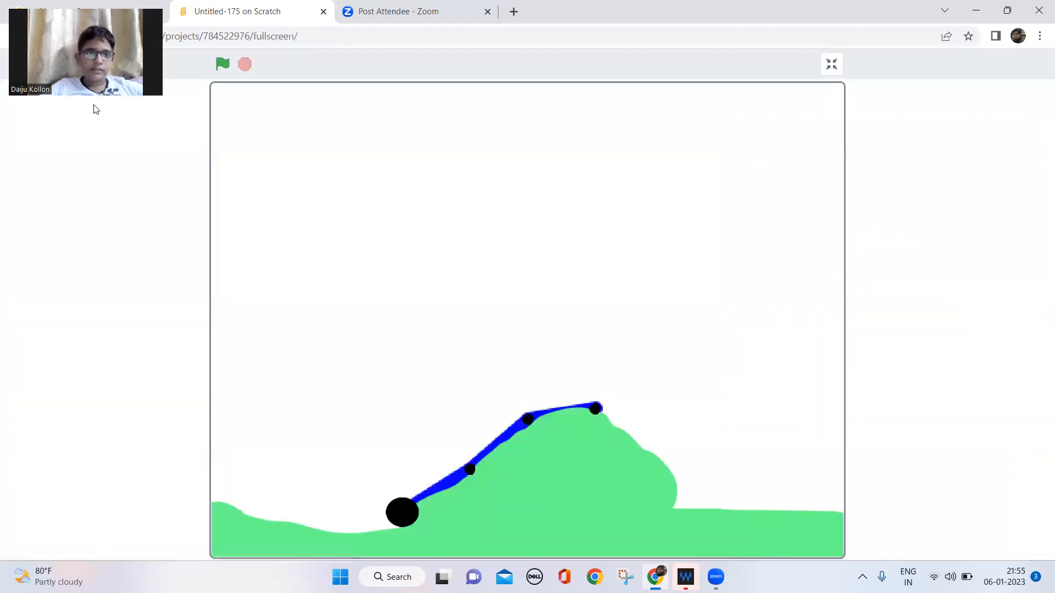